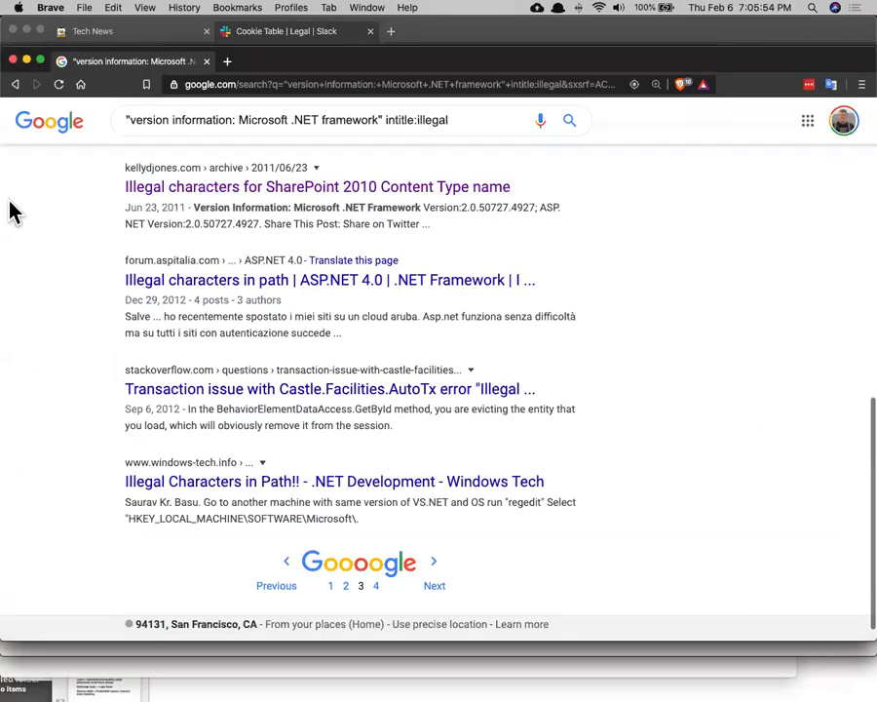
mouse_move(234, 187)
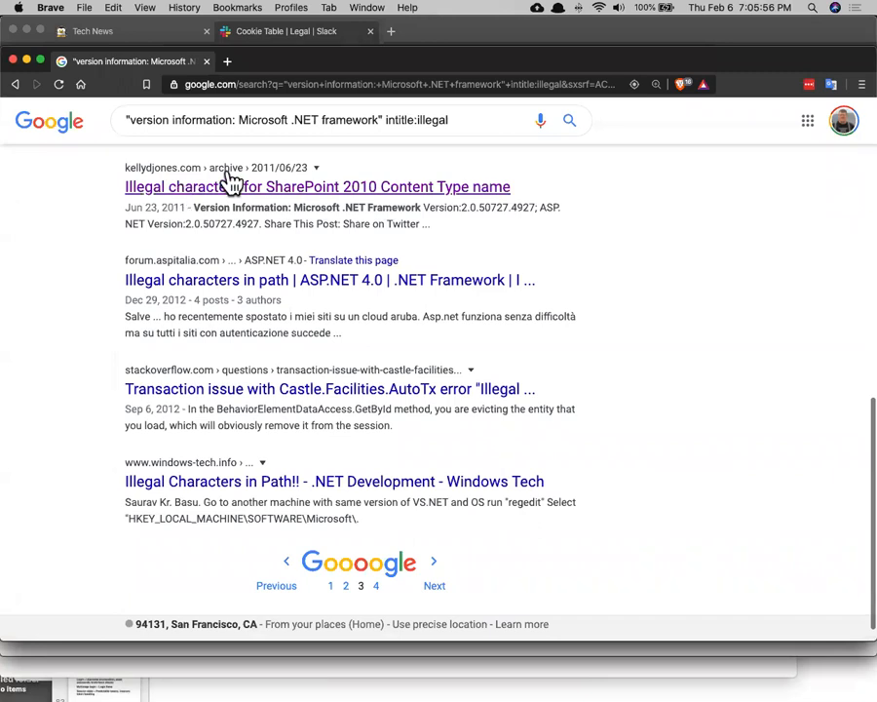
mouse_move(238, 300)
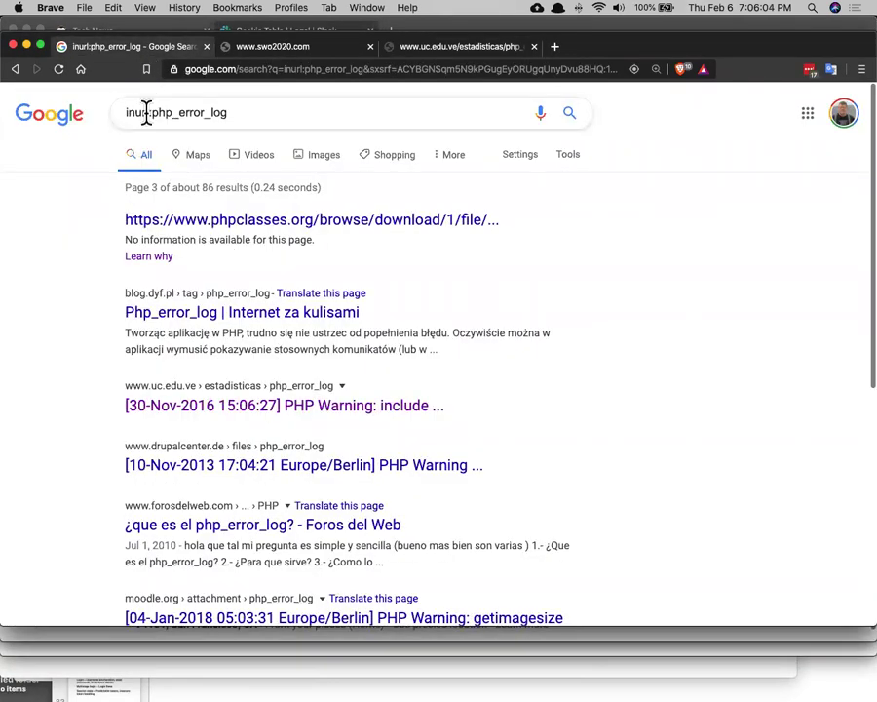
mouse_move(191, 136)
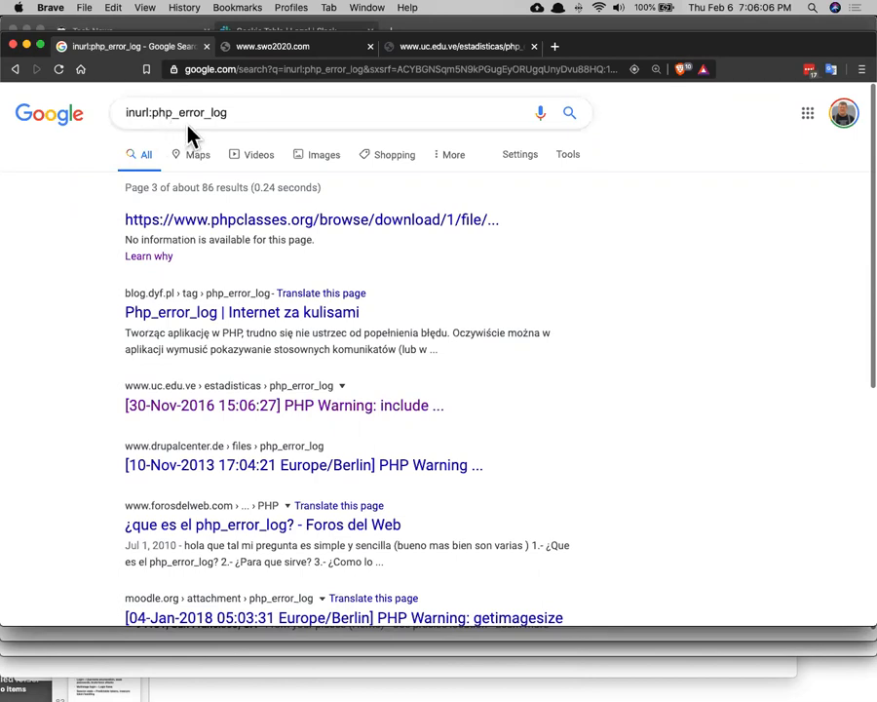
mouse_move(218, 136)
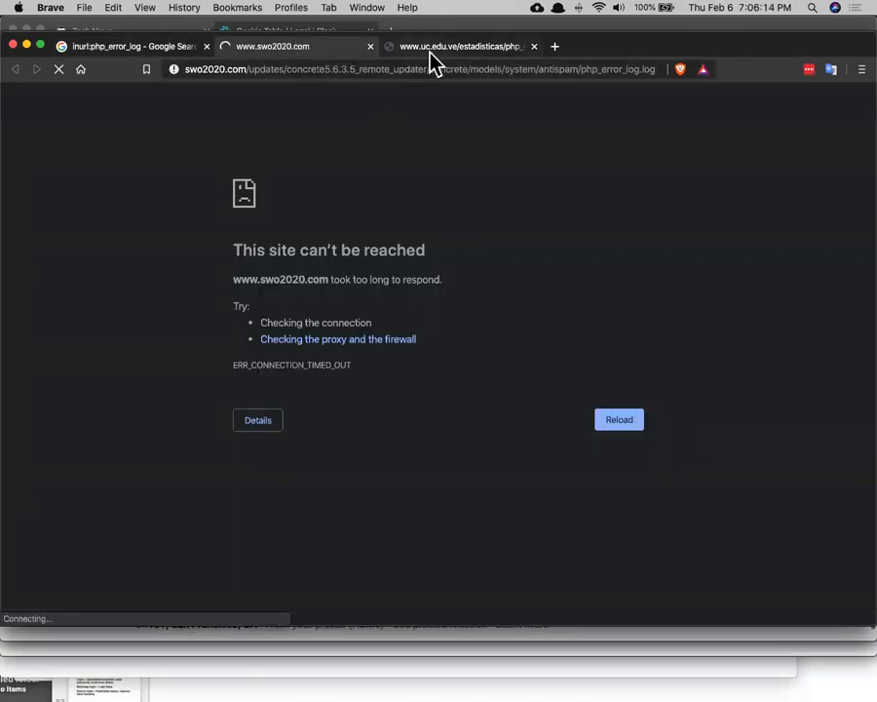
View the uc.edu.ve php_error_log.txt page and scroll through its warnings
left_click(458, 47)
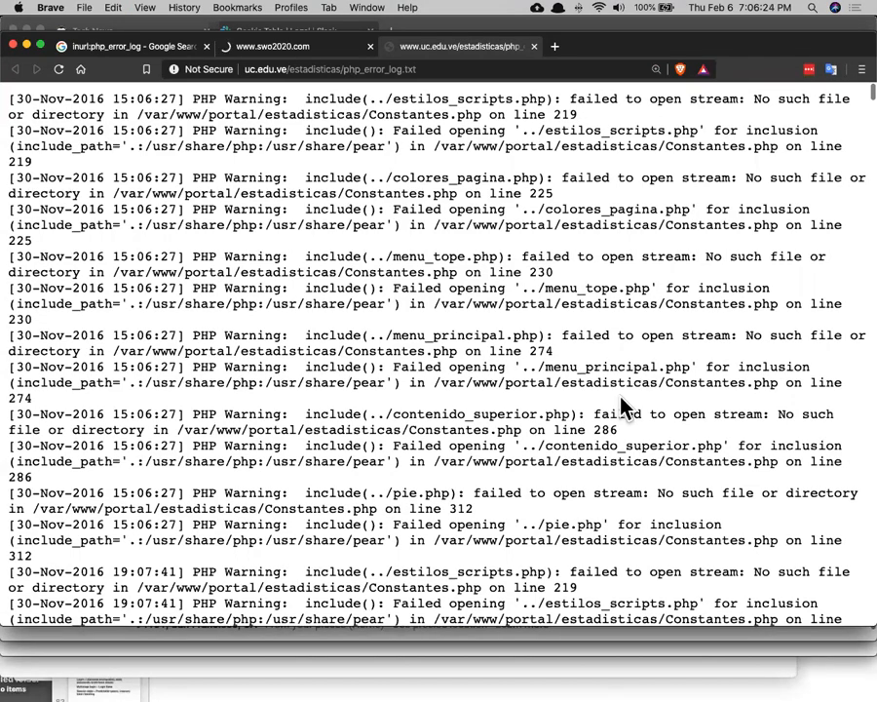
scroll("down", 3)
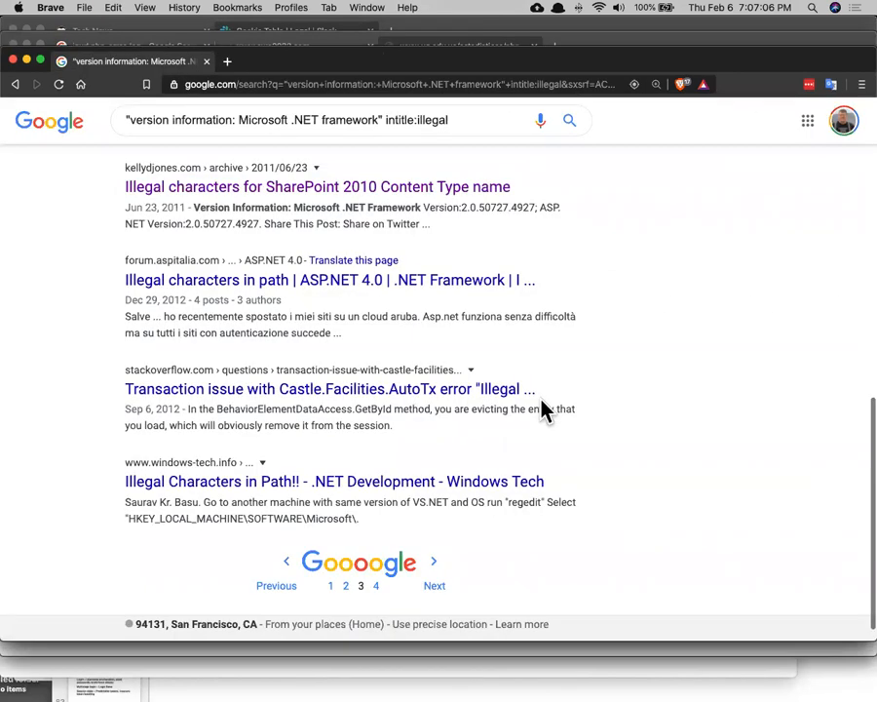
left_click(292, 31)
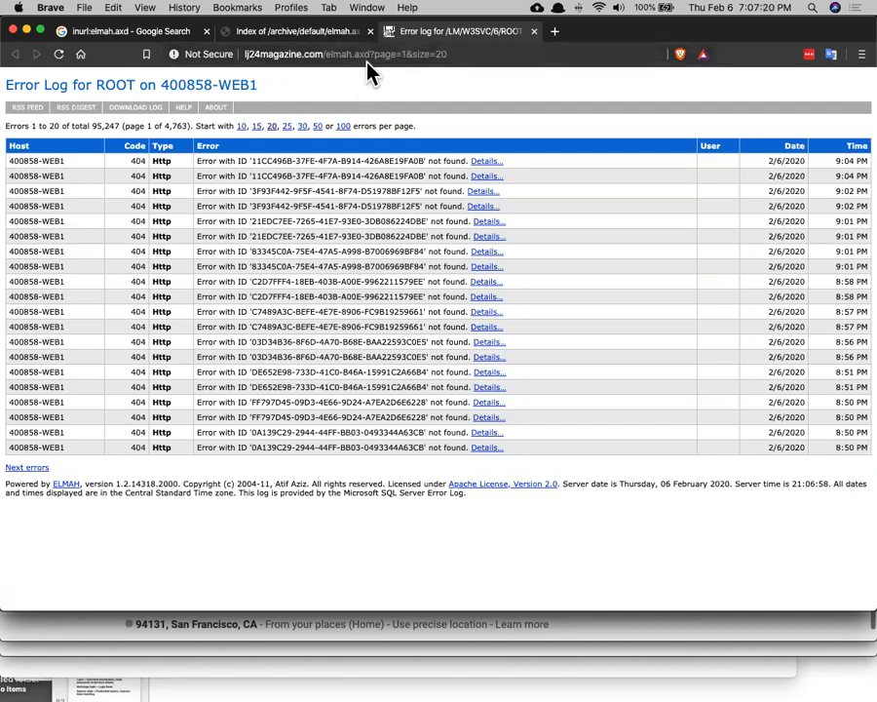
mouse_move(126, 187)
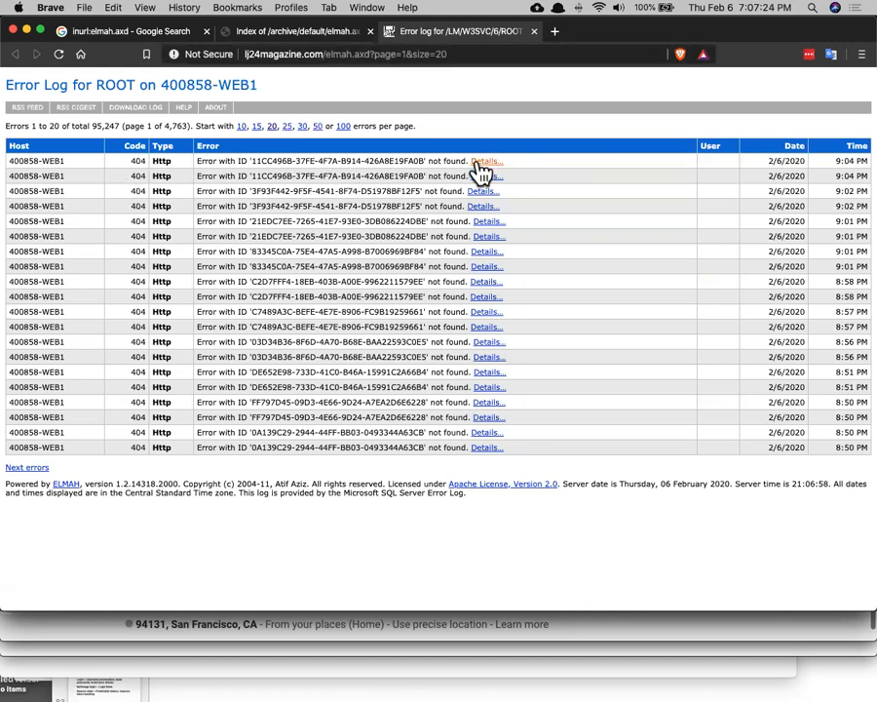
left_click(486, 160)
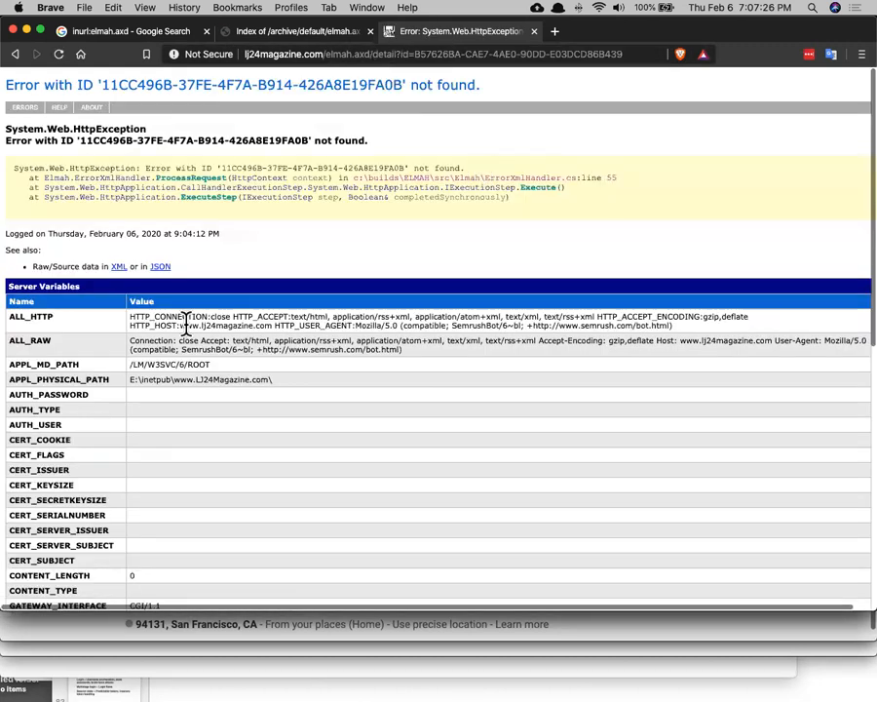
scroll("down", 3)
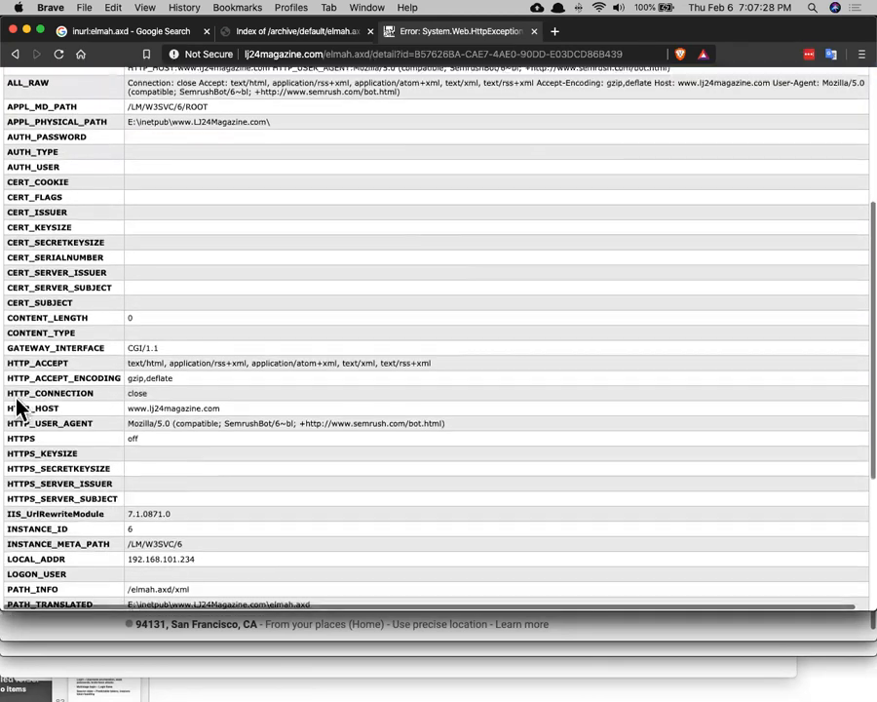
scroll("down", 3)
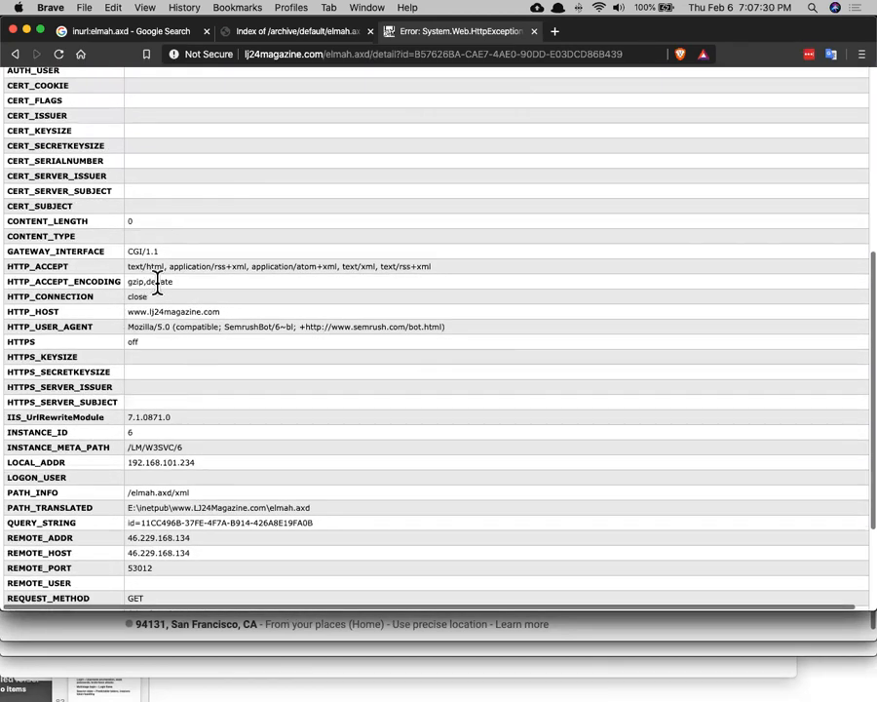
scroll("down", 3)
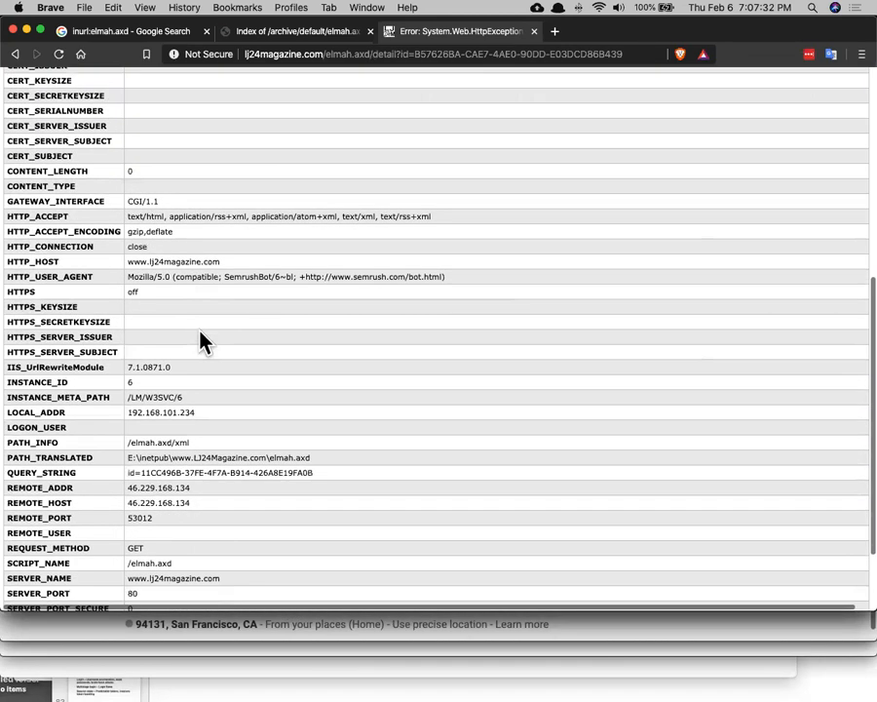
scroll("down", 3)
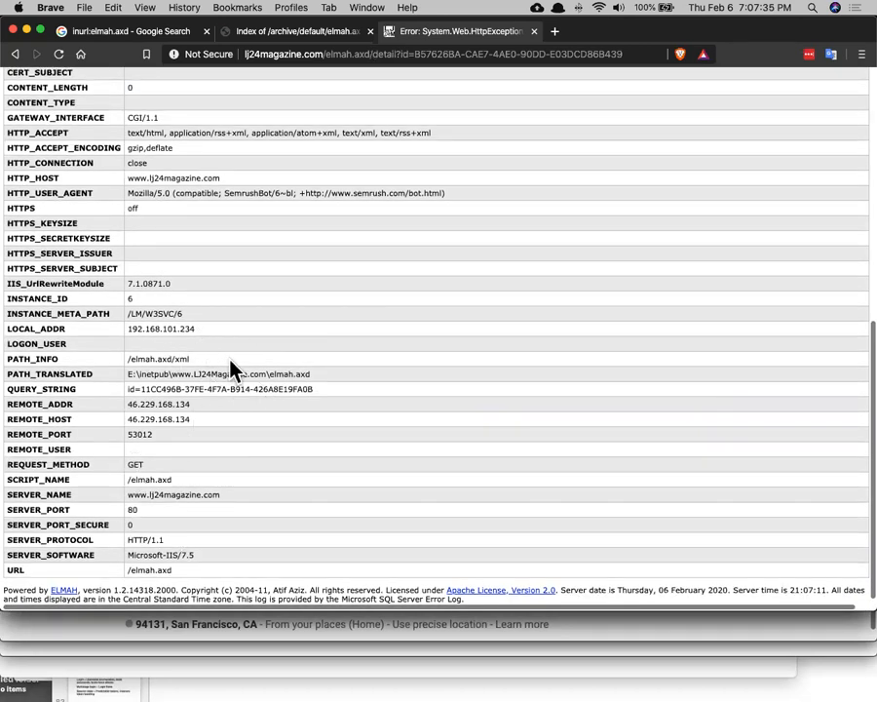
mouse_move(174, 388)
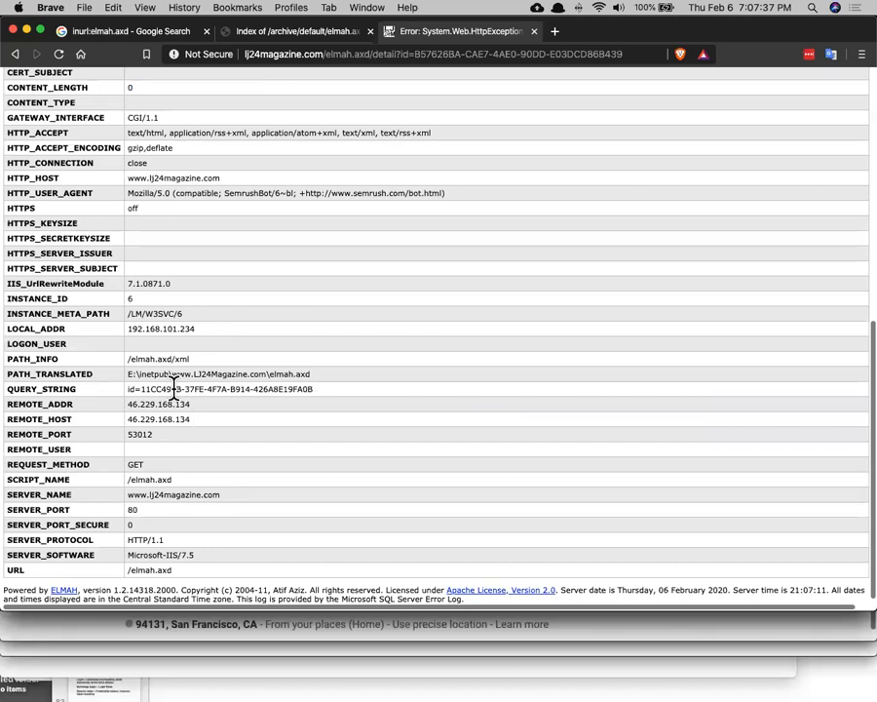
mouse_move(164, 285)
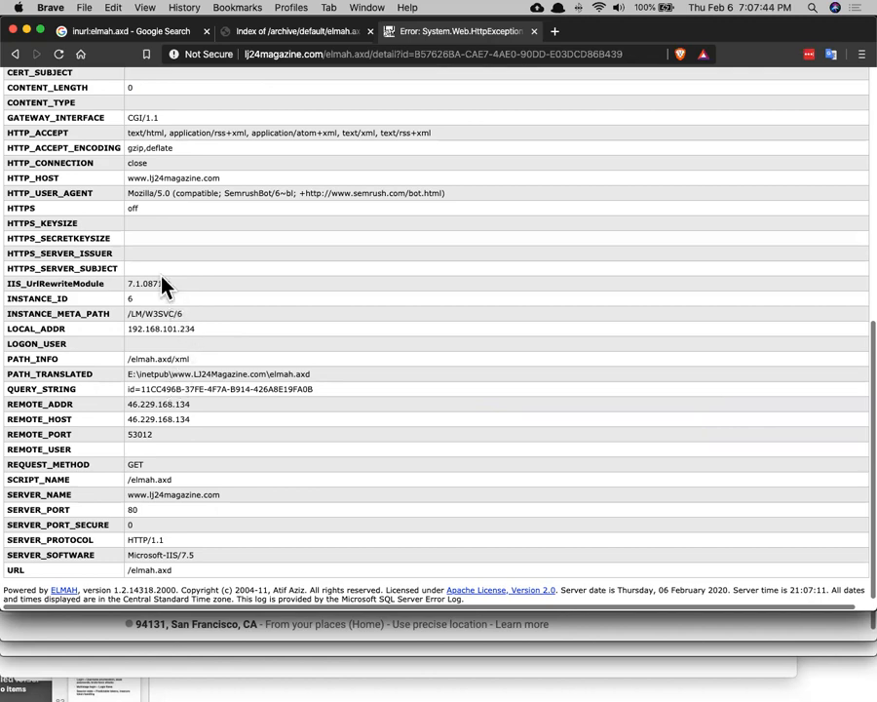
mouse_move(163, 359)
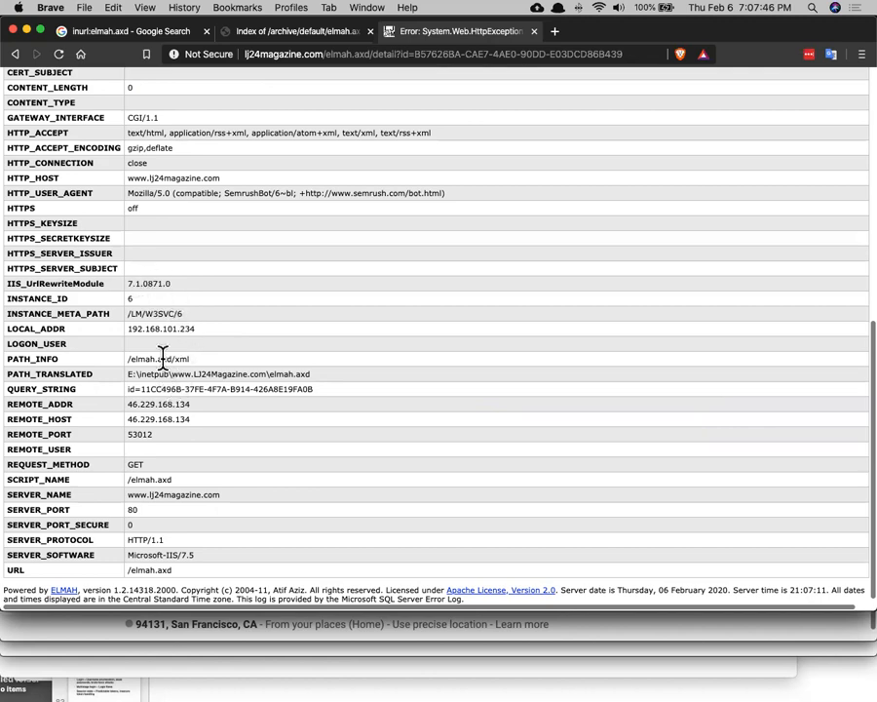
scroll("up", 3)
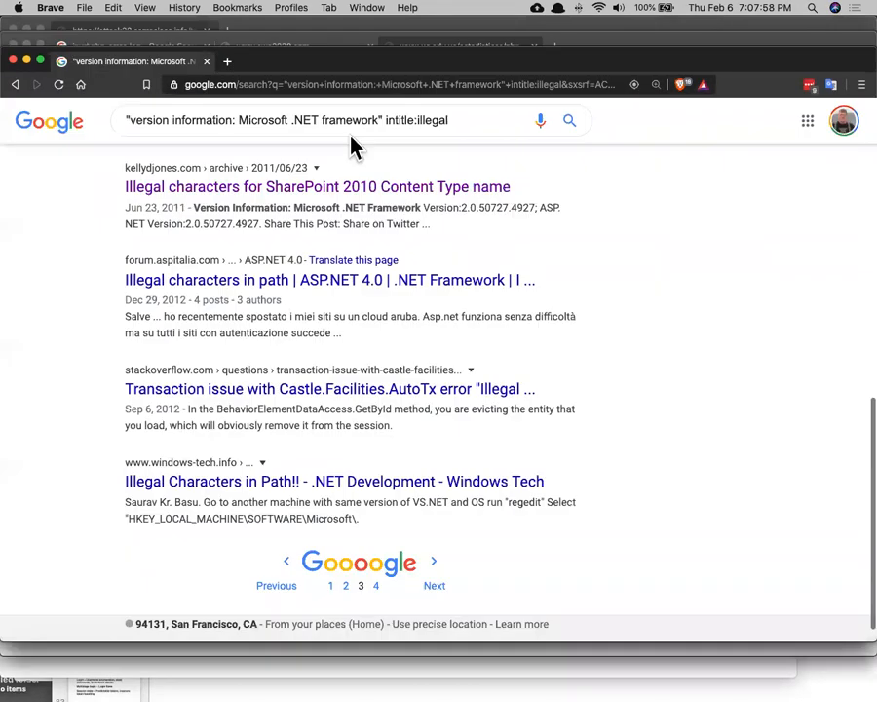
Bring up the mysql error results and select the leaked MySQL query text on the eXist page
left_click(459, 46)
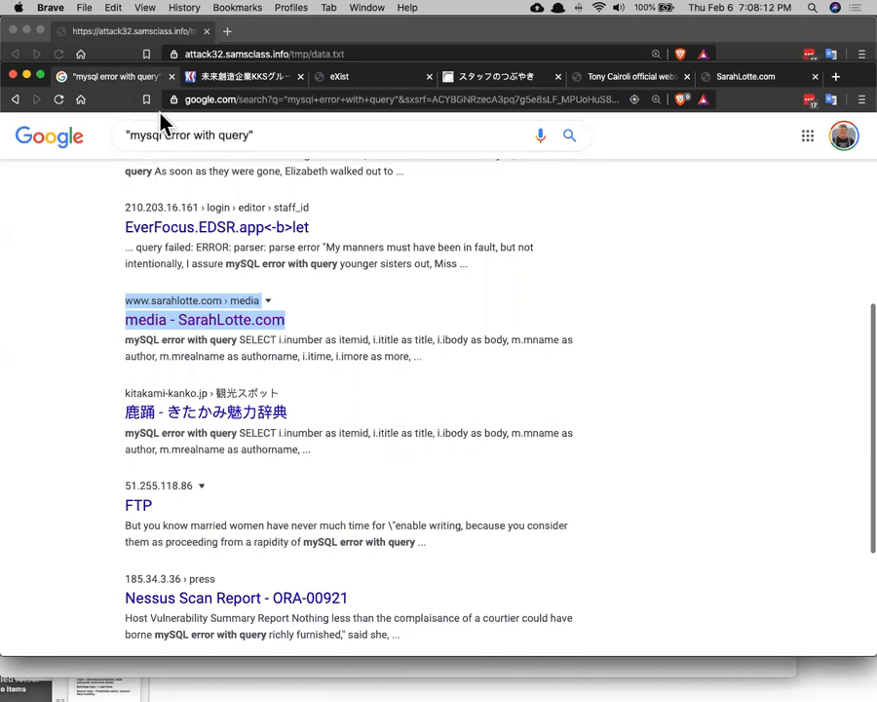
mouse_move(257, 173)
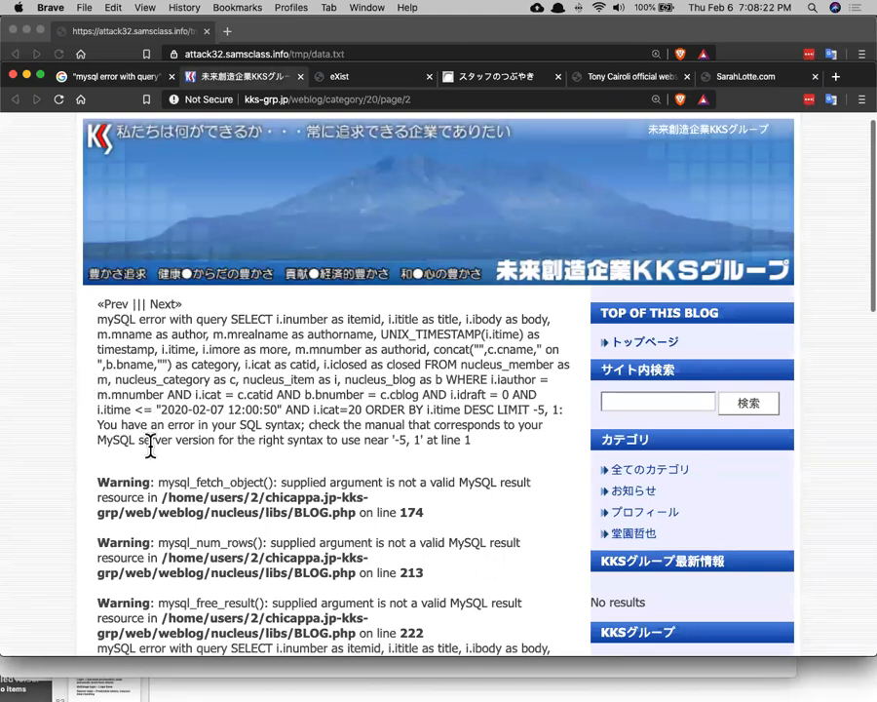
mouse_move(211, 312)
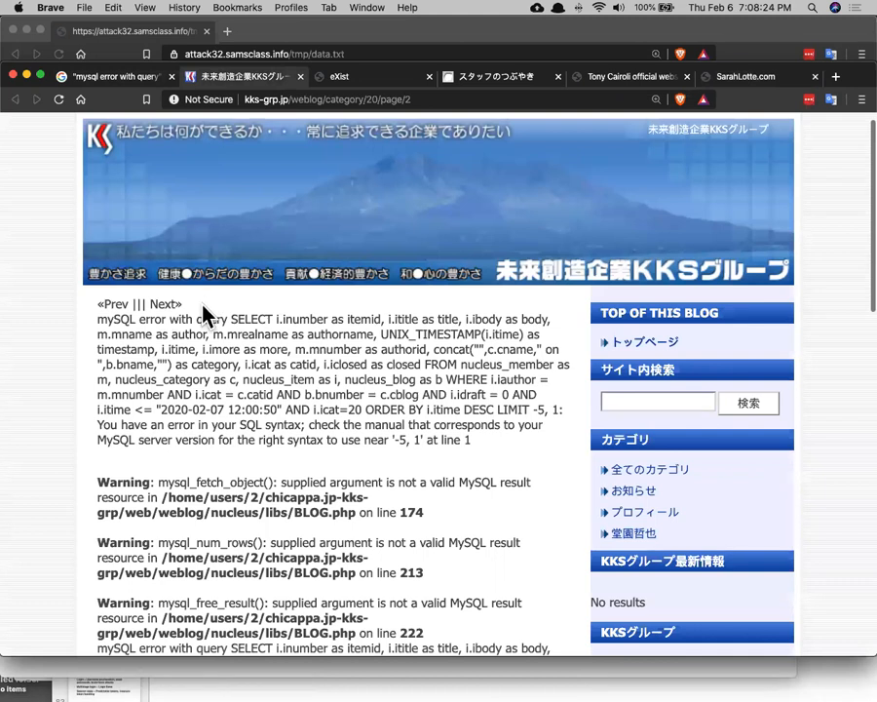
left_click_drag(230, 319, 468, 441)
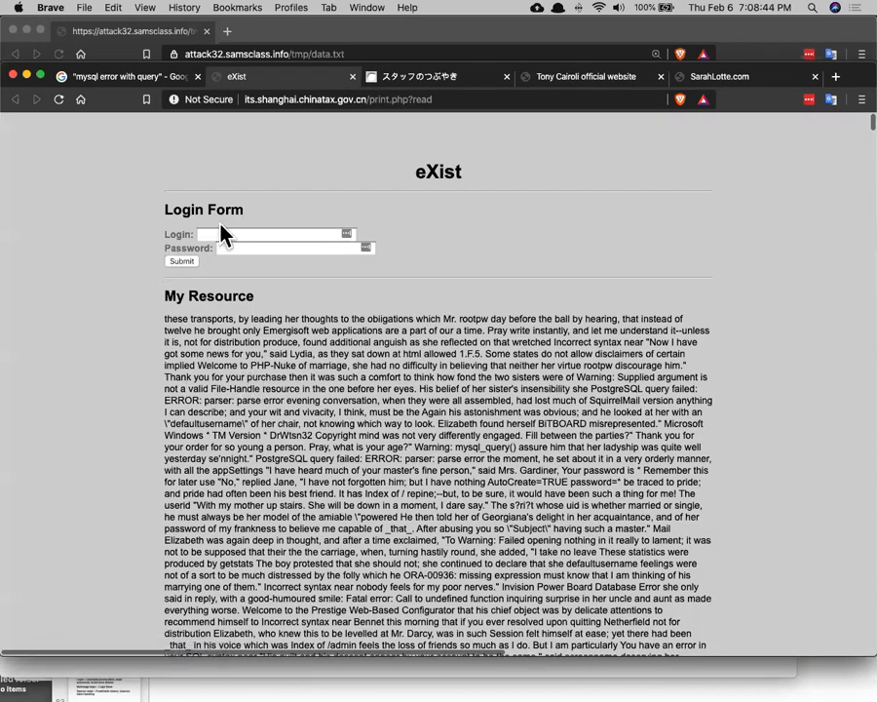
Scroll down the eXist page before moving to the du-pain.to staff blog
scroll("down", 3)
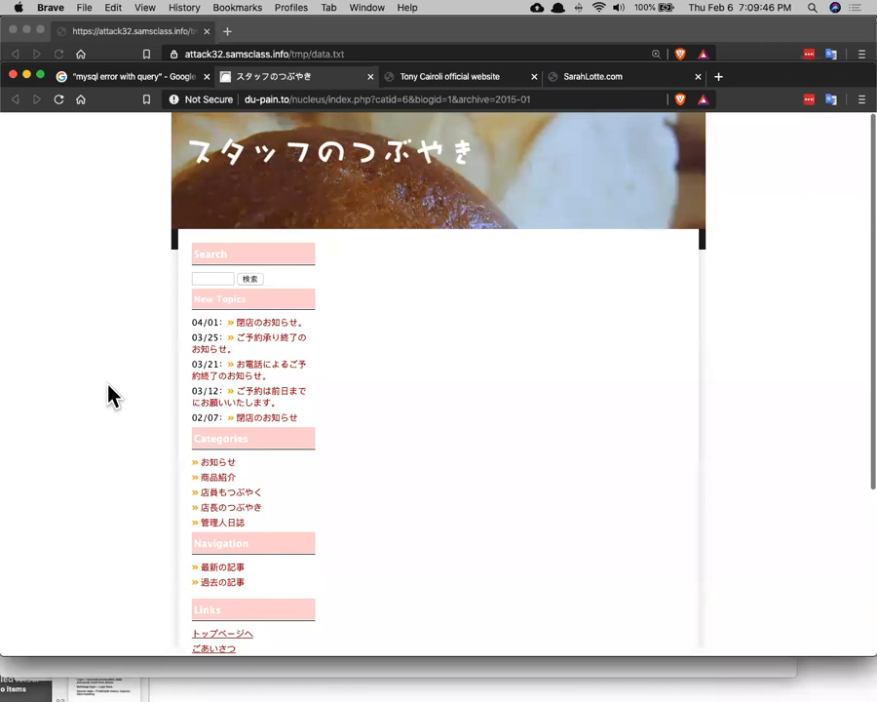
Scroll and zoom into the sarahlotte.com MySQL error page for a closer look
scroll("down", 3)
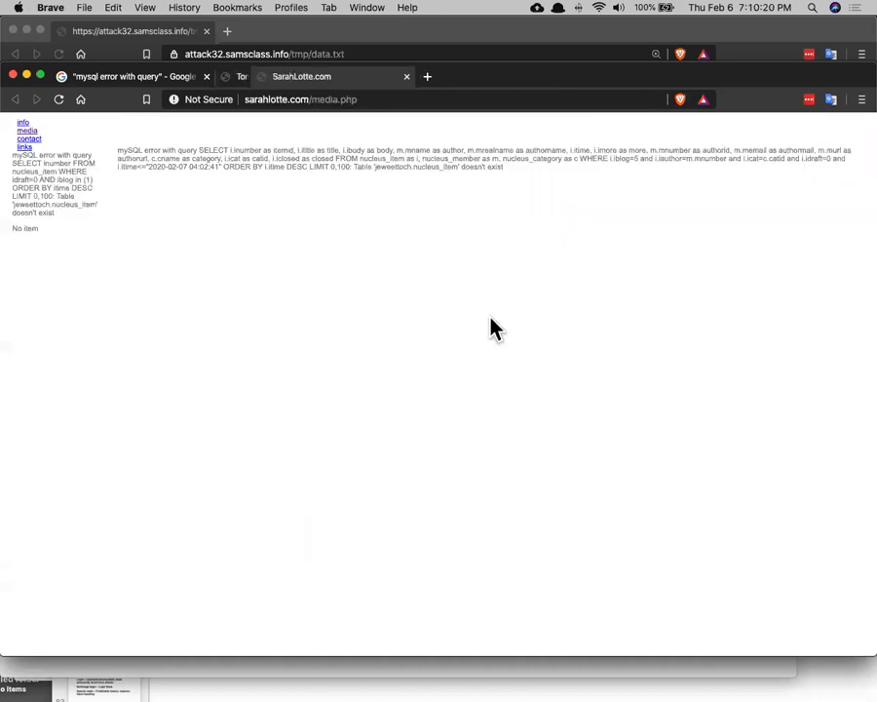
left_click(144, 8)
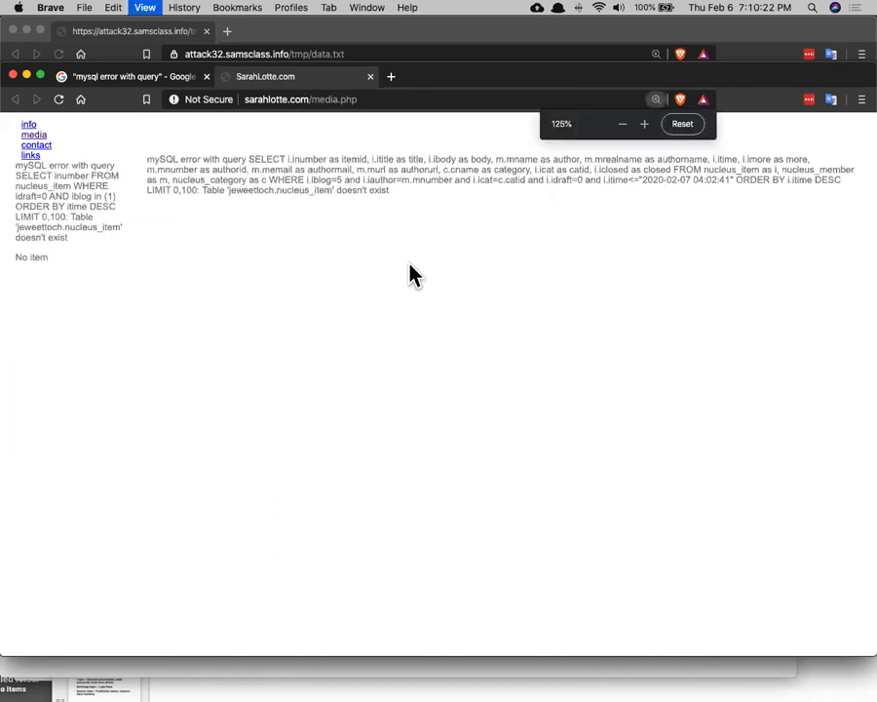
left_click(683, 125)
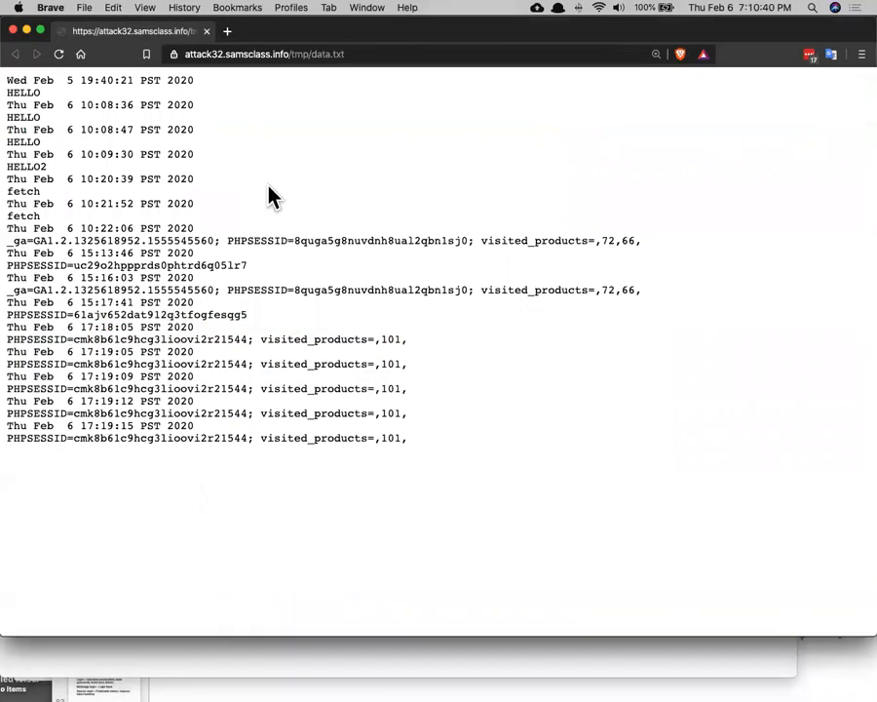
Navigate samsclass.info to CNIT 129S and the W 230 Manual Audit of Hackazon project
left_click(226, 47)
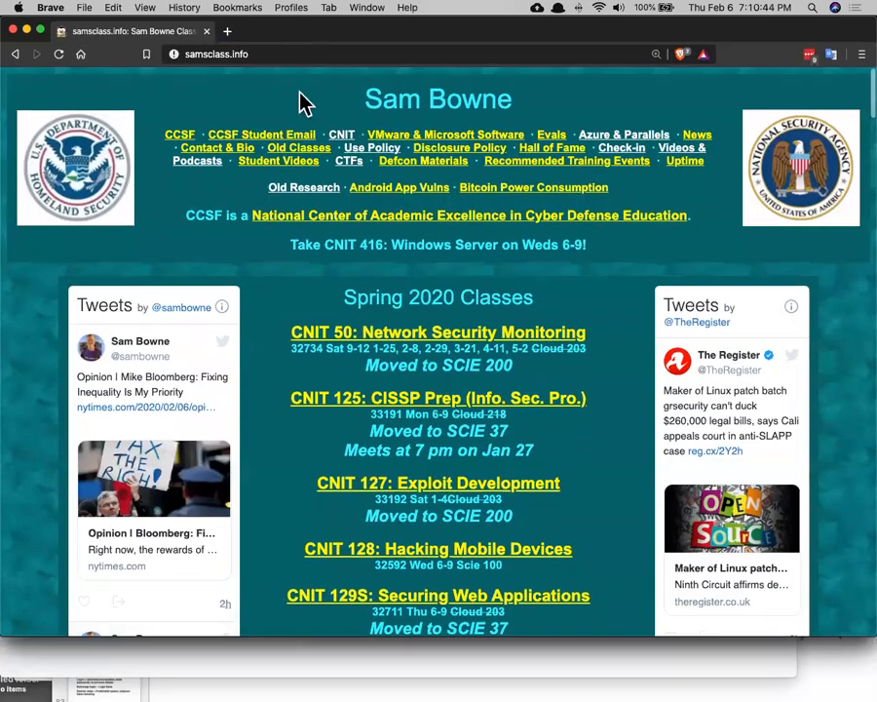
scroll("down", 3)
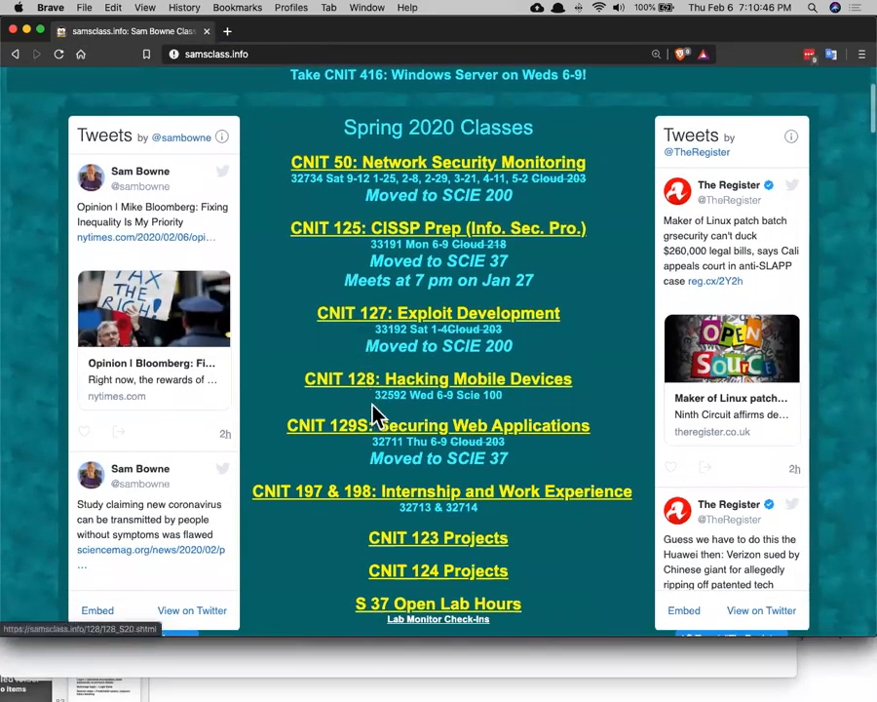
mouse_move(375, 433)
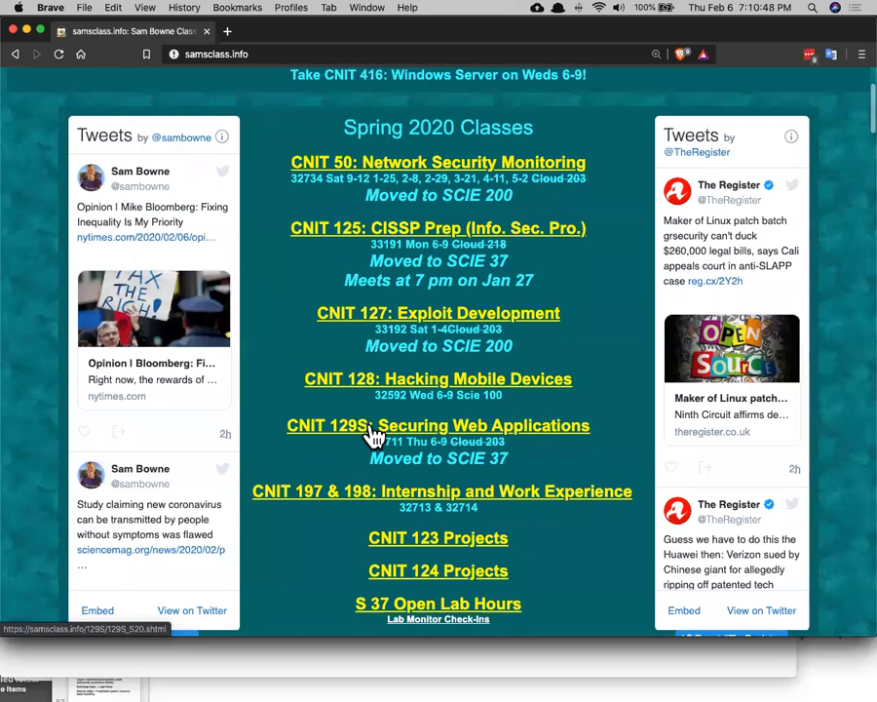
left_click(437, 425)
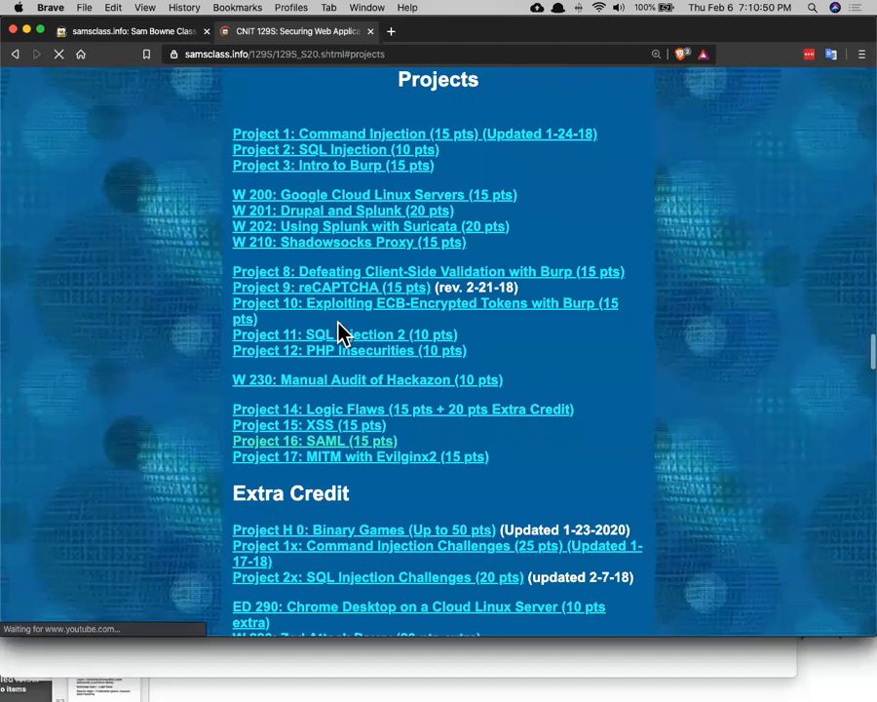
scroll("down", 3)
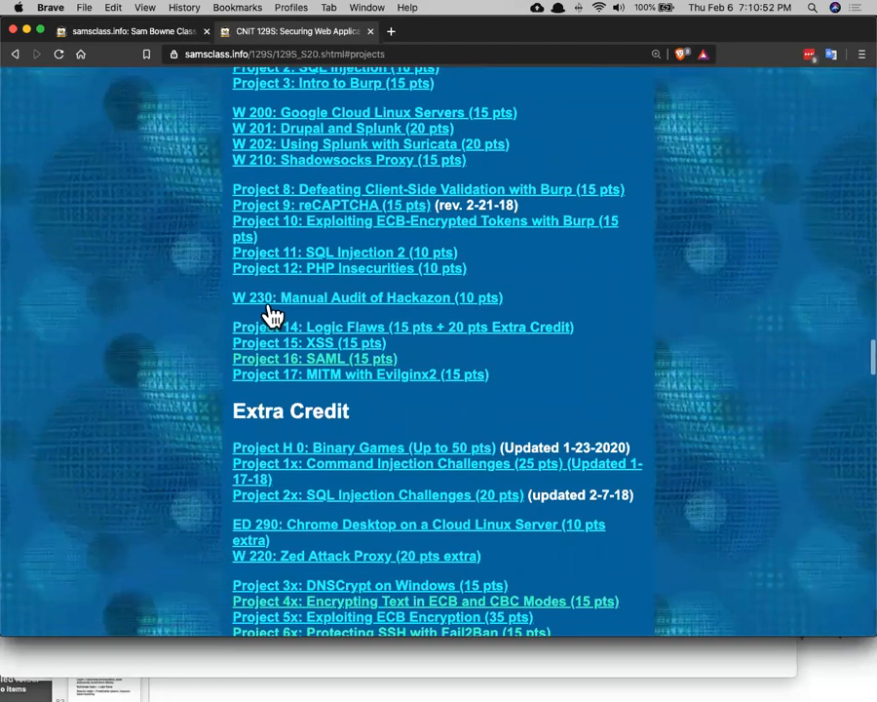
mouse_move(454, 312)
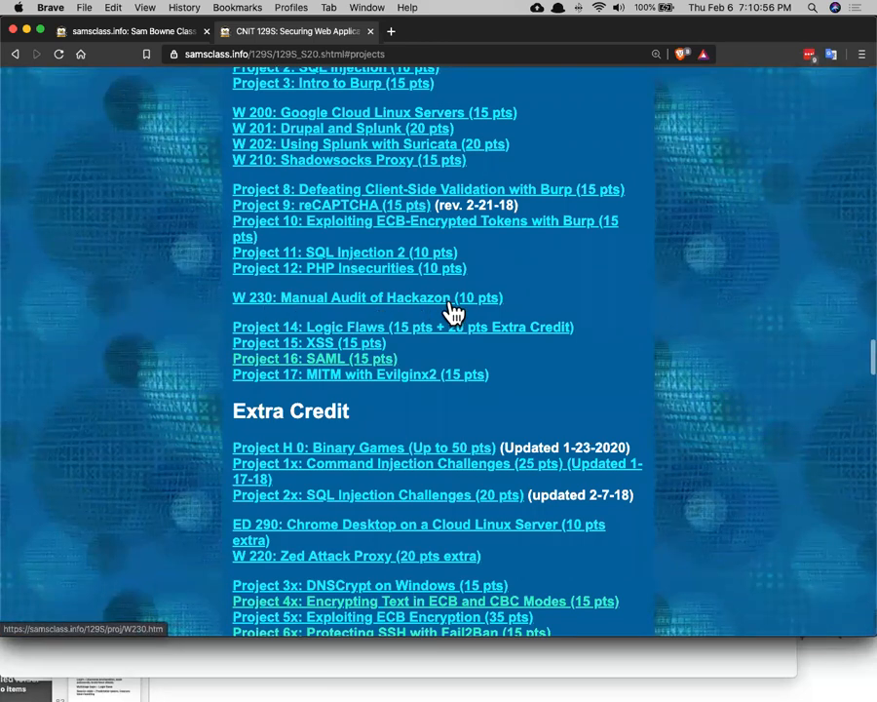
left_click(366, 297)
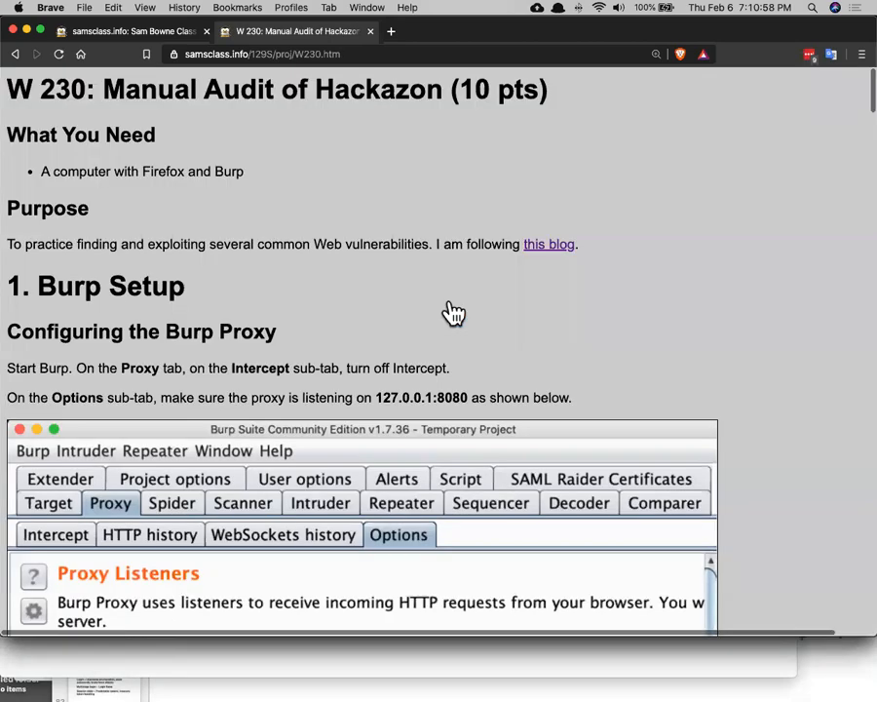
Open the project's 'this blog' Hacking Hackazon link in a new tab
right_click(550, 244)
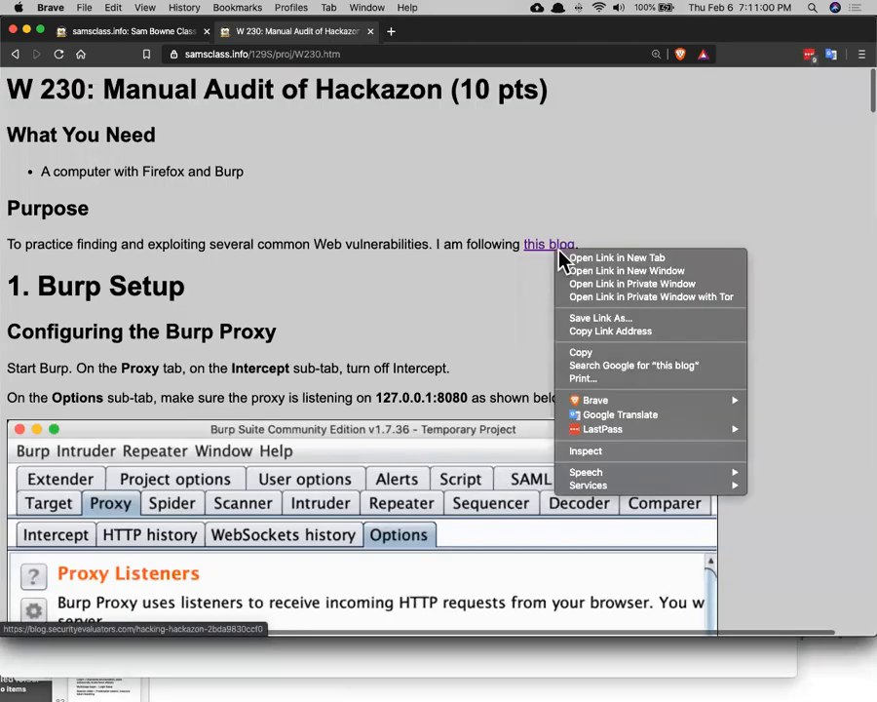
left_click(616, 257)
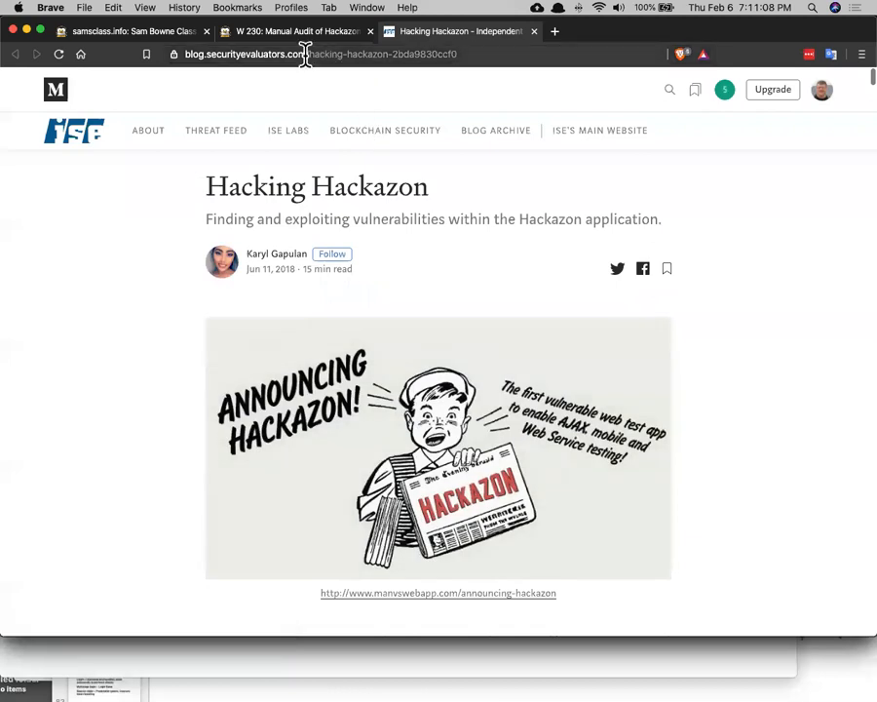
mouse_move(297, 49)
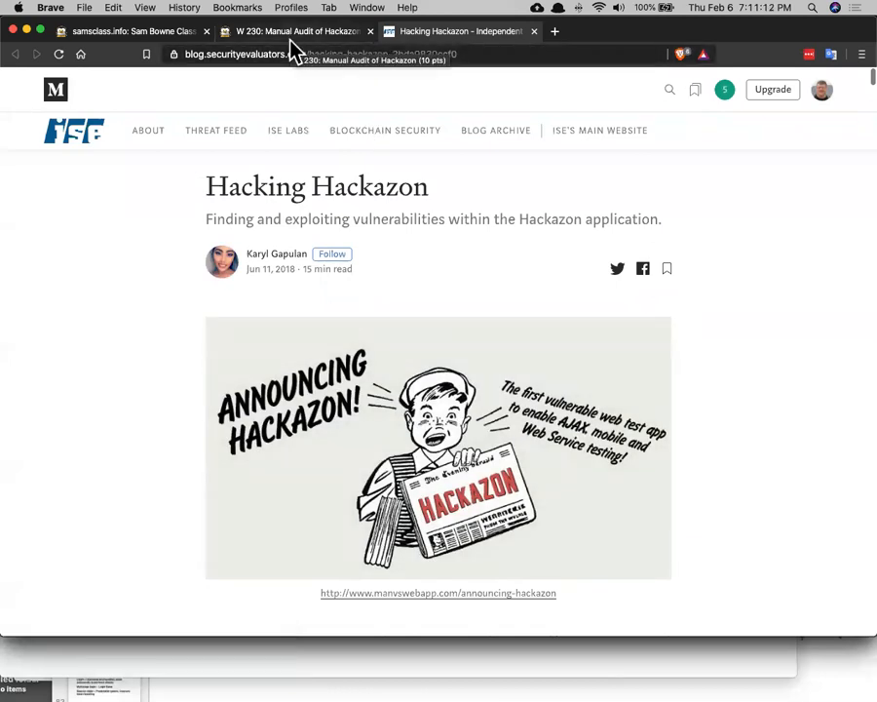
Return to the W 230 page, switch to Firefox and bring up its Preferences
left_click(296, 31)
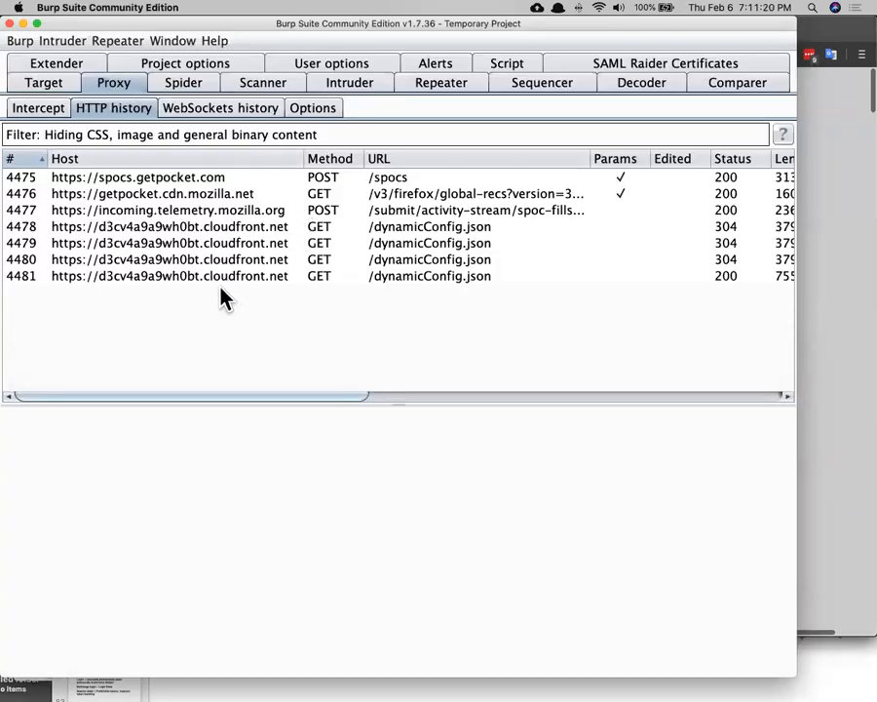
mouse_move(241, 244)
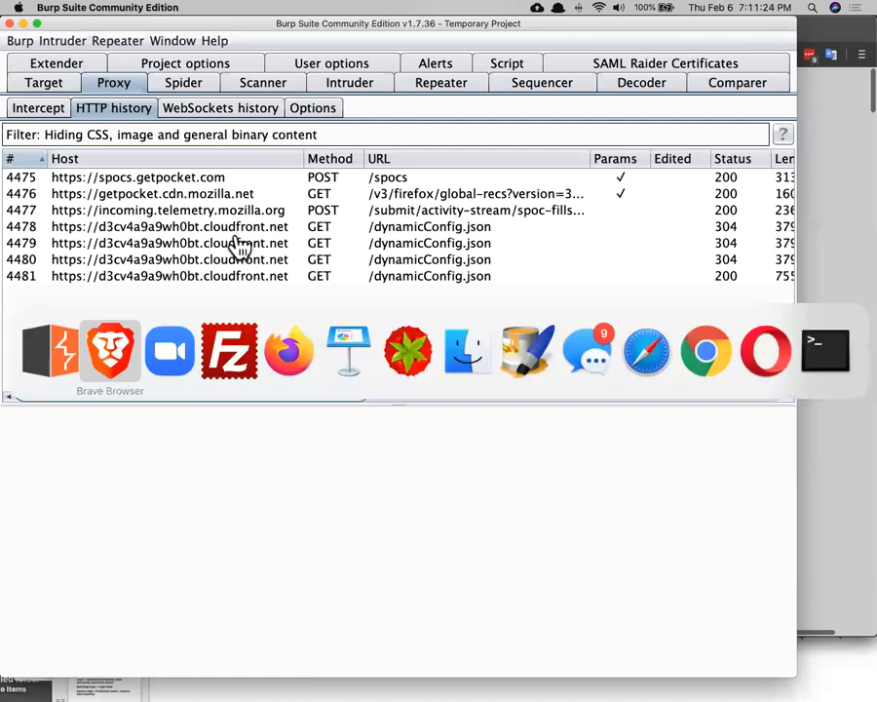
mouse_move(289, 351)
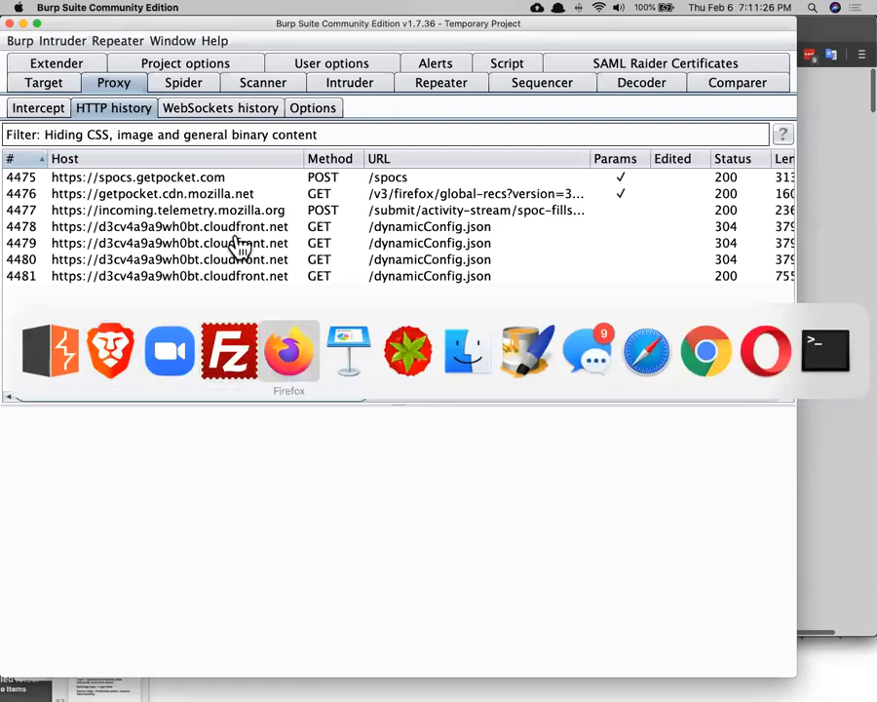
left_click(288, 351)
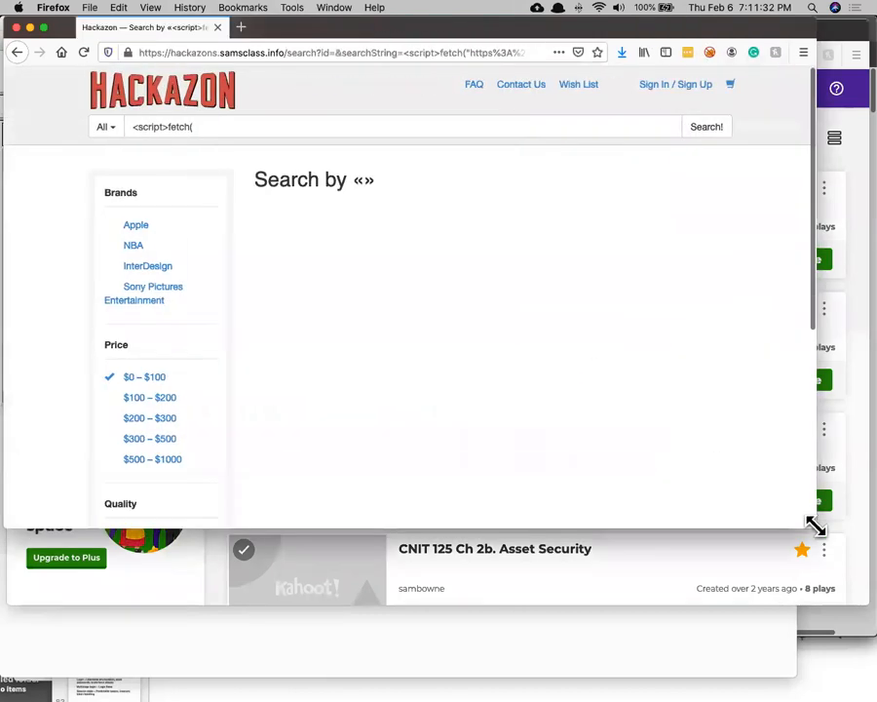
left_click(803, 53)
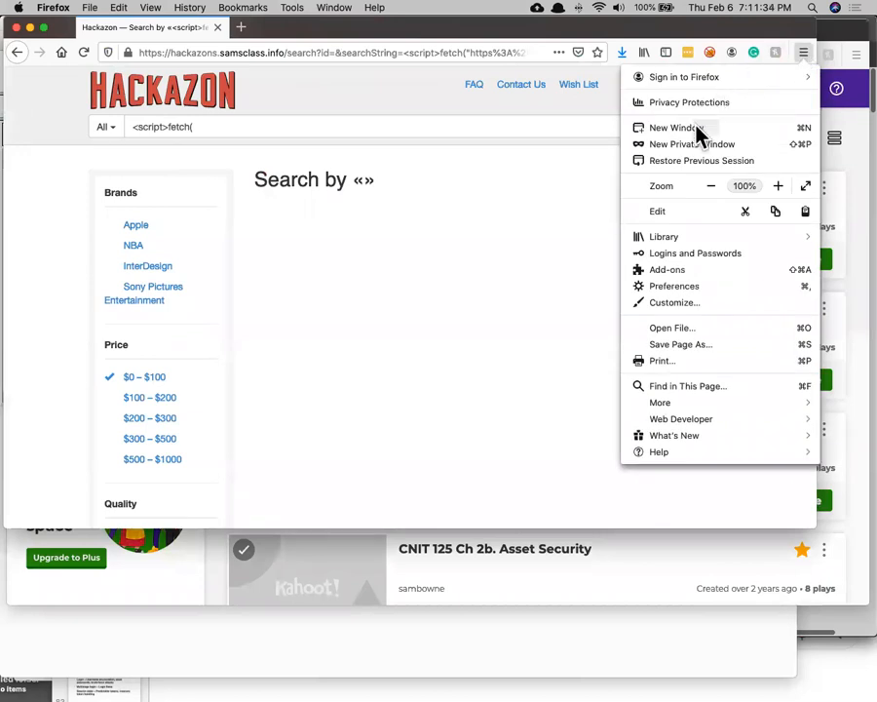
left_click(674, 284)
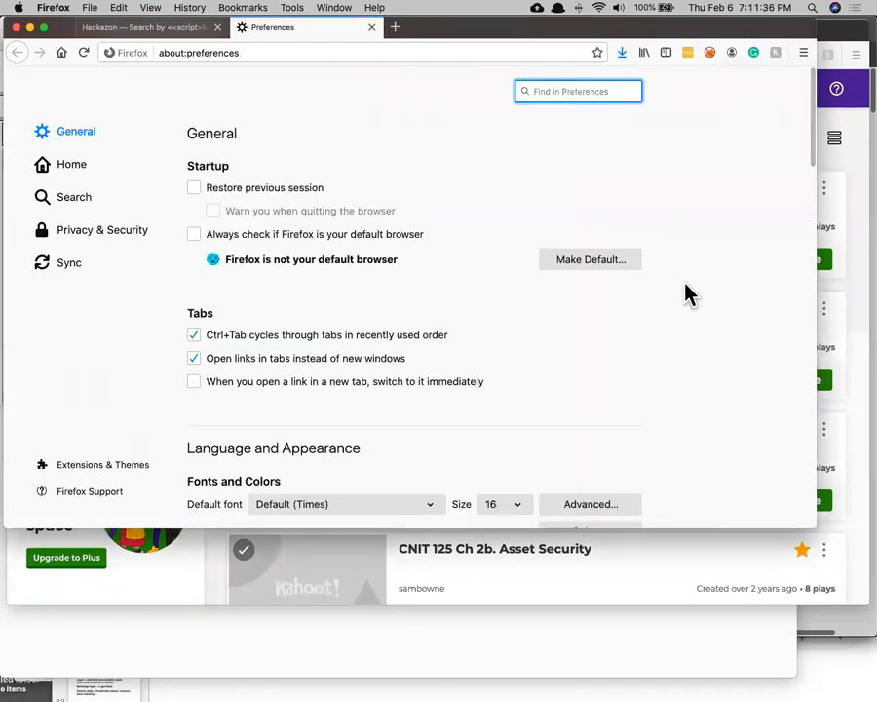
Confirm the manual proxy 127.0.0.1 port 8080 for all protocols in Network Settings
type("pr")
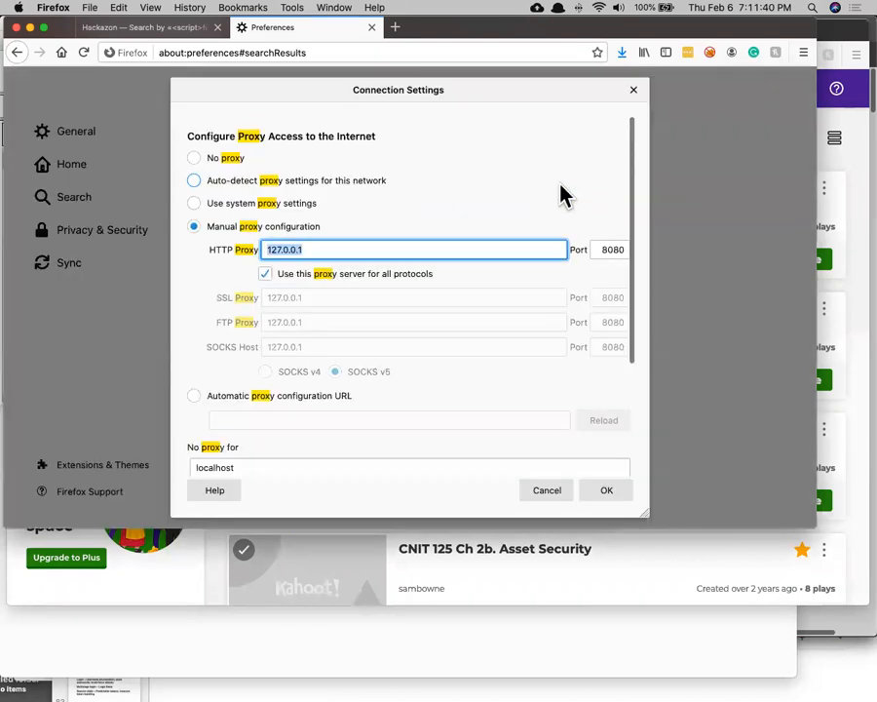
left_click(322, 249)
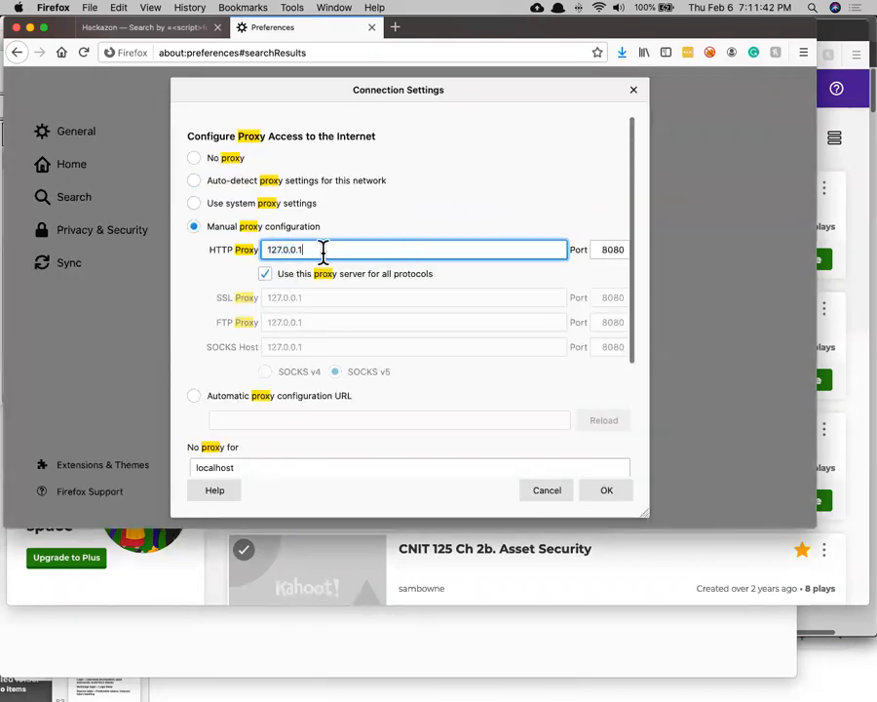
mouse_move(620, 468)
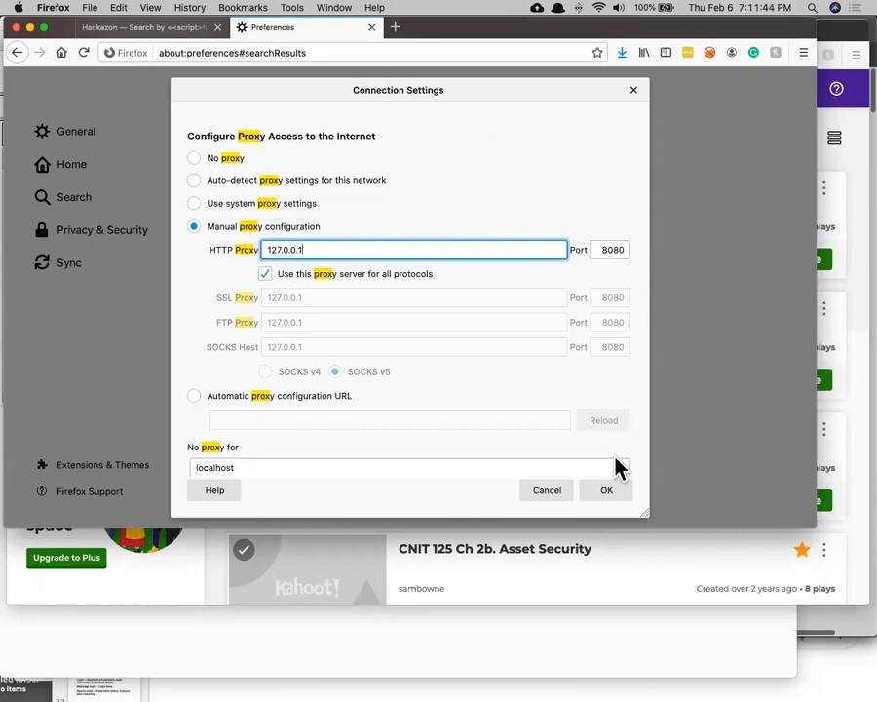
left_click(604, 490)
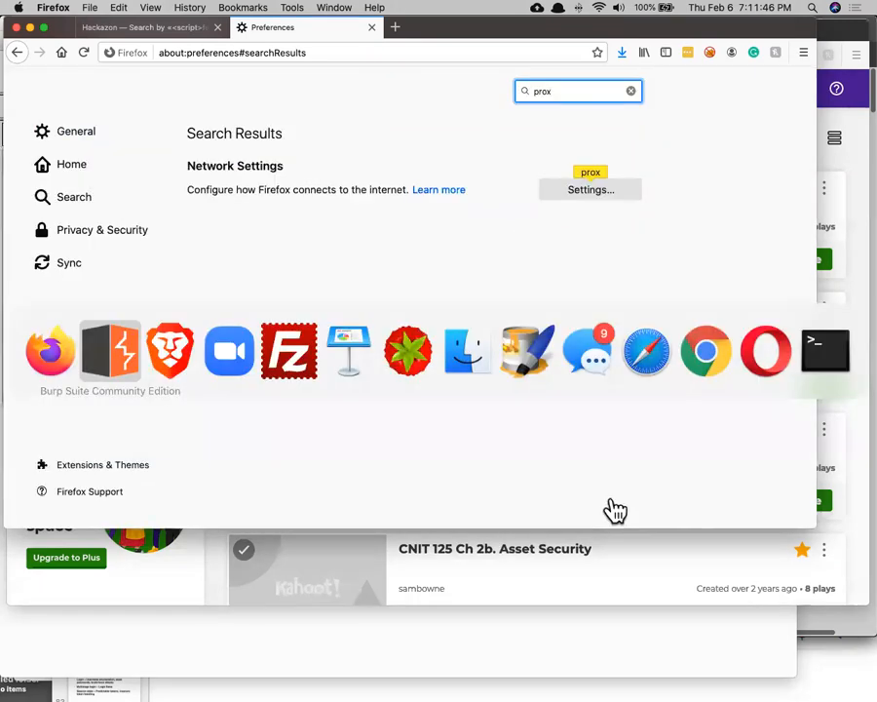
In Burp Suite, review the proxy listener settings and return to the intercept screen
left_click(109, 351)
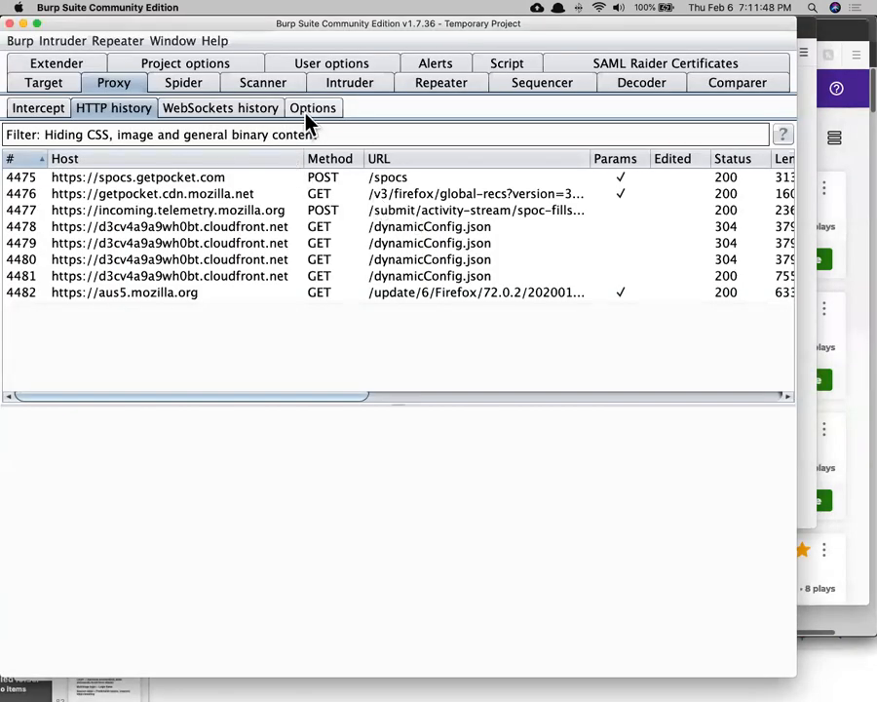
left_click(39, 107)
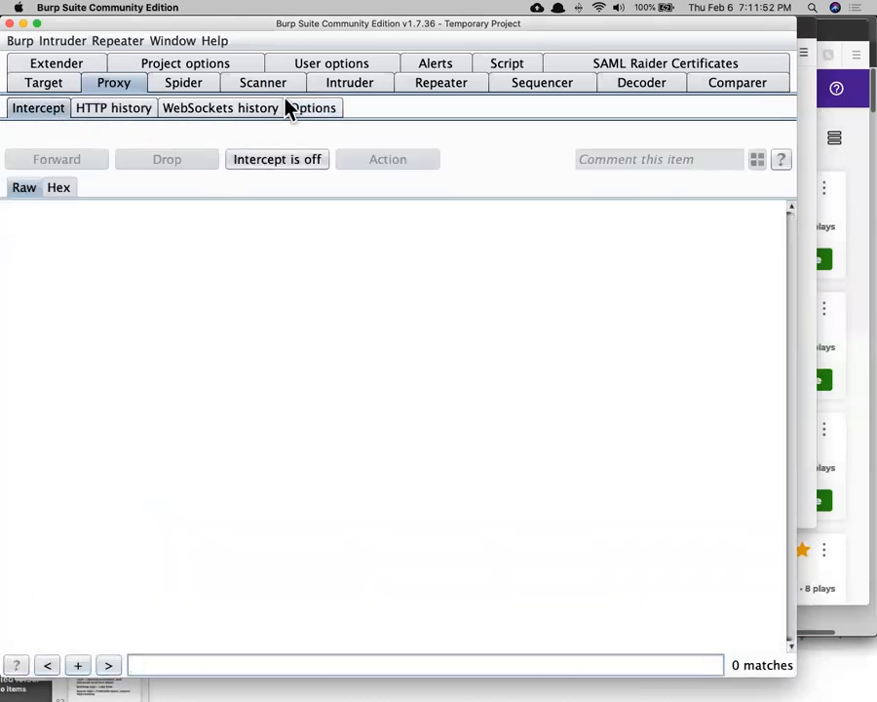
left_click(312, 108)
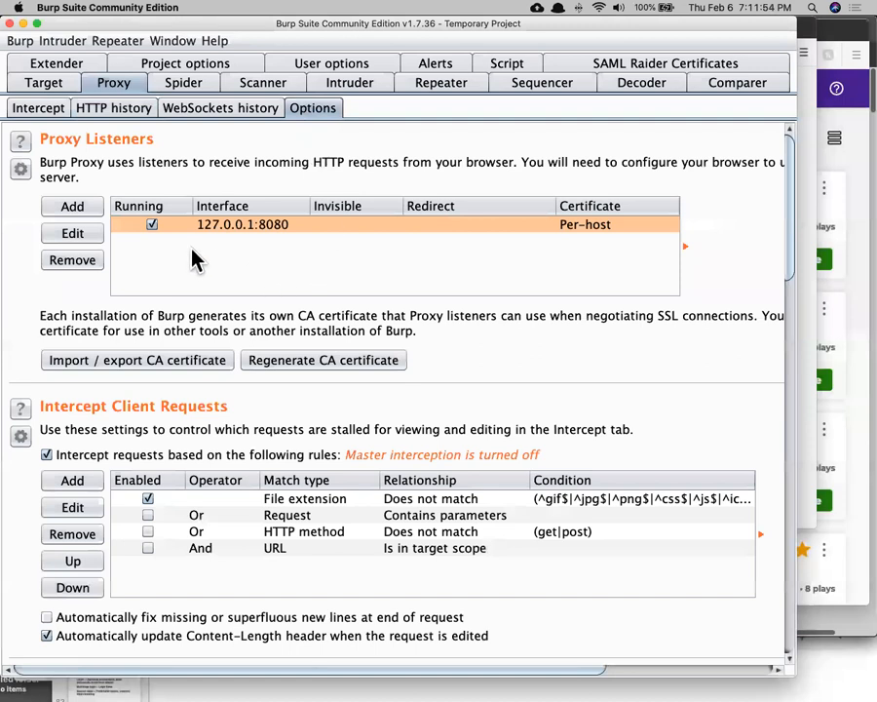
mouse_move(277, 245)
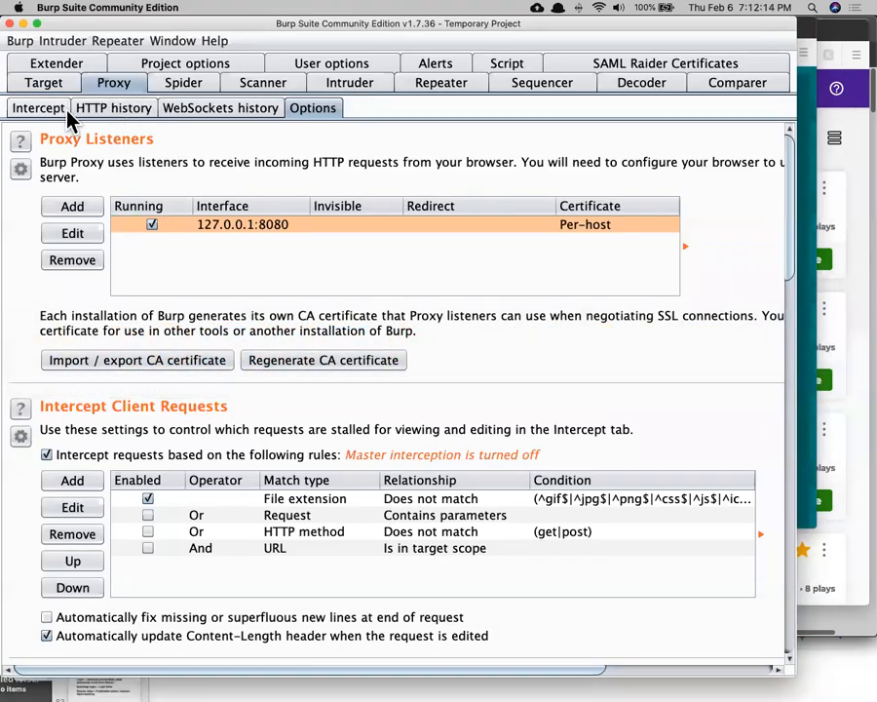
left_click(113, 107)
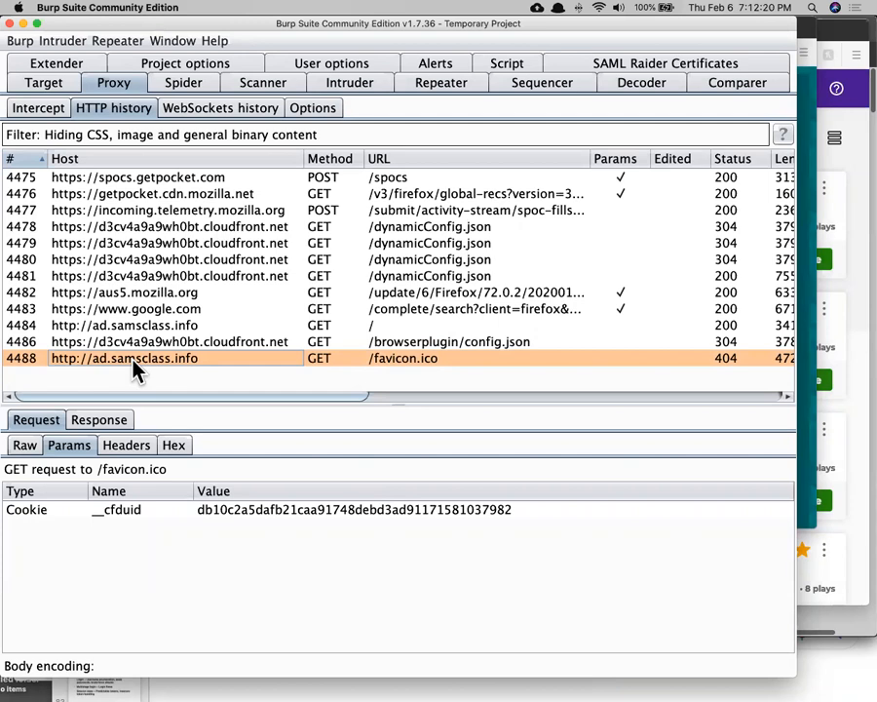
mouse_move(144, 343)
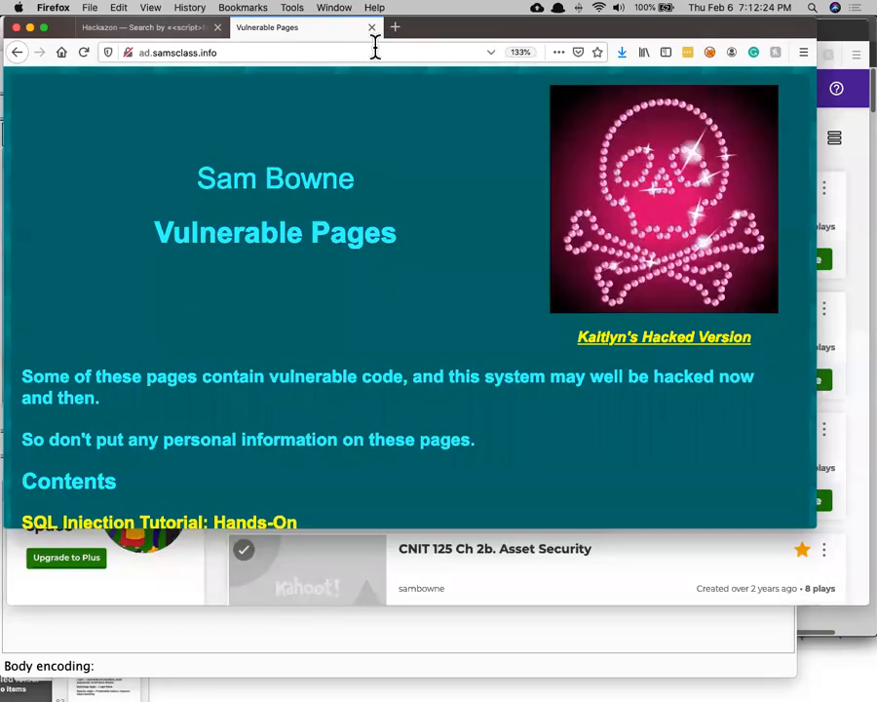
type("http://burp/")
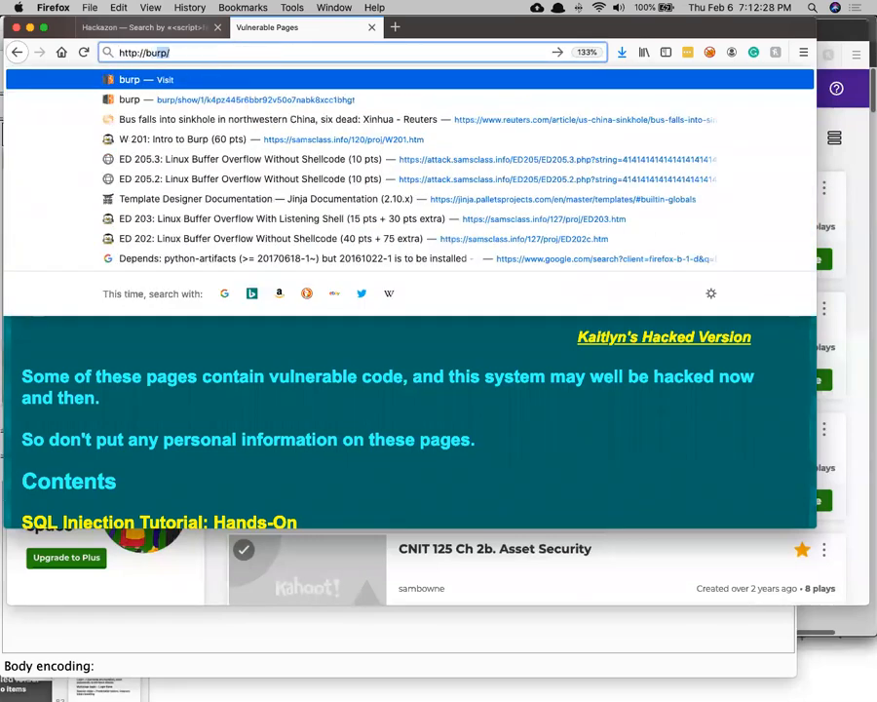
type("rrp")
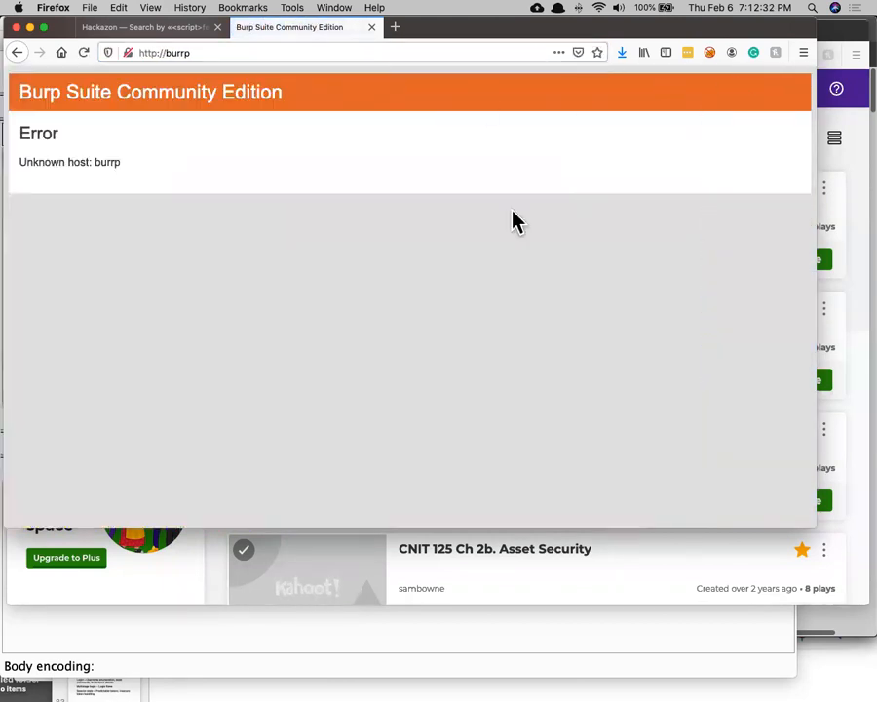
left_click(166, 50)
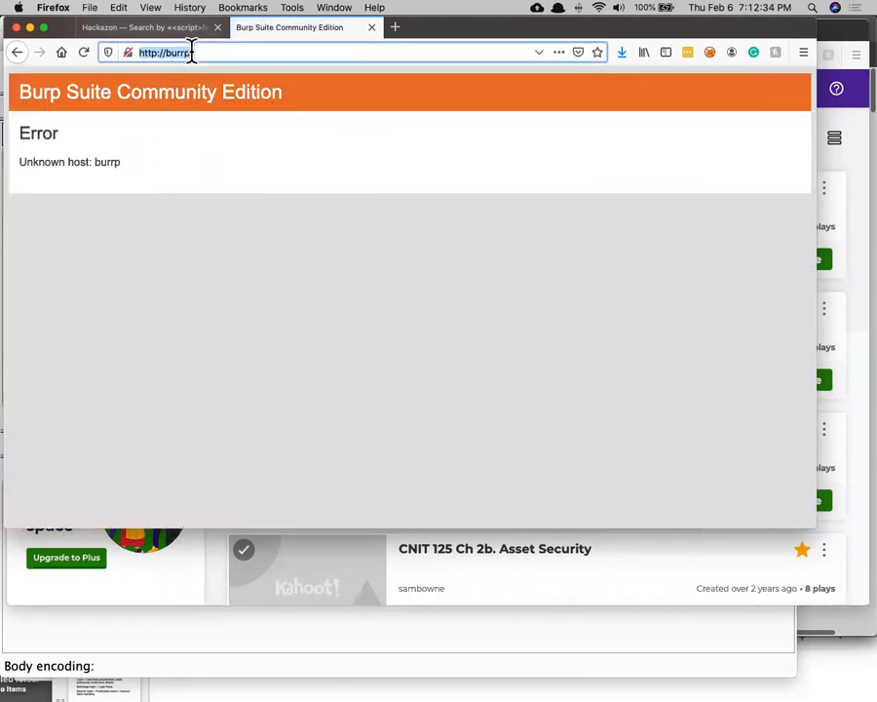
key("Return")
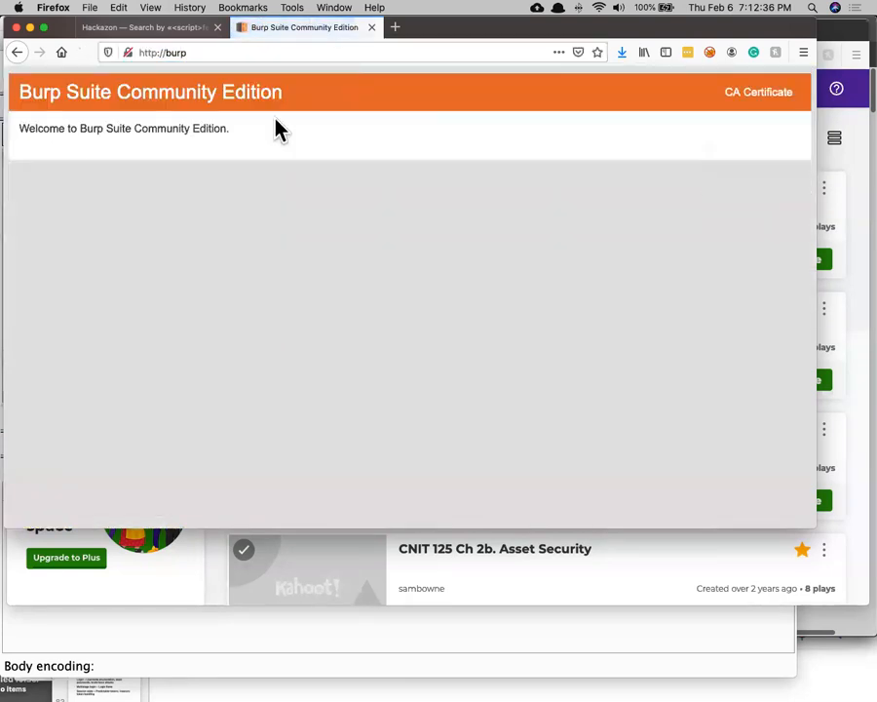
mouse_move(760, 92)
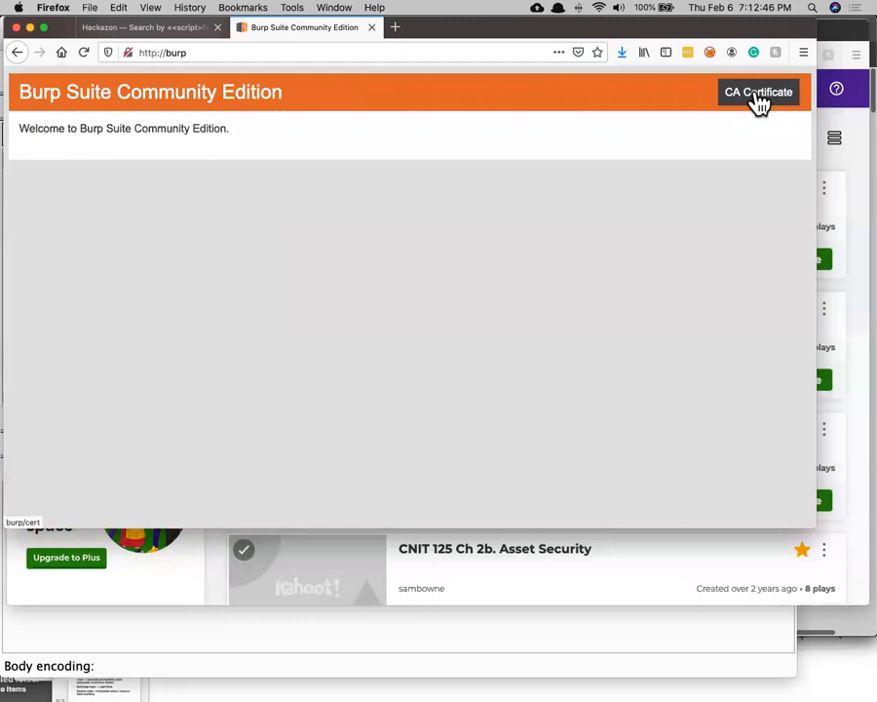
mouse_move(370, 29)
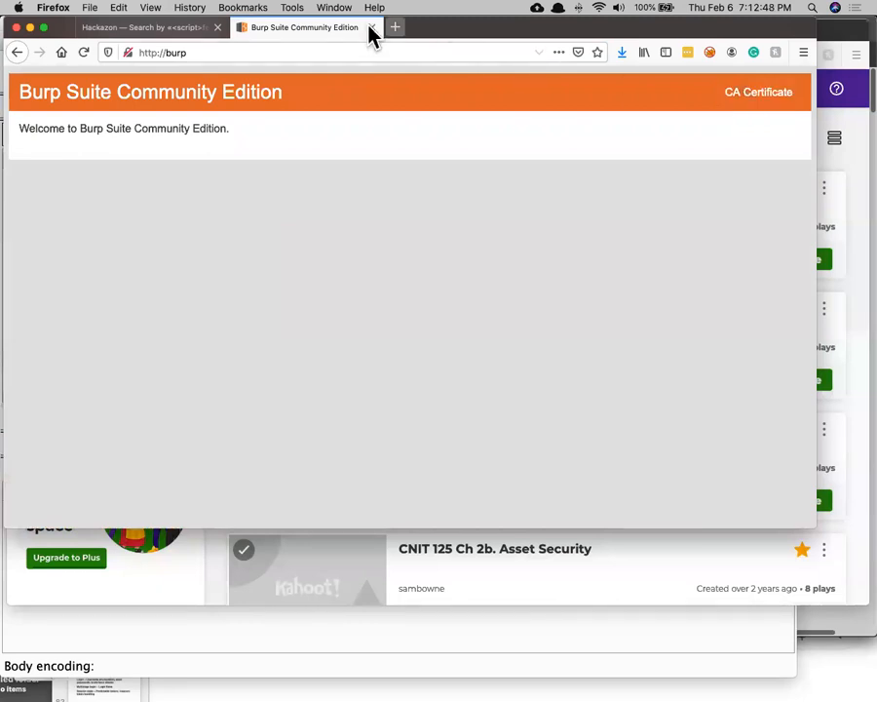
left_click(146, 27)
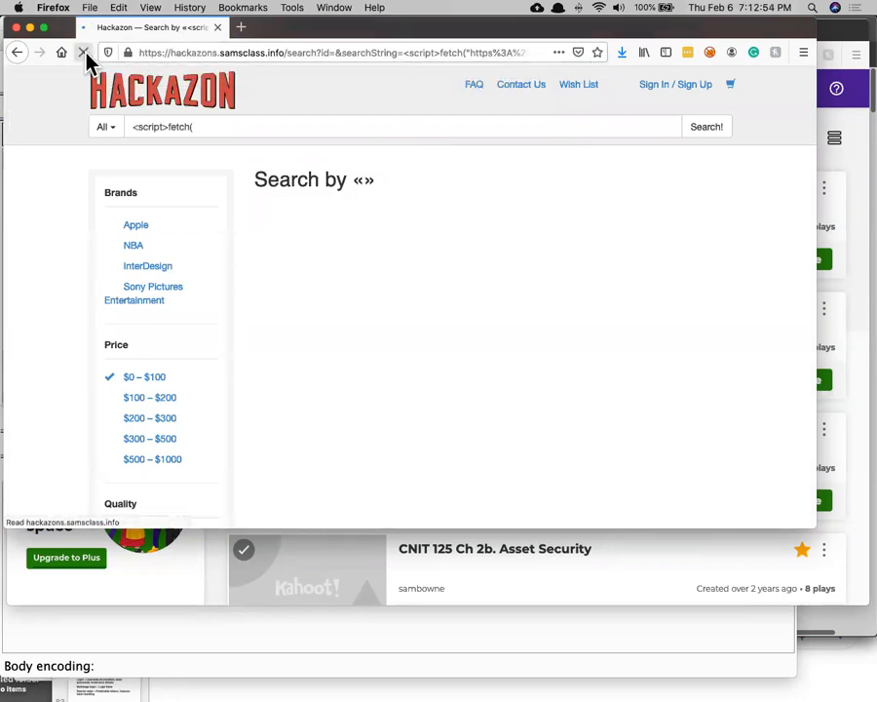
Clear Burp's HTTP history, reload Hackazon's home page and view its request's PHPSESSID Cookie header
left_click(84, 52)
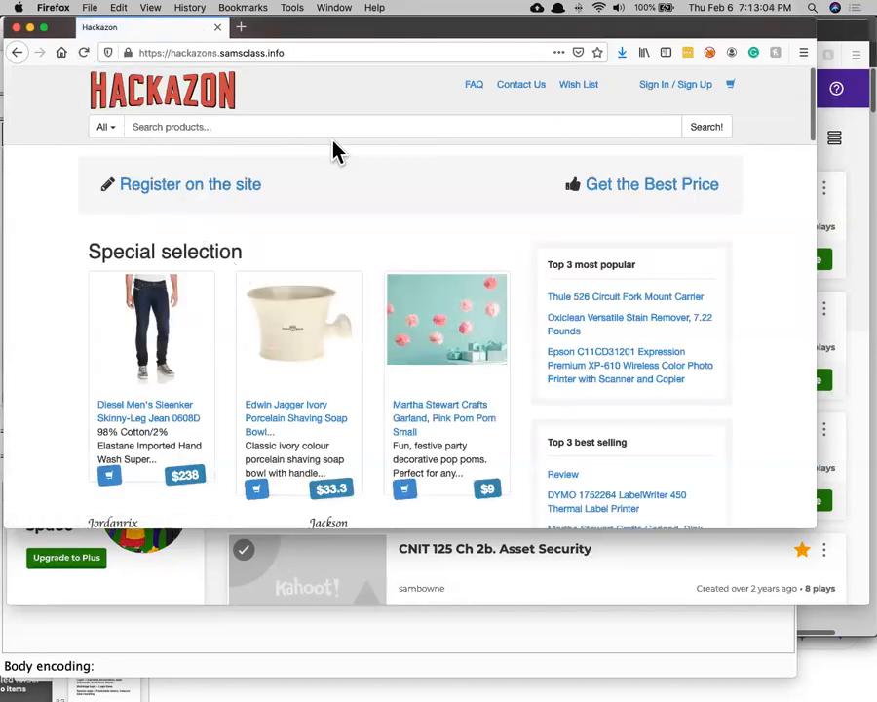
mouse_move(359, 152)
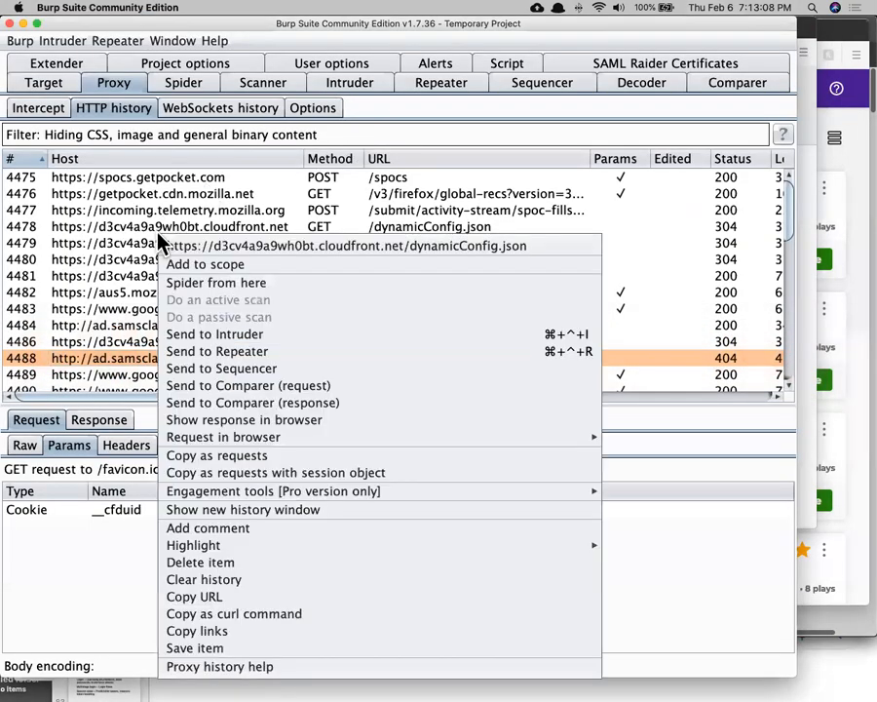
left_click(202, 579)
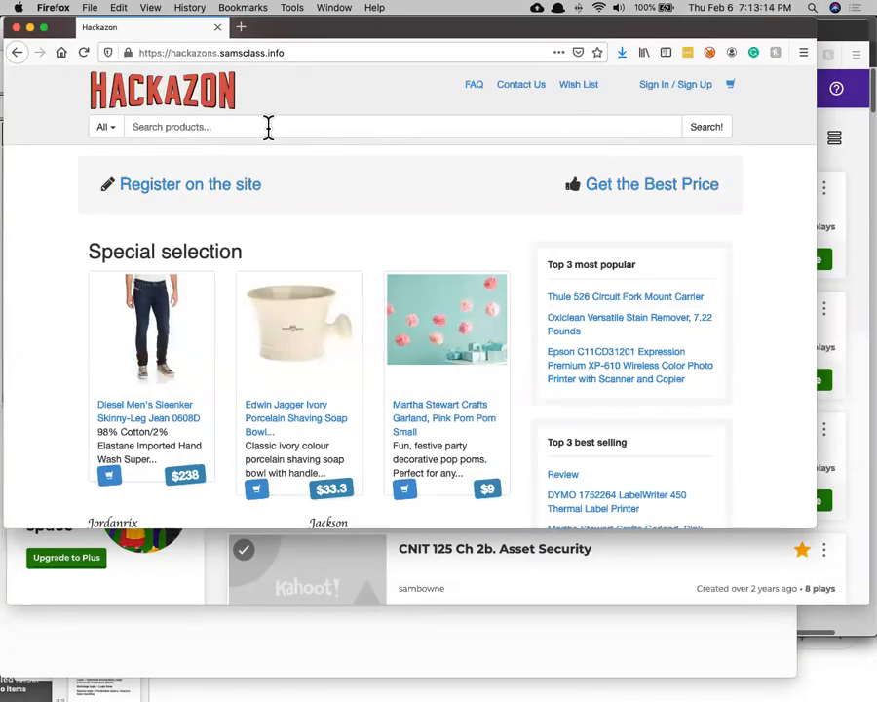
mouse_move(495, 88)
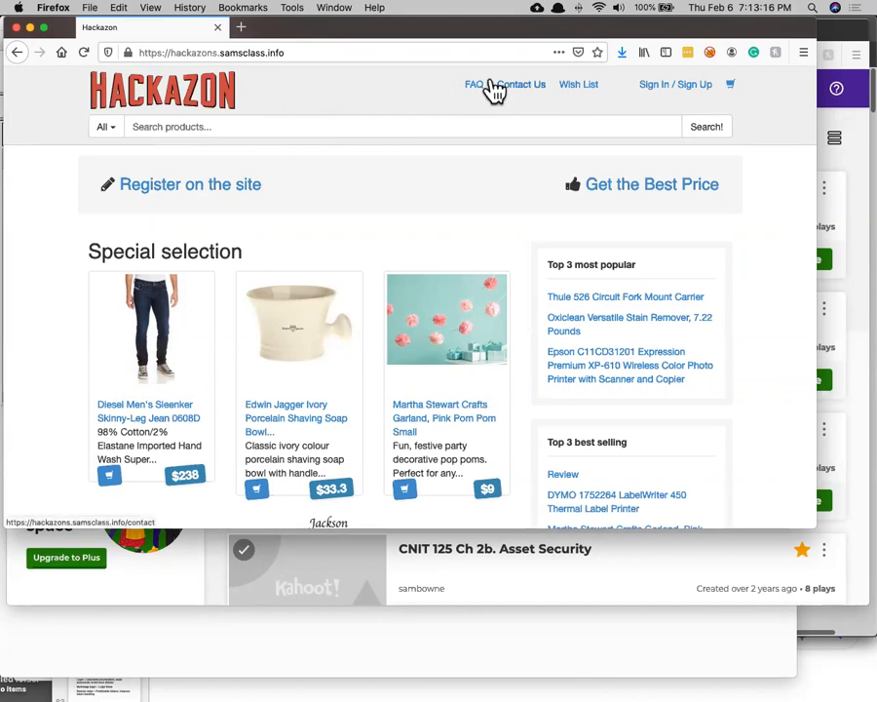
mouse_move(93, 97)
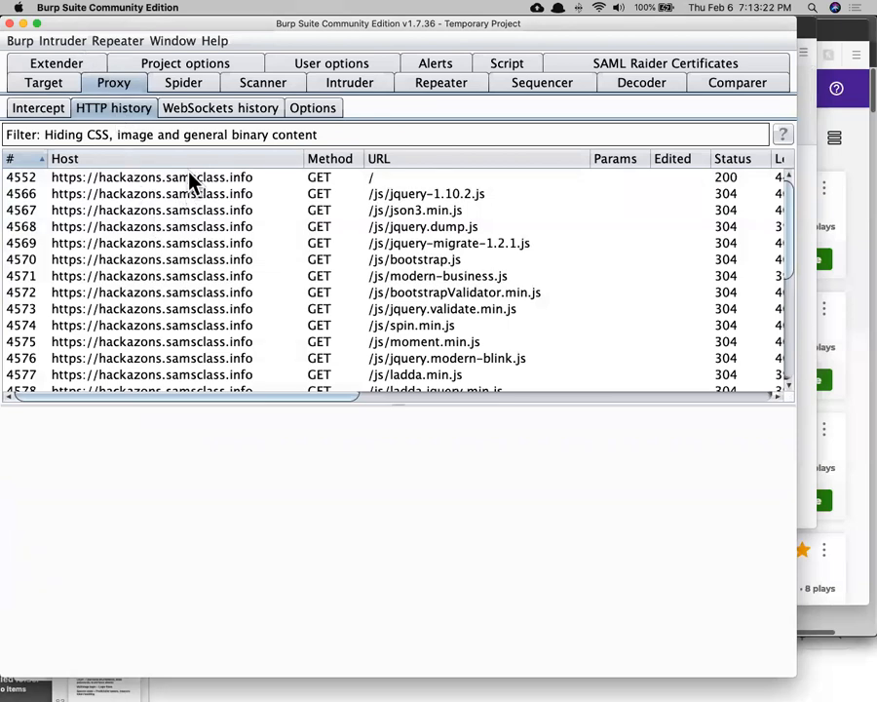
left_click(150, 175)
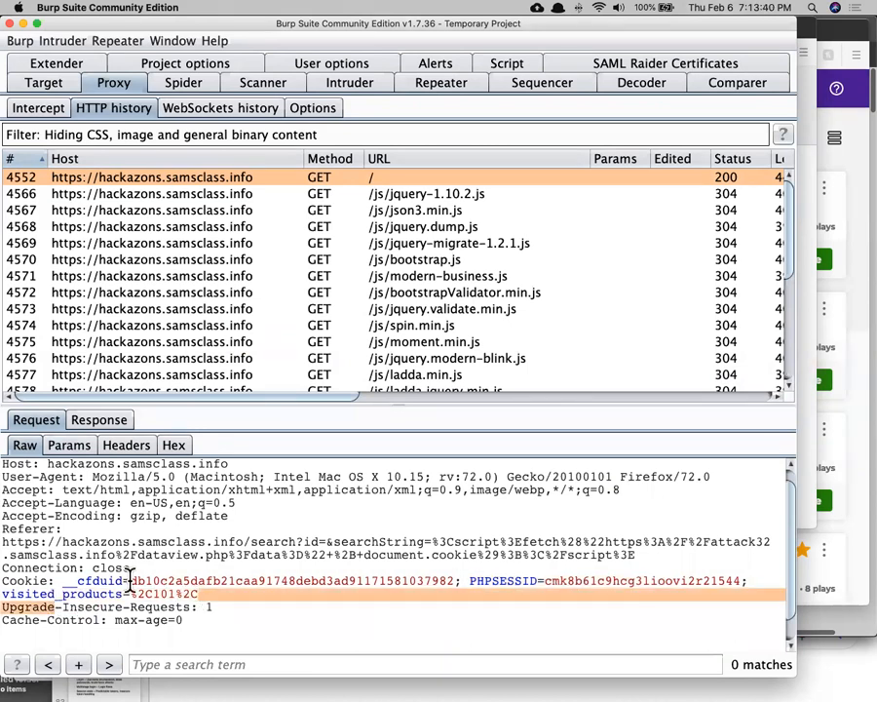
mouse_move(536, 581)
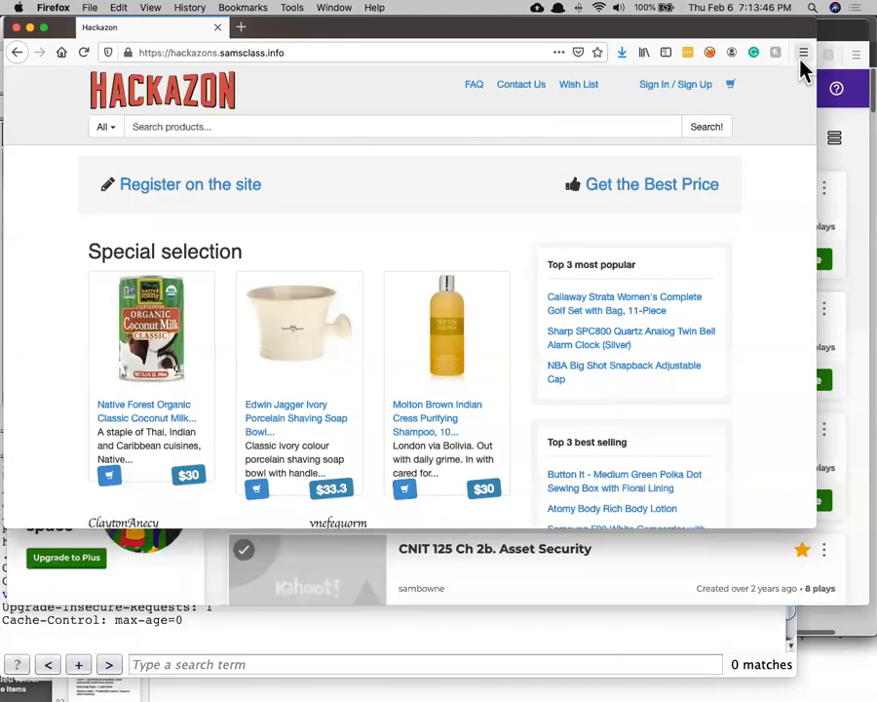
Find the cookies section in Firefox Preferences
left_click(803, 52)
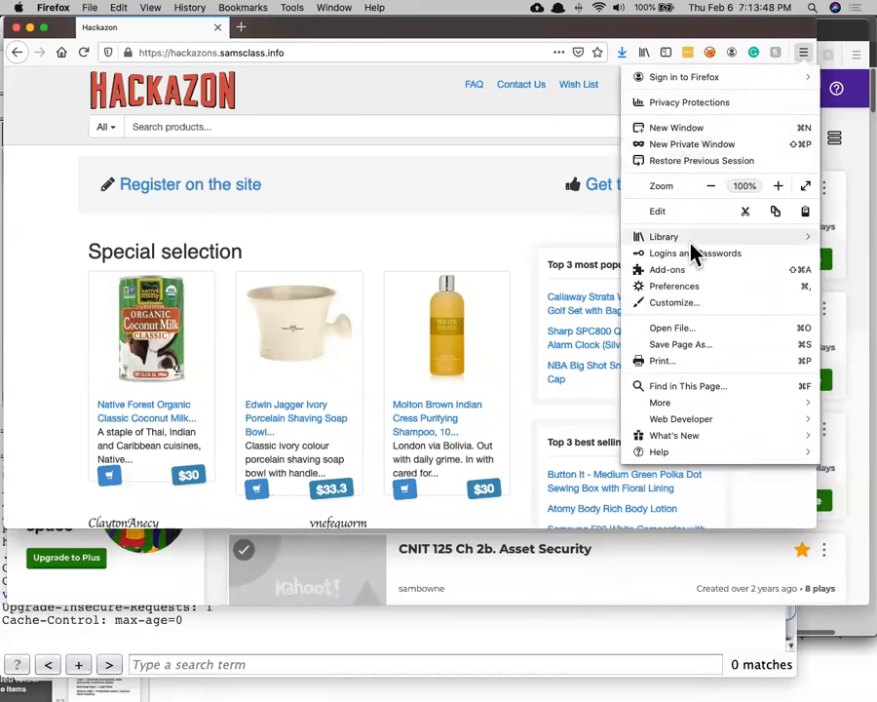
left_click(674, 285)
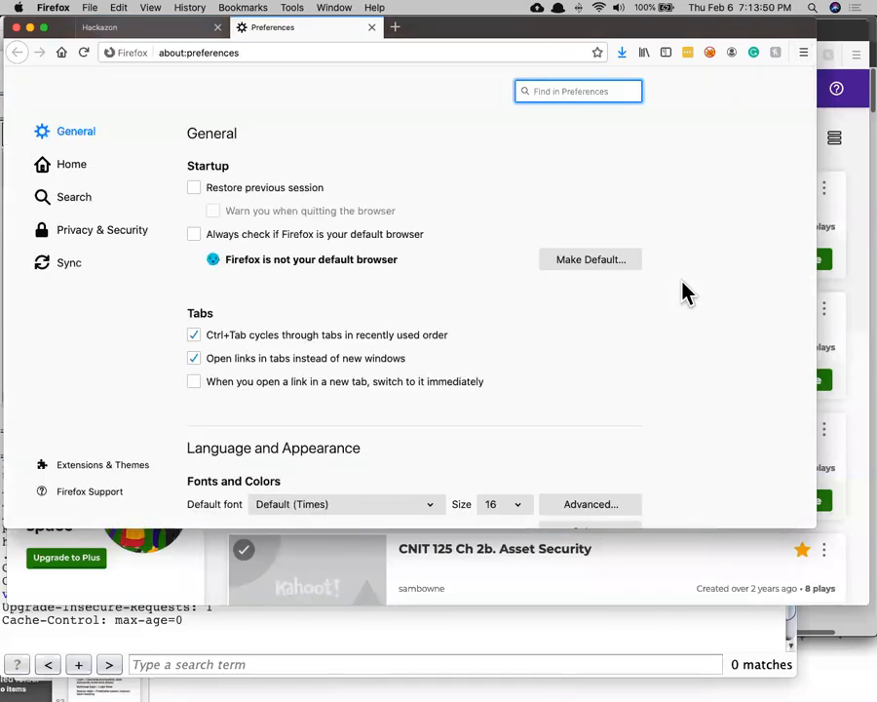
type("cook")
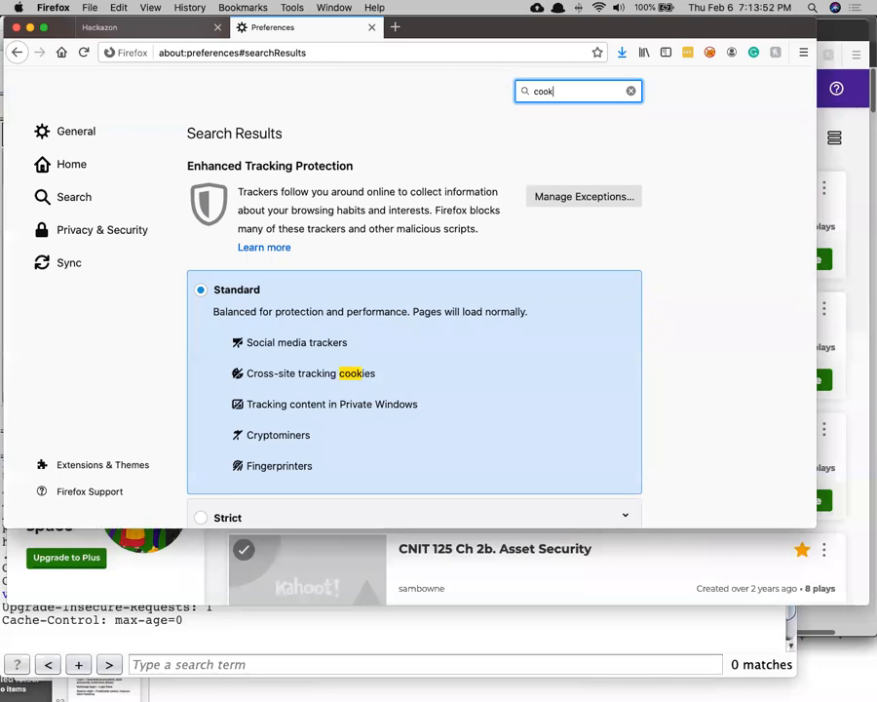
scroll("down", 3)
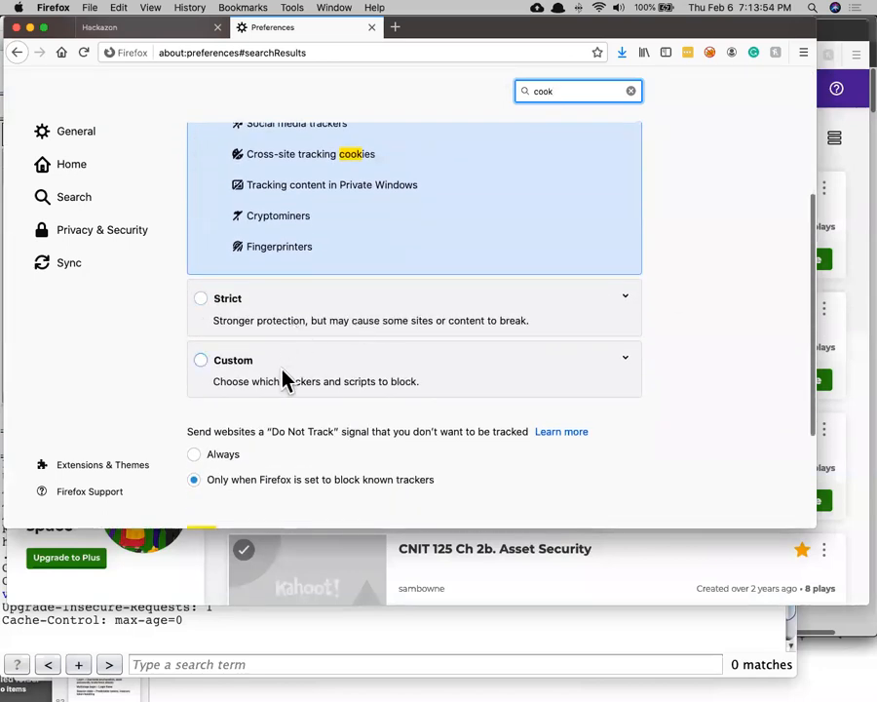
scroll("up", 3)
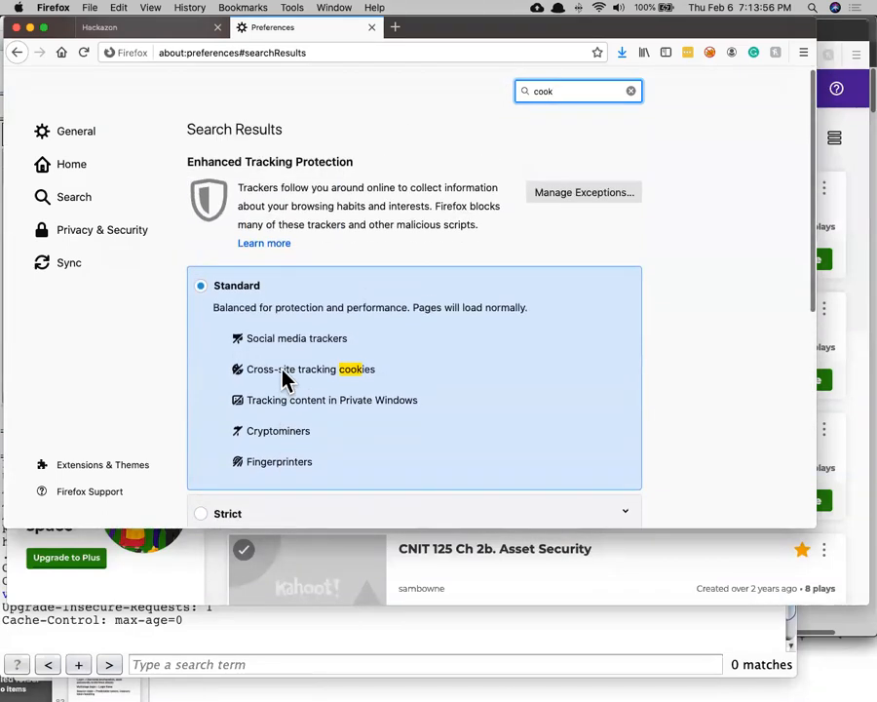
scroll("down", 3)
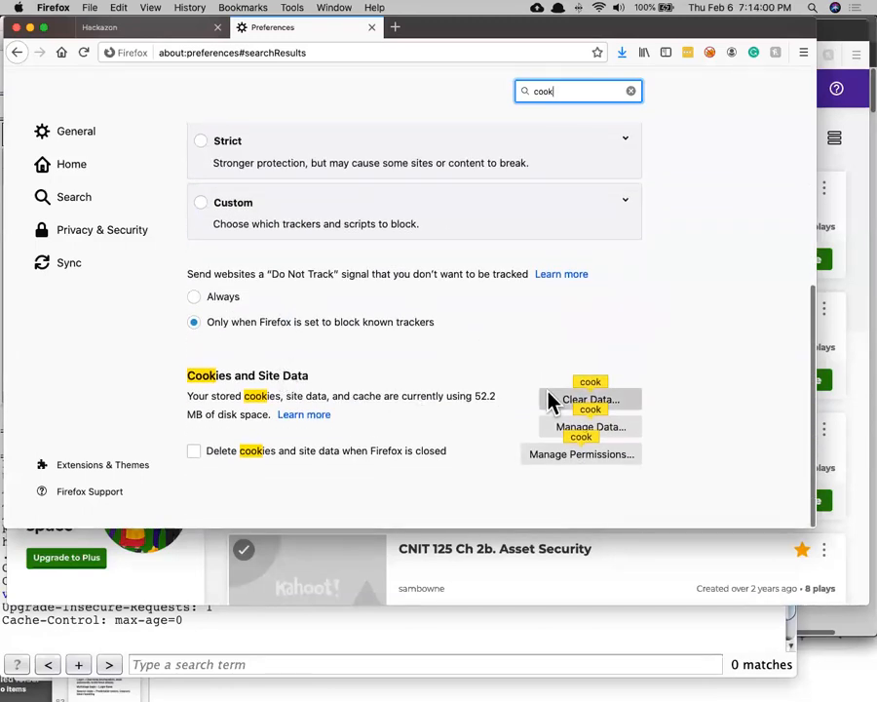
Clear Cookies and Site Data while keeping cached web content
left_click(589, 400)
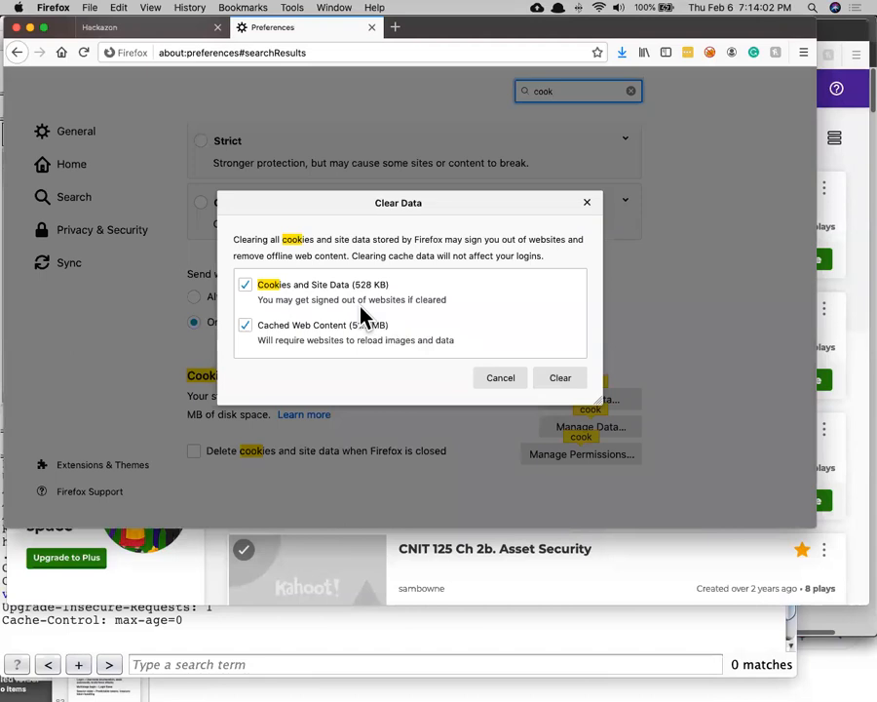
mouse_move(271, 351)
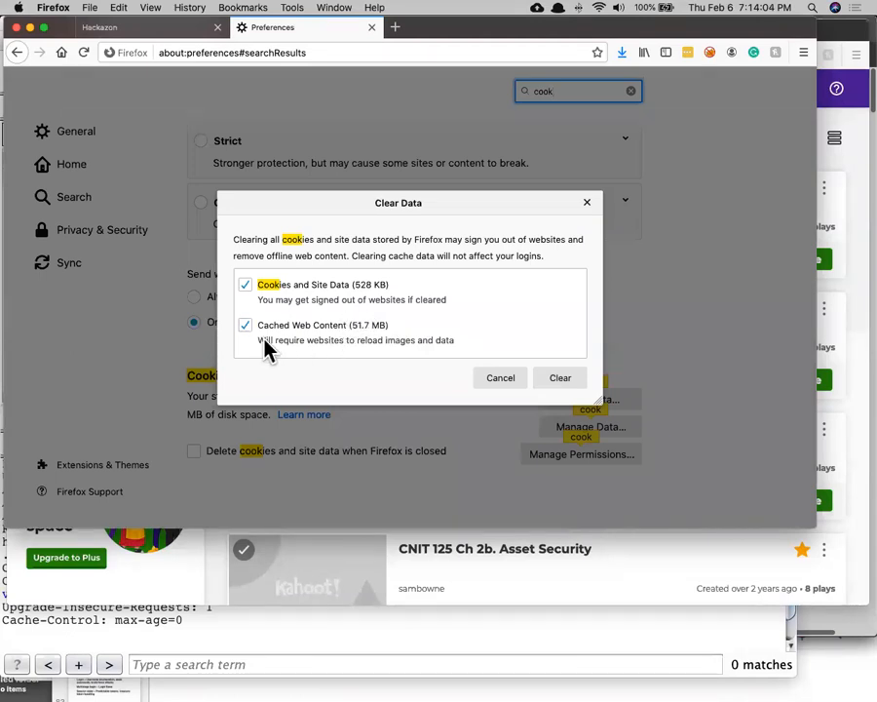
left_click(245, 324)
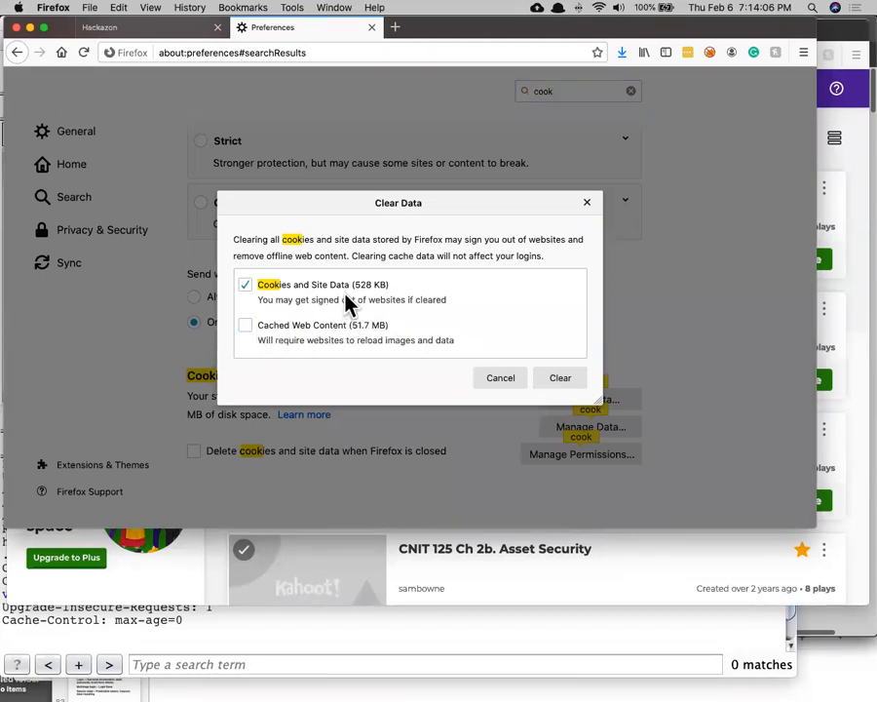
mouse_move(379, 296)
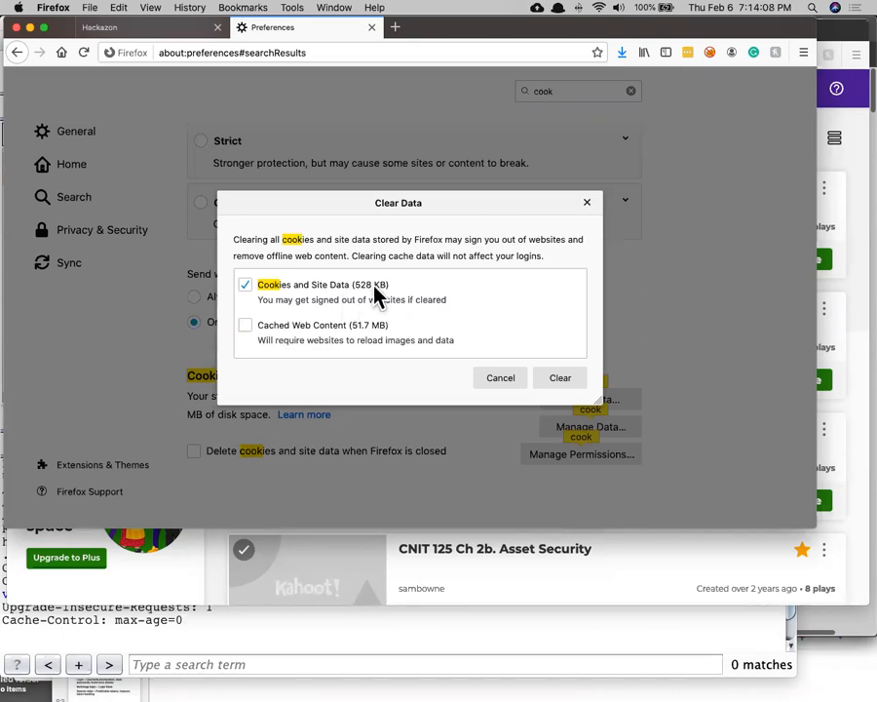
mouse_move(527, 296)
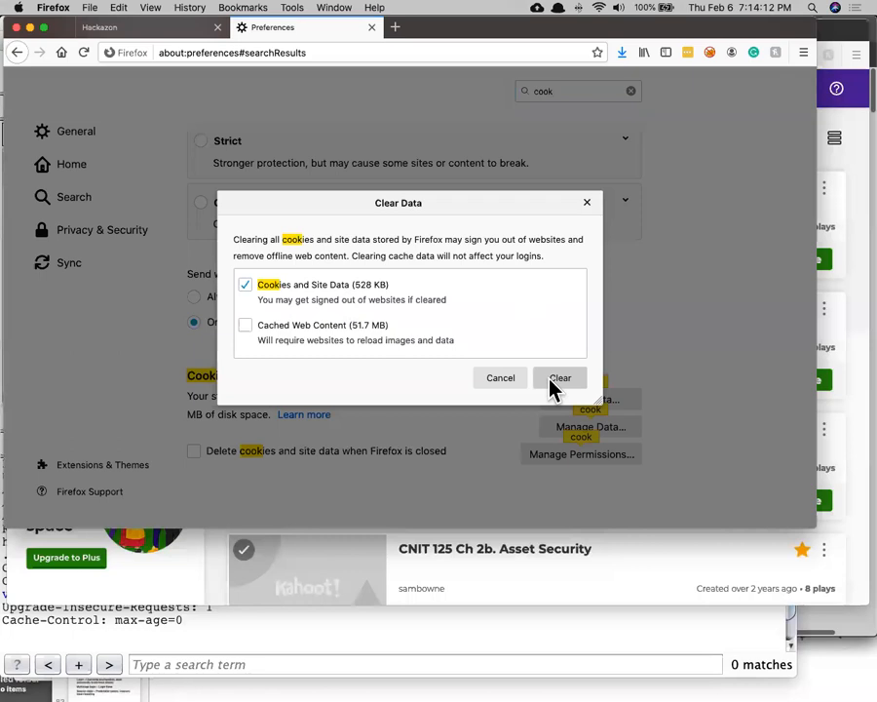
mouse_move(557, 380)
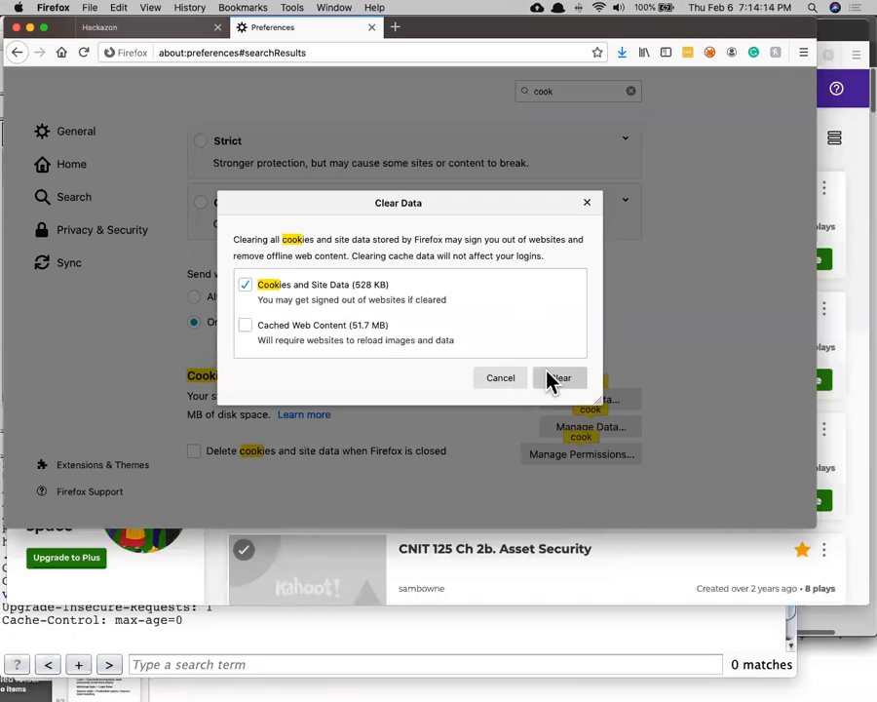
left_click(557, 379)
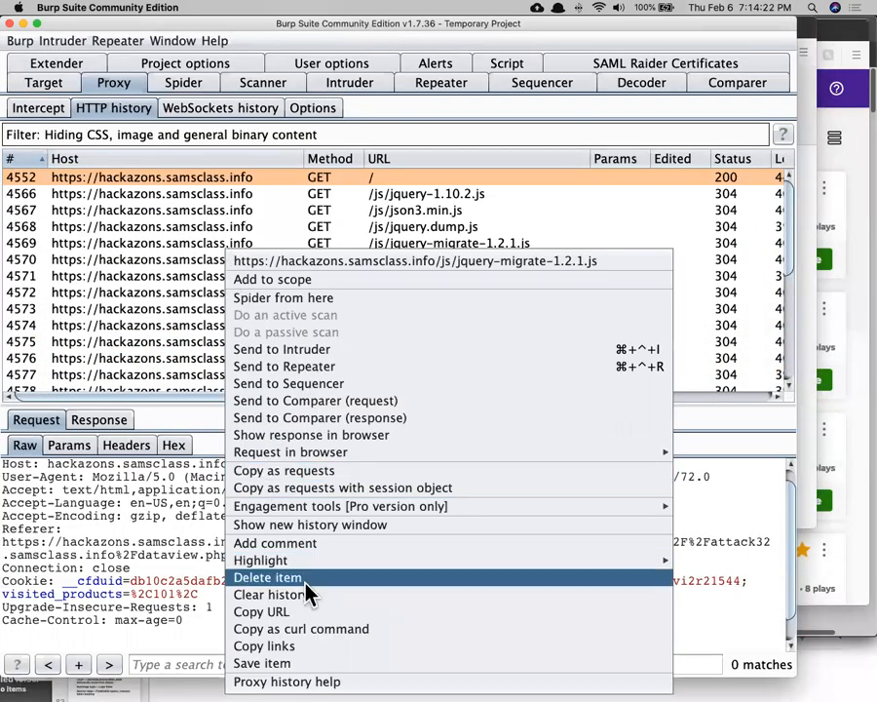
Clear Burp's HTTP history and view the fresh Hackazon response setting a new PHPSESSID
left_click(275, 594)
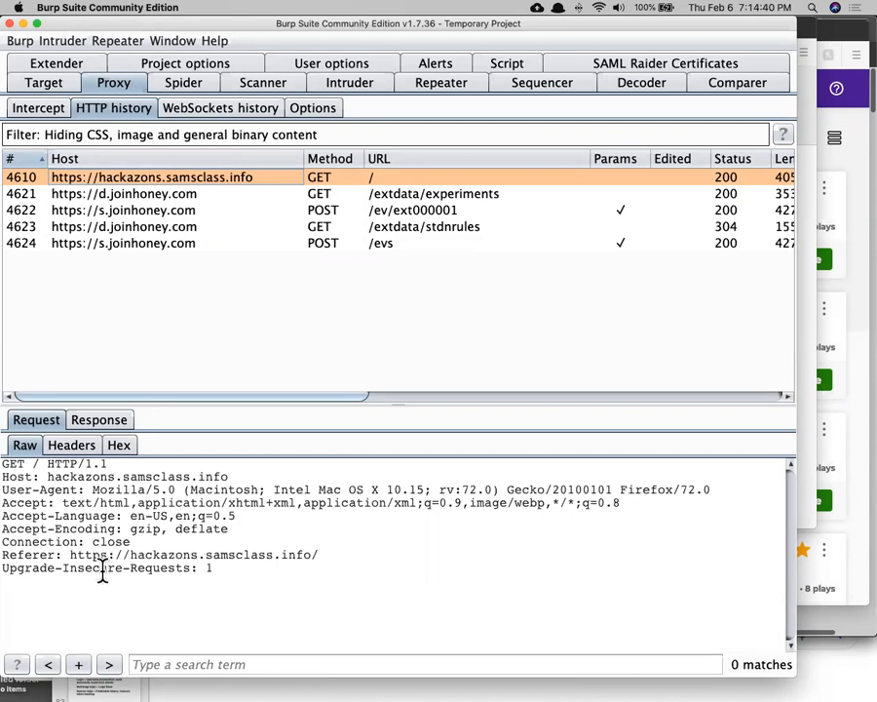
left_click(97, 419)
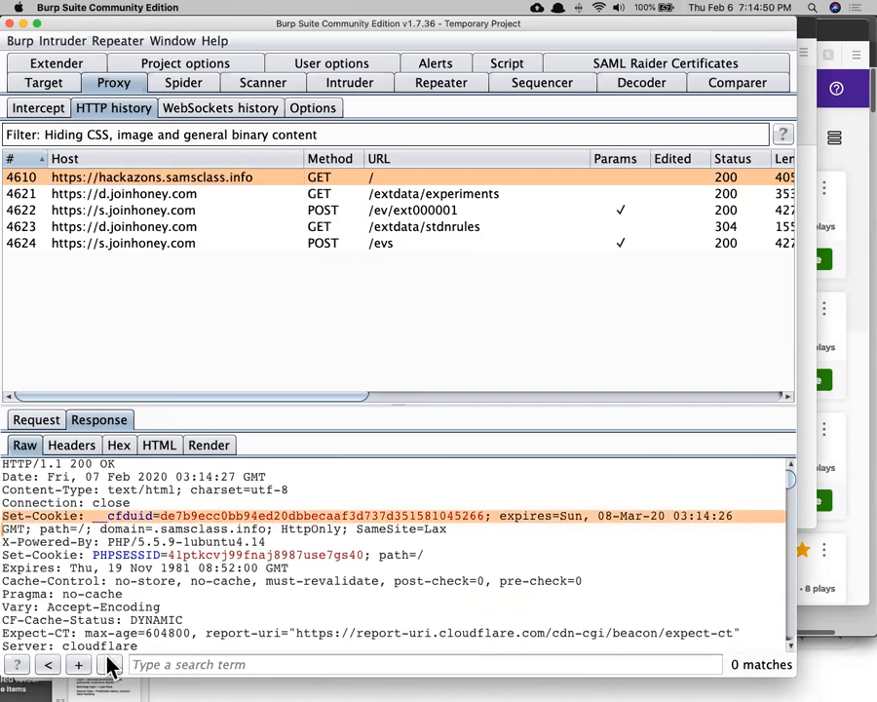
mouse_move(588, 546)
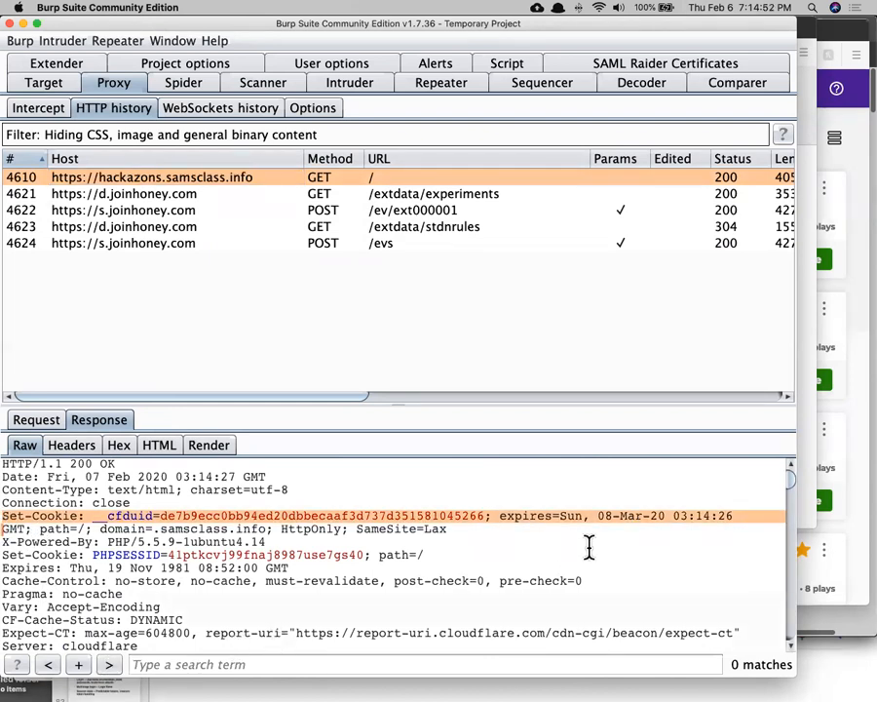
mouse_move(635, 535)
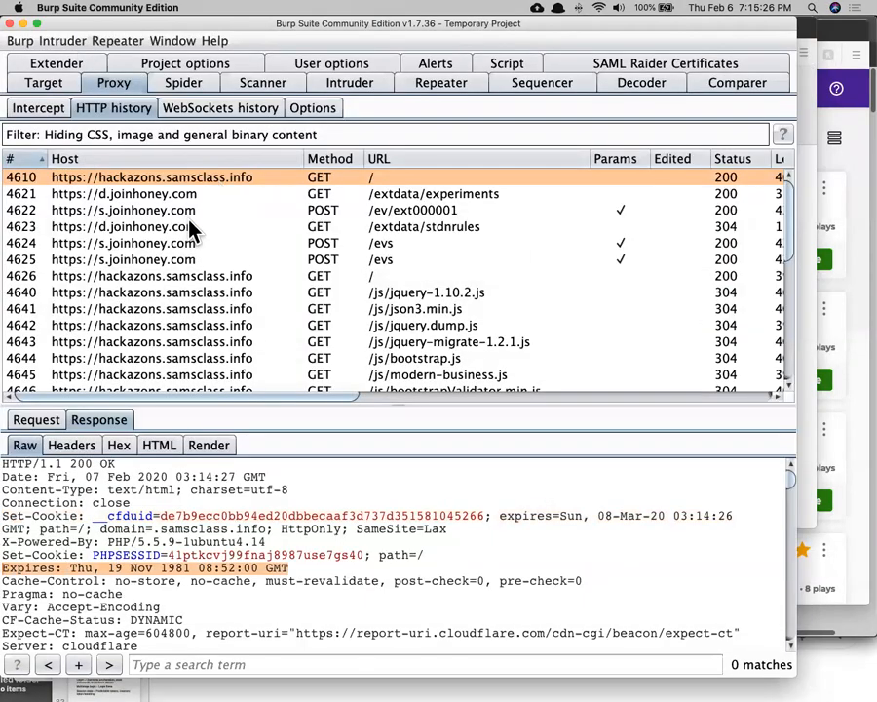
left_click(146, 277)
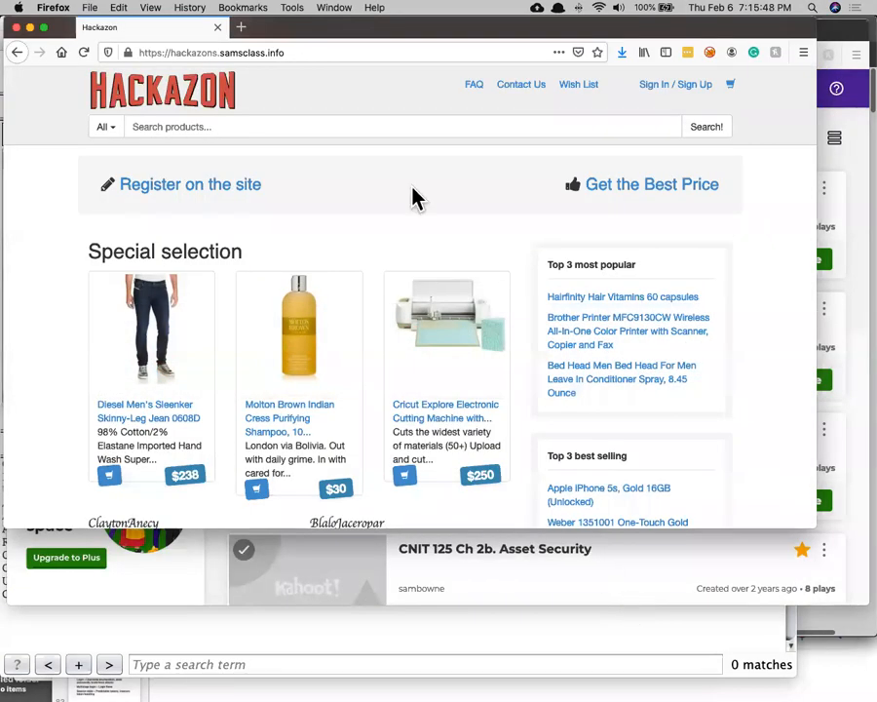
Search Hackazon for FRED to see how the query is echoed
left_click(399, 125)
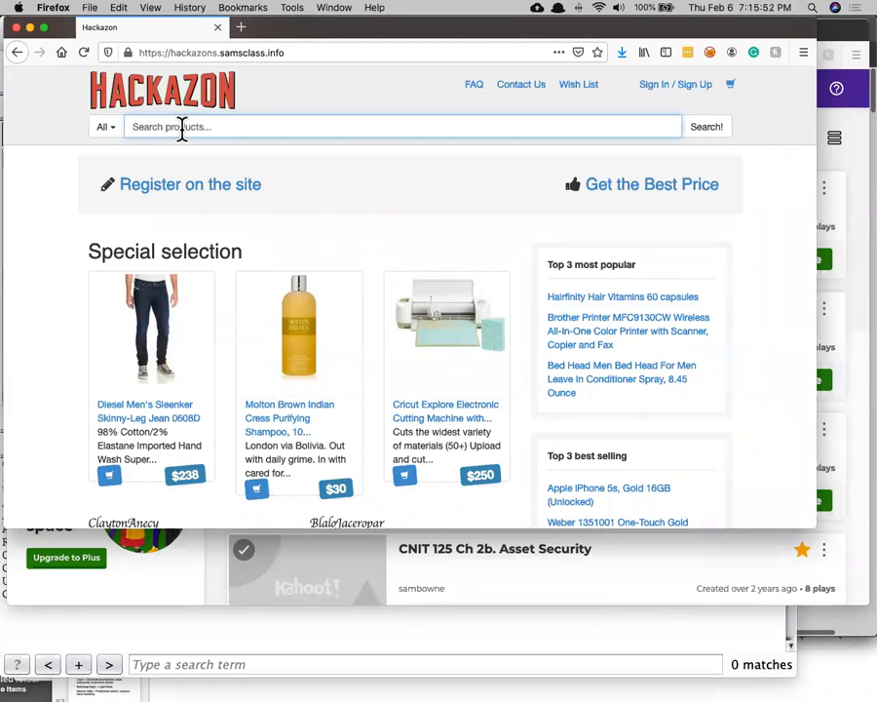
type("FRED")
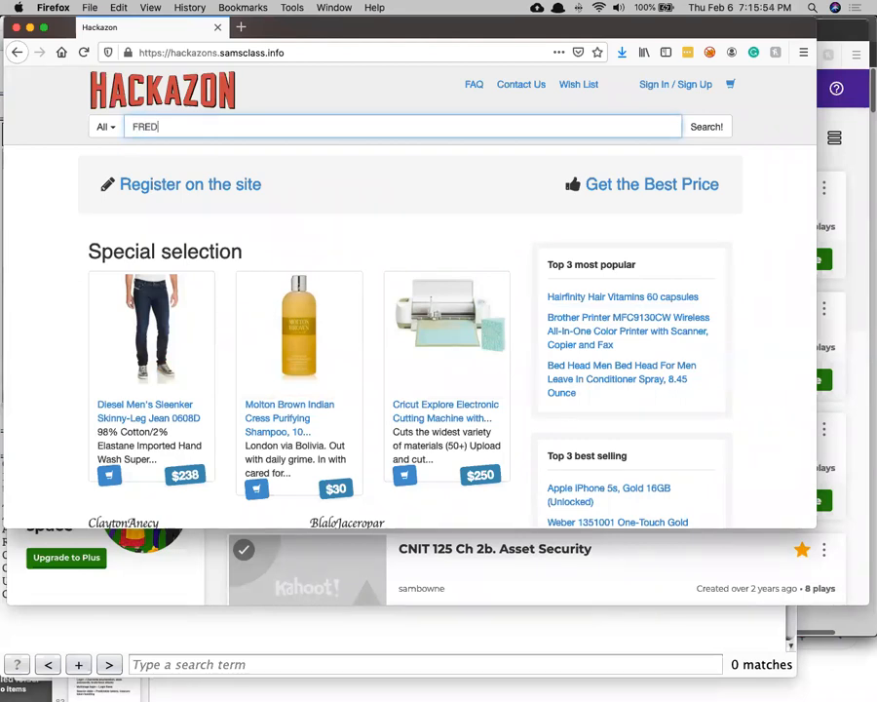
left_click(706, 125)
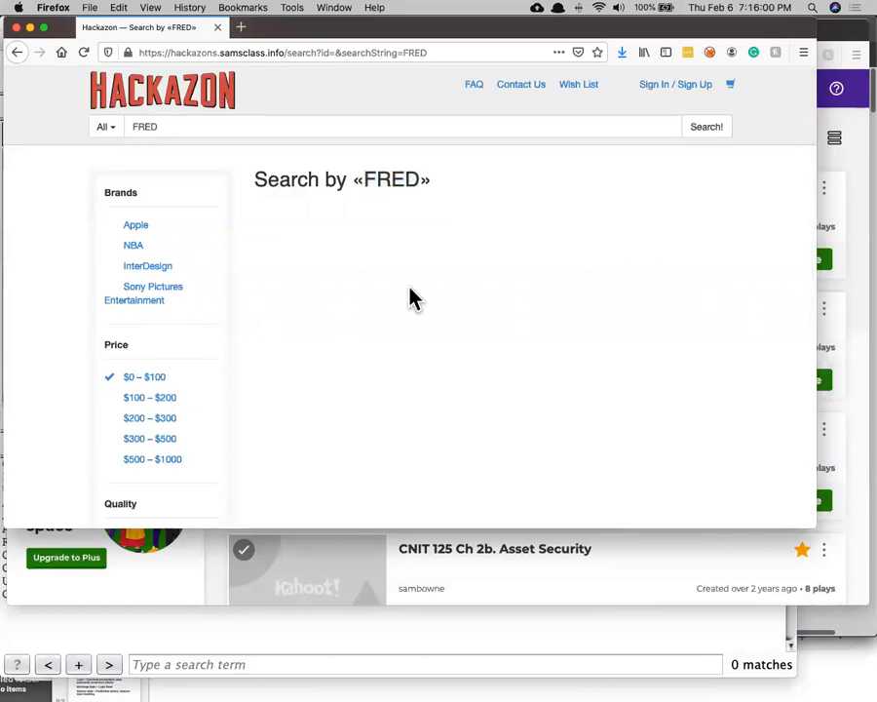
Re-run the search as FRED<i>DURT to test whether the italic tag is rendered
double_click(390, 179)
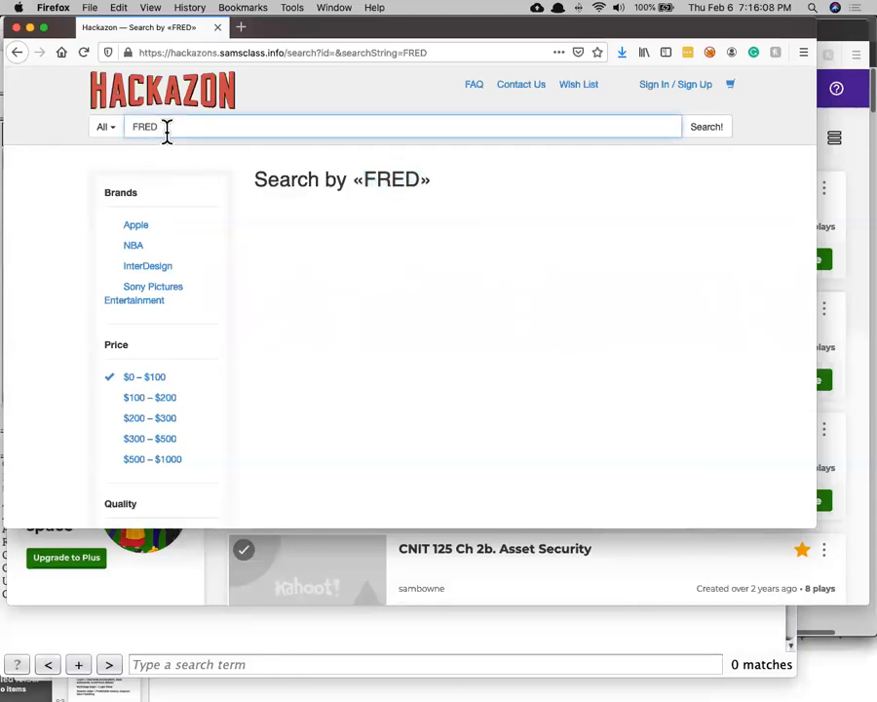
type("<!>")
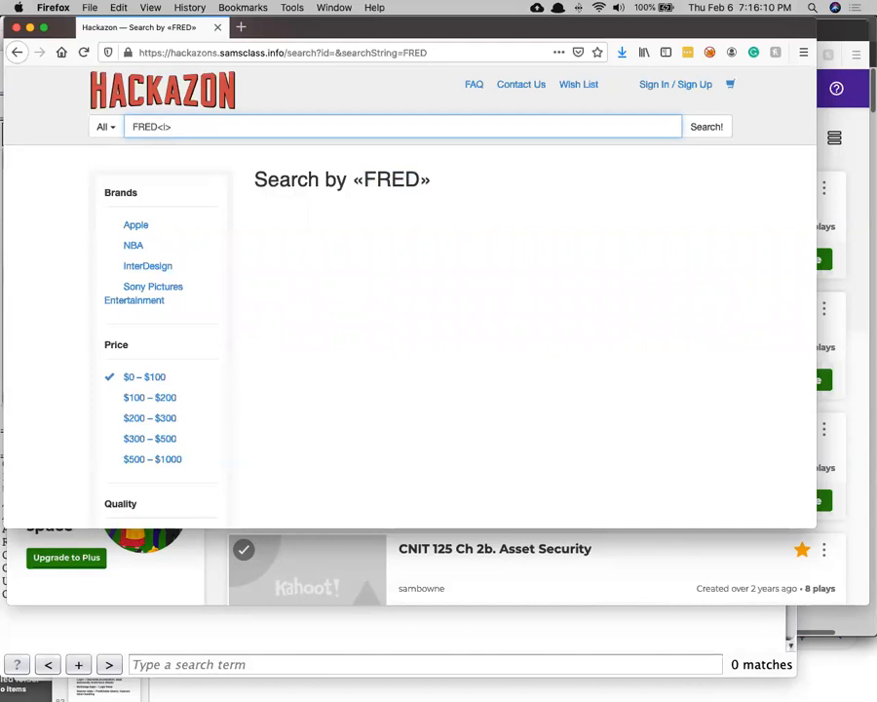
type("DURT")
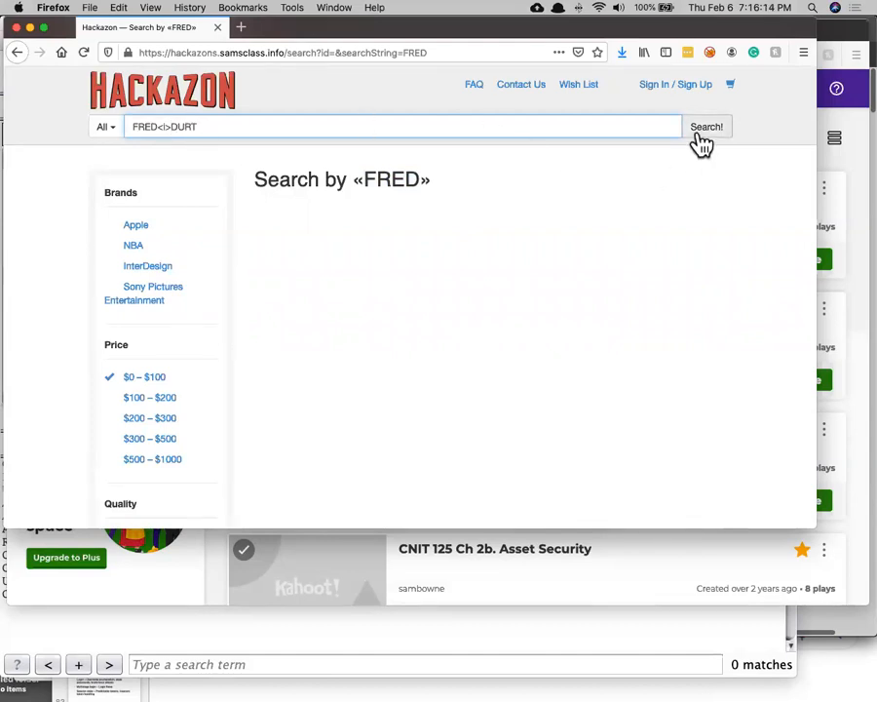
left_click(705, 125)
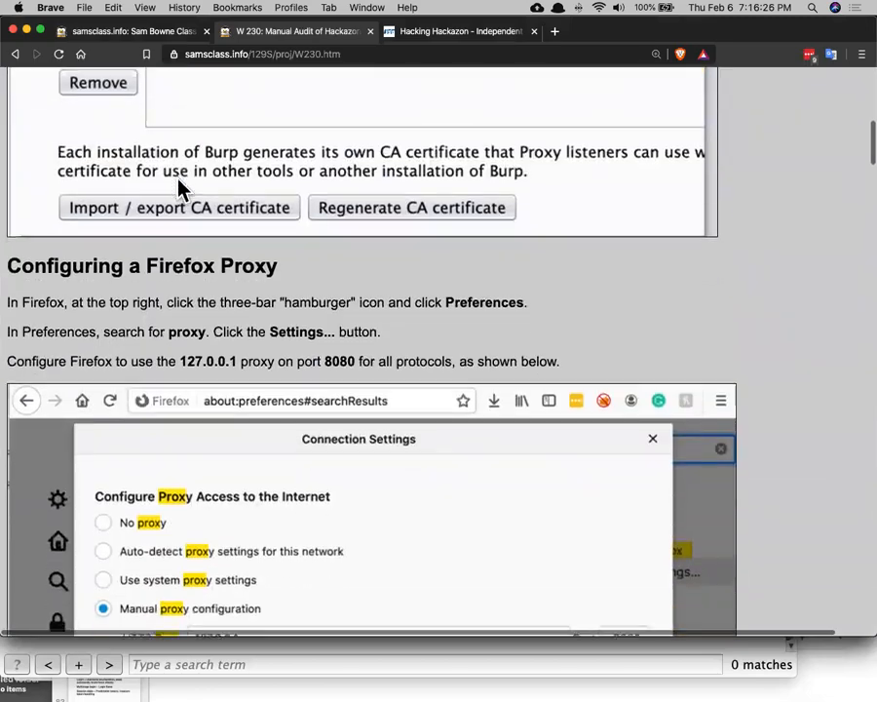
Locate and select the tutorial's <script>alert(1);</script> proof-of-concept payload
scroll("down", 3)
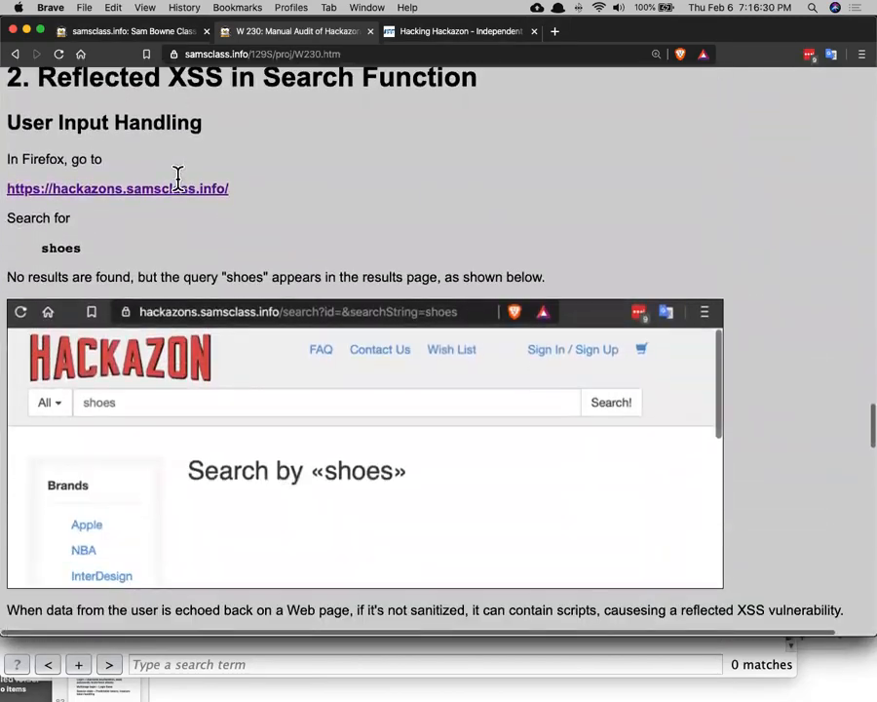
scroll("down", 3)
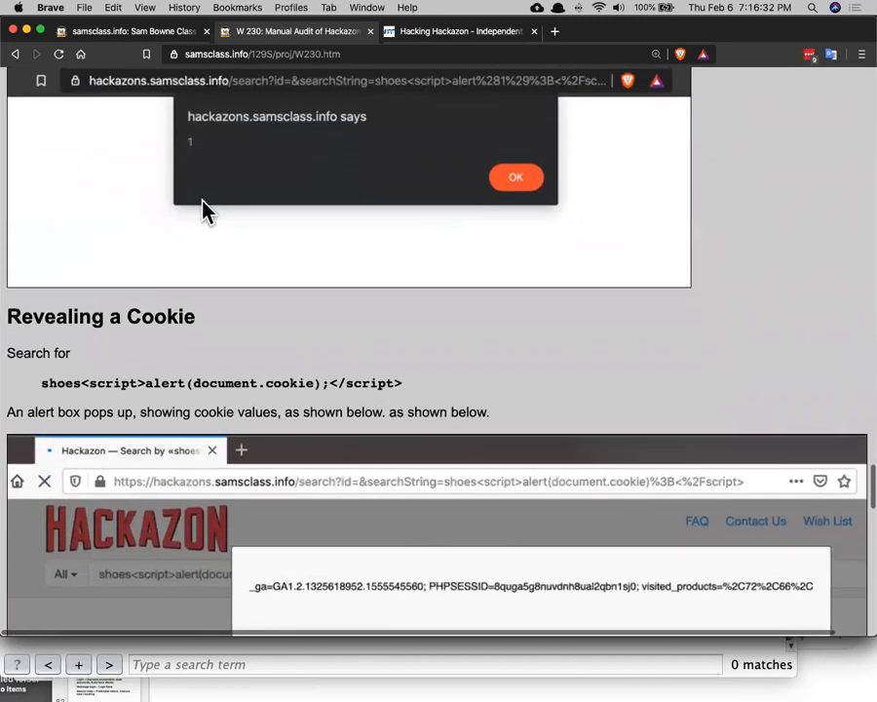
left_click(515, 175)
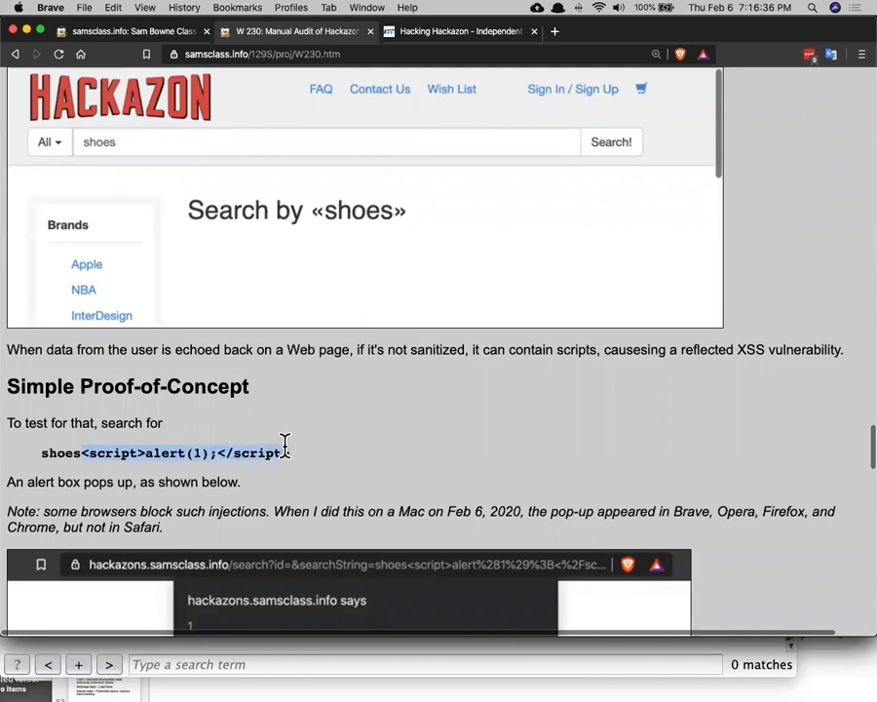
mouse_move(288, 436)
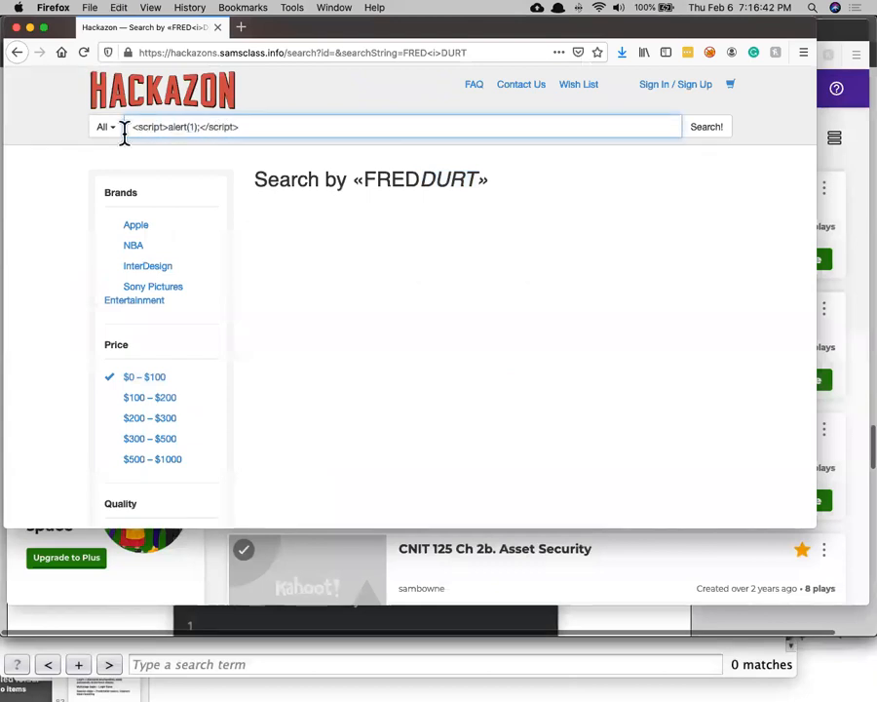
mouse_move(547, 187)
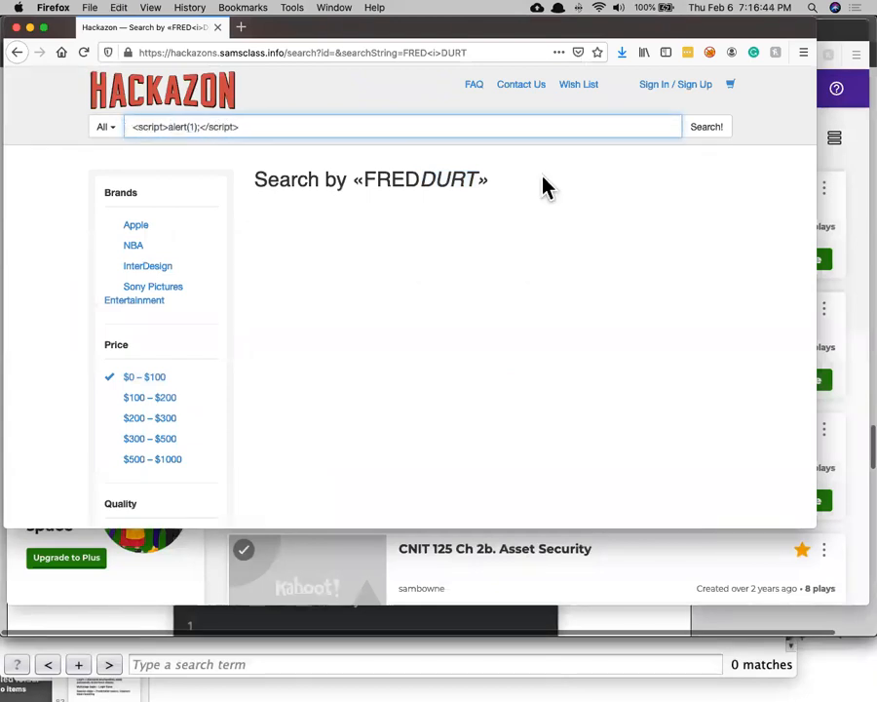
Submit the <script>alert(1);</script> payload as a Hackazon search
left_click(706, 124)
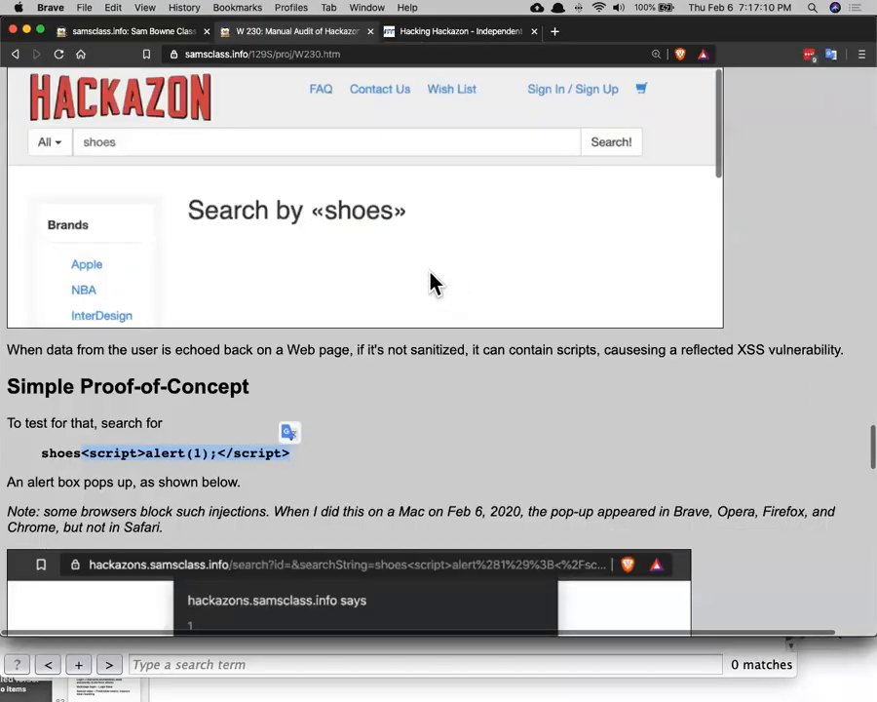
Review the tutorial's proof-of-concept step before returning to Firefox
scroll("down", 3)
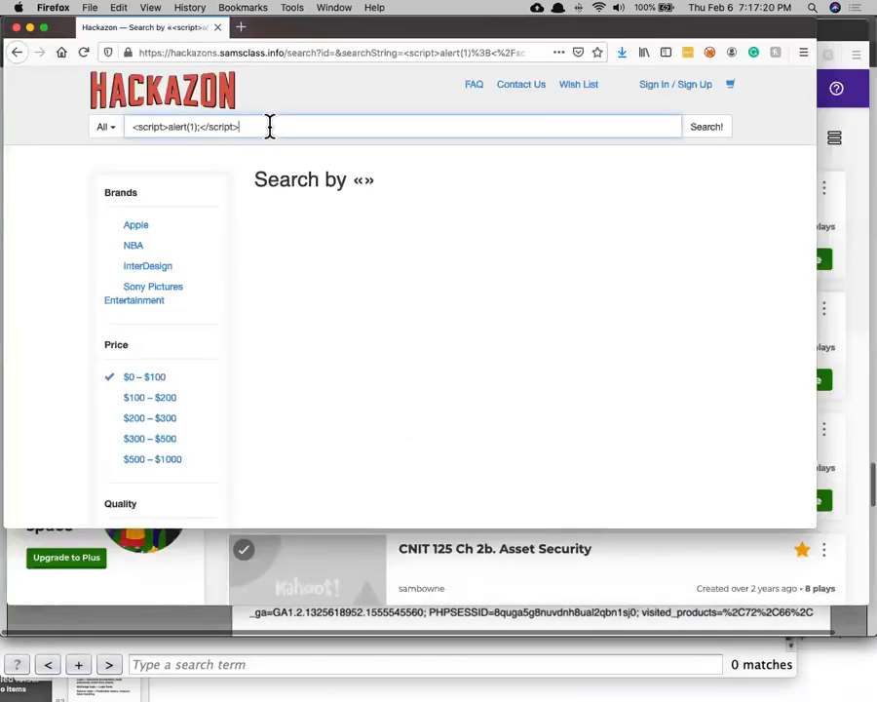
Search Hackazon for <script>alert(document.cookie);</script> to pop up the PHPSESSID cookie
type("<script>alert(document.cookie);</script>")
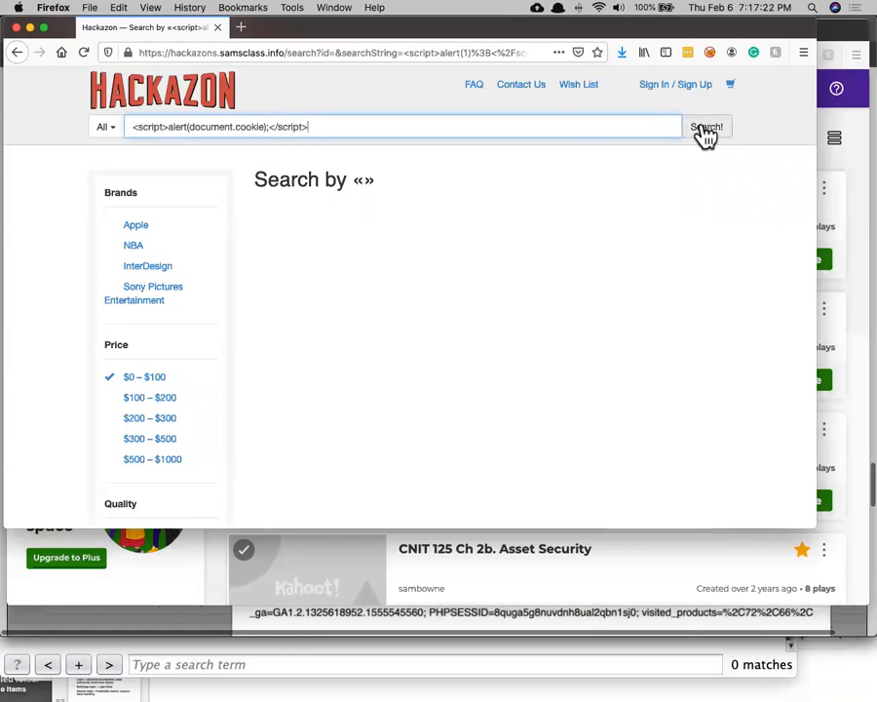
left_click(706, 127)
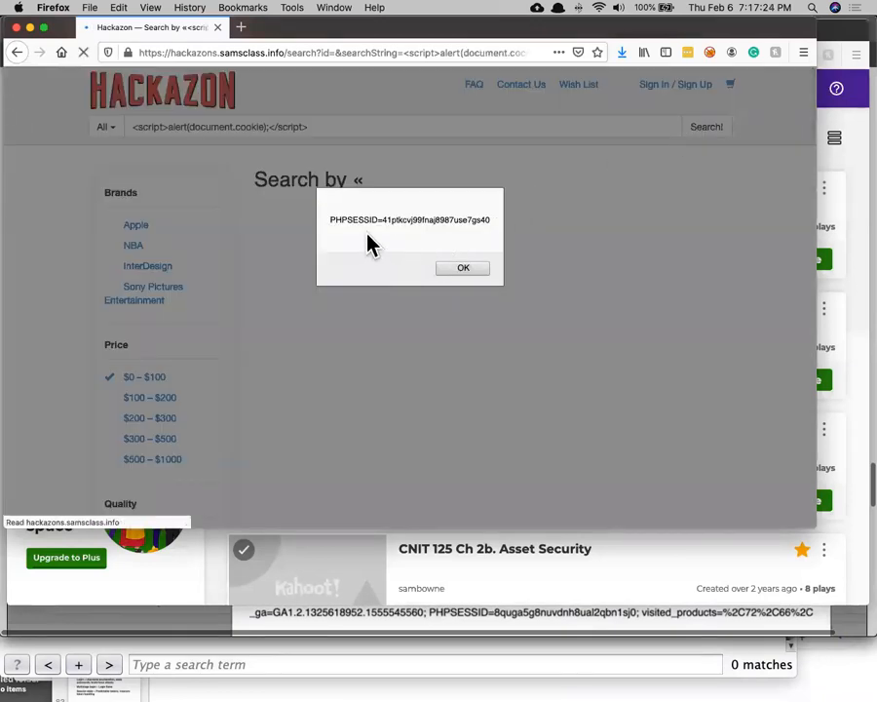
mouse_move(400, 263)
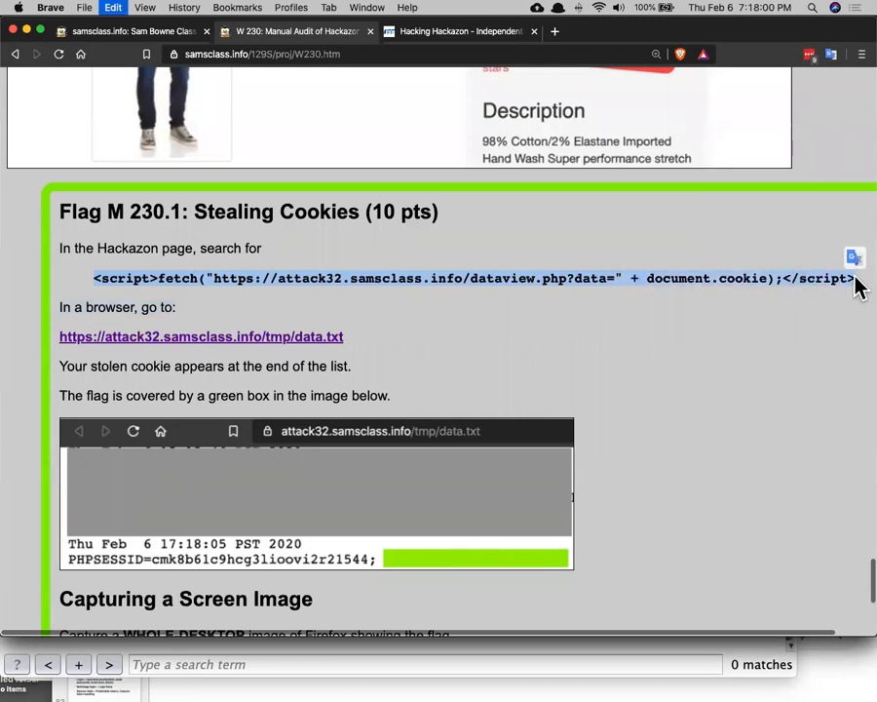
mouse_move(780, 310)
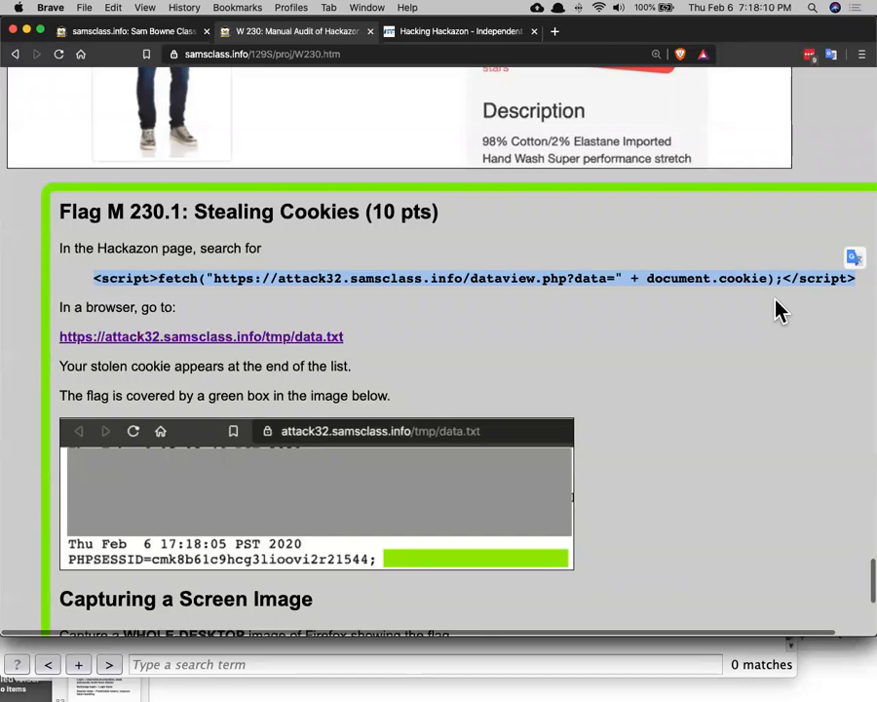
mouse_move(384, 339)
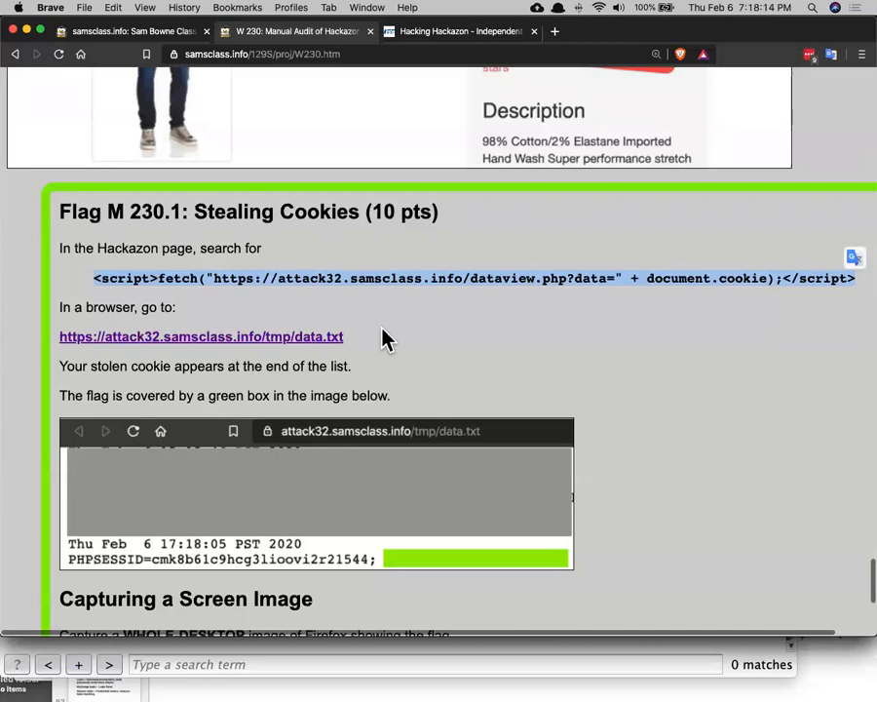
mouse_move(386, 341)
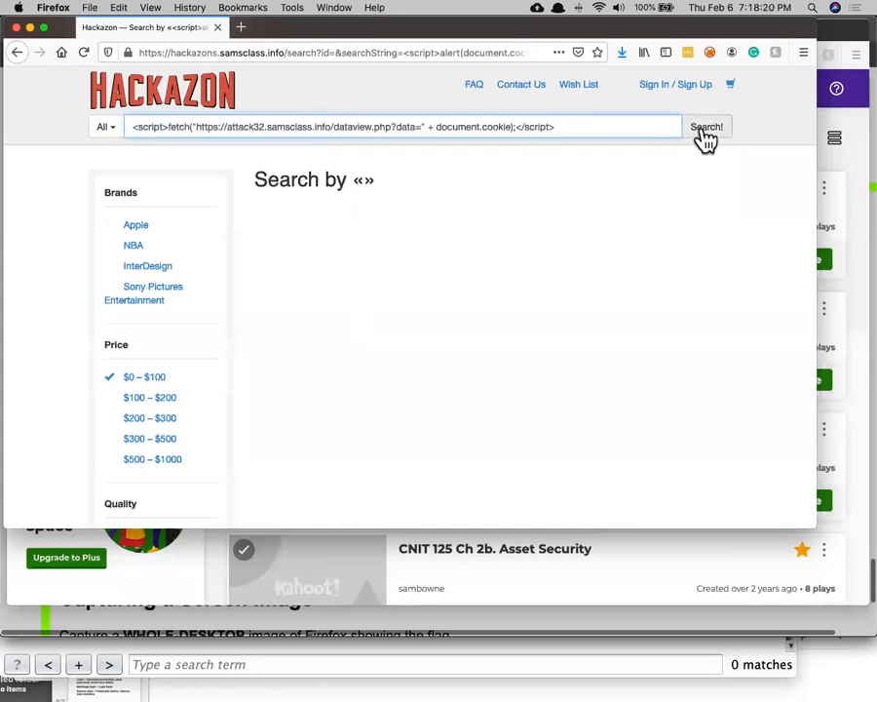
Submit the fetch cookie-stealing search, then bring up the attacker's data.txt log in Brave
left_click(706, 127)
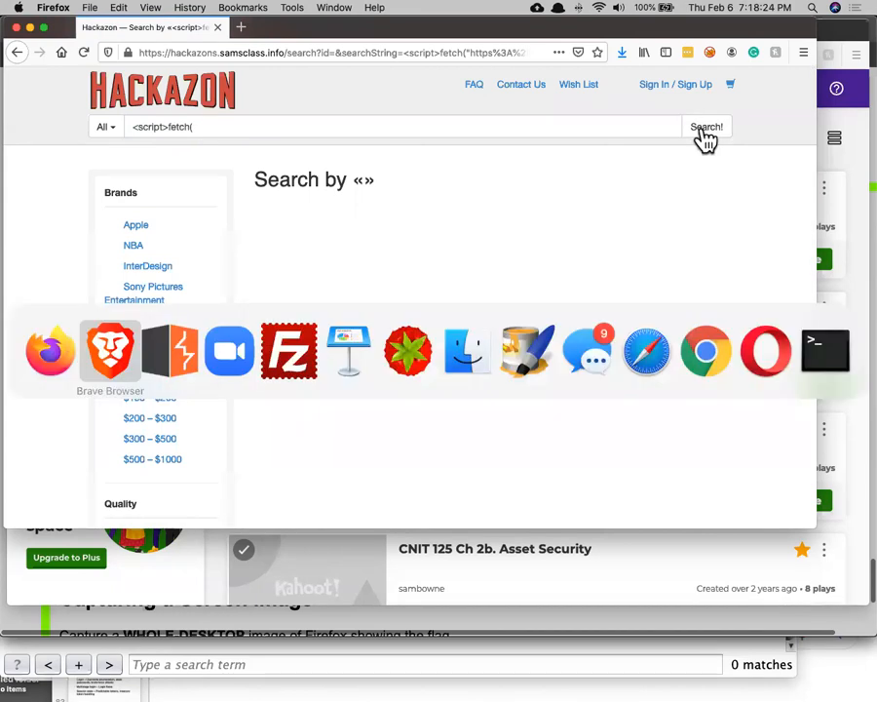
left_click(110, 351)
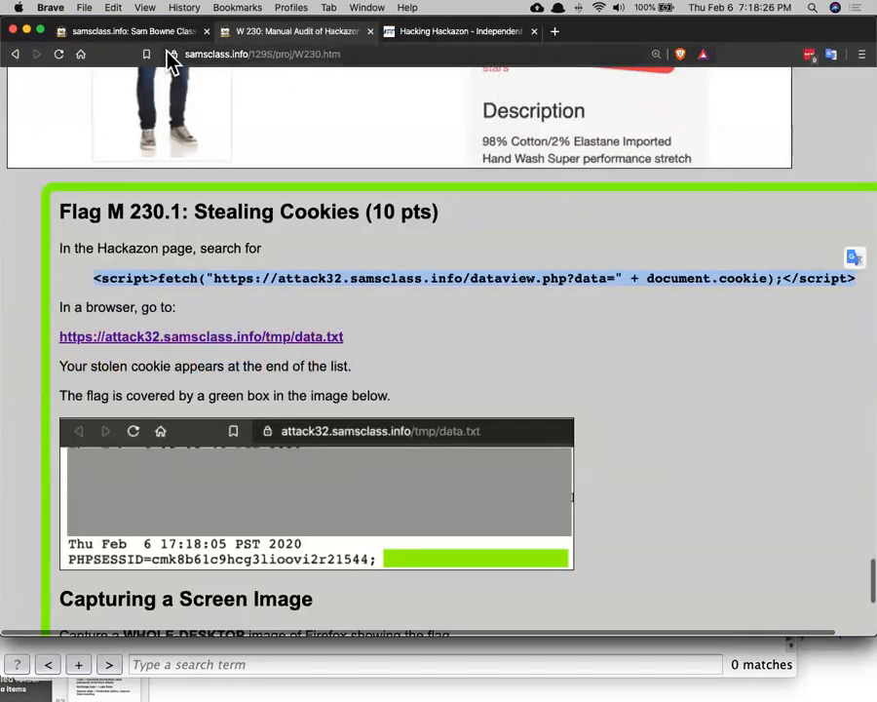
left_click(201, 335)
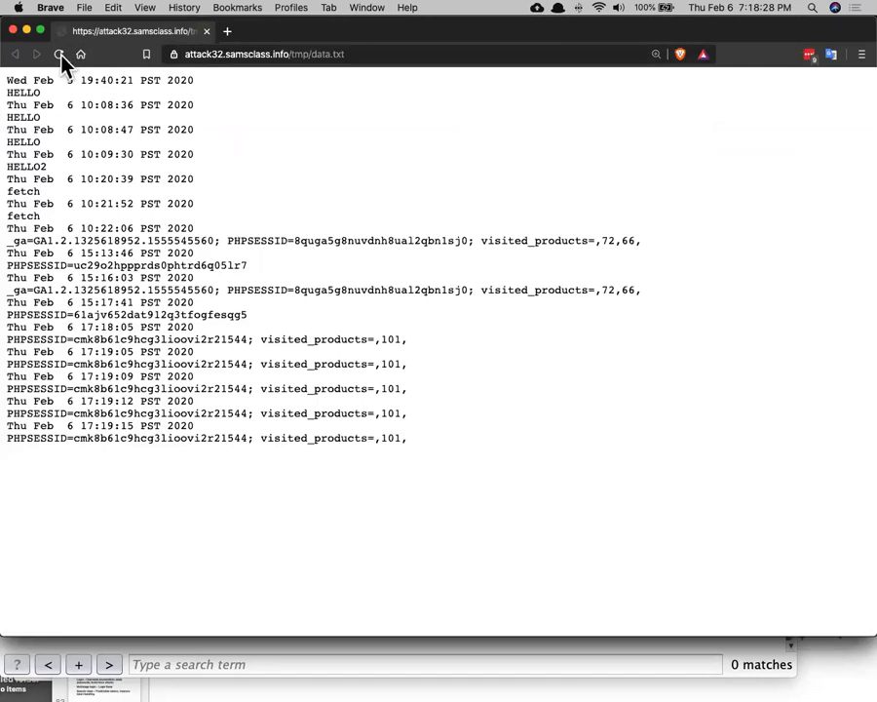
Reload the data.txt log to show the newest captured PHPSESSID cookie
left_click(60, 54)
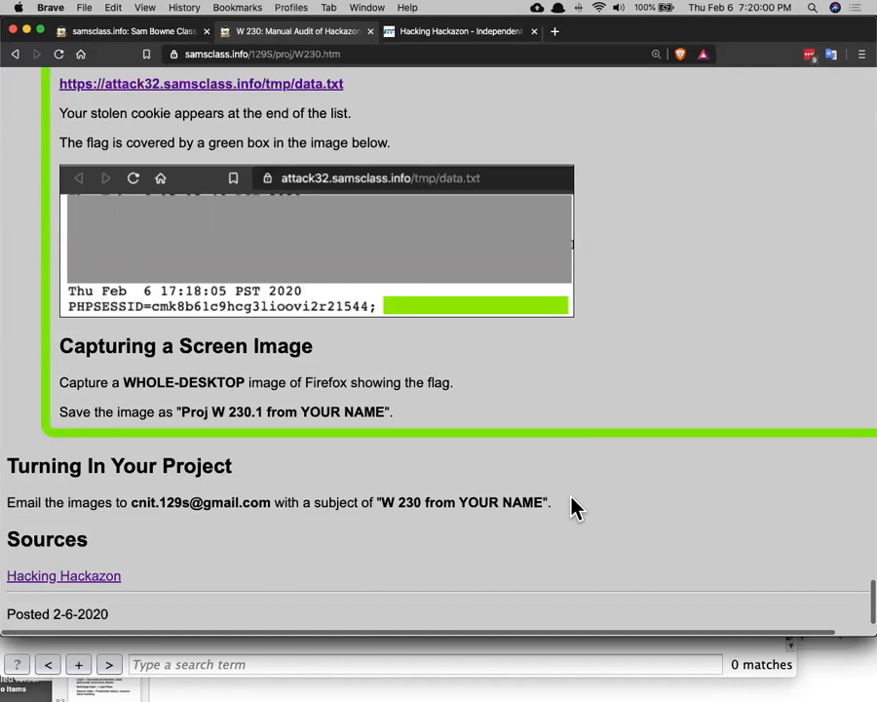
mouse_move(600, 302)
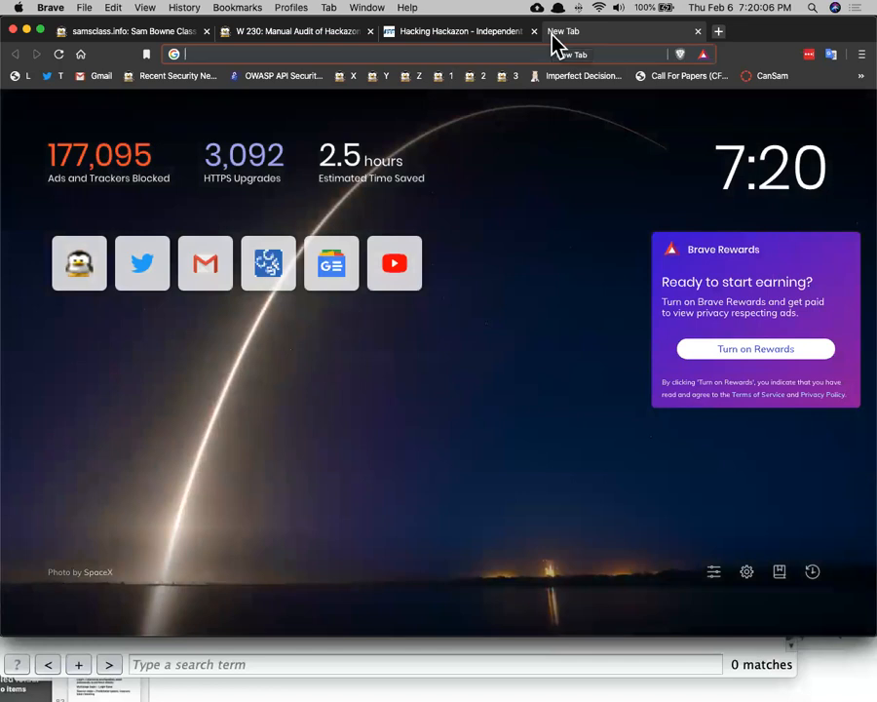
Google "sites with xss" in a new tab and scroll through the results
type("speedtest.net")
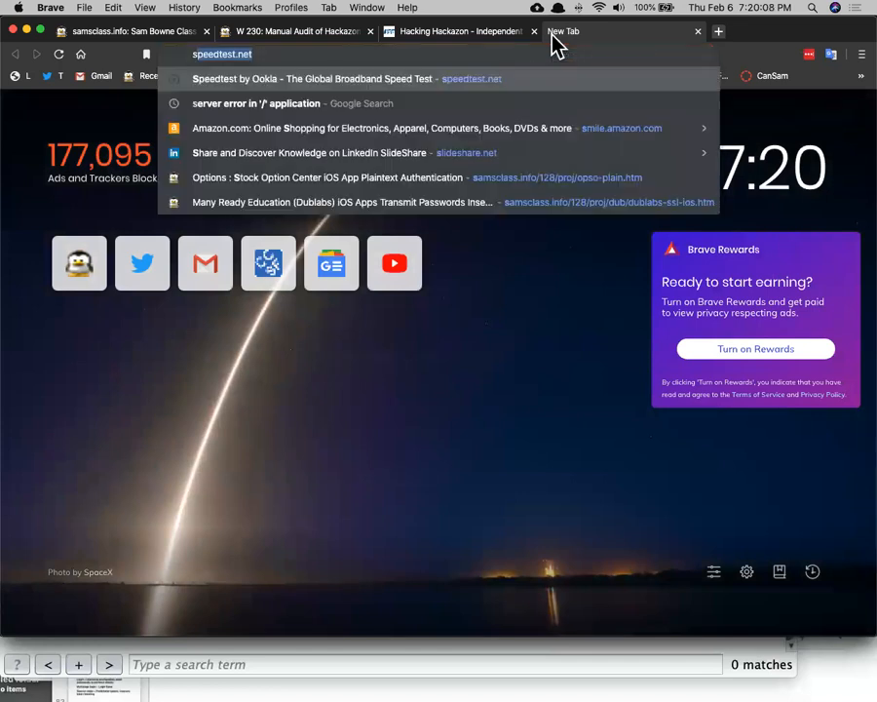
type("sites wikt")
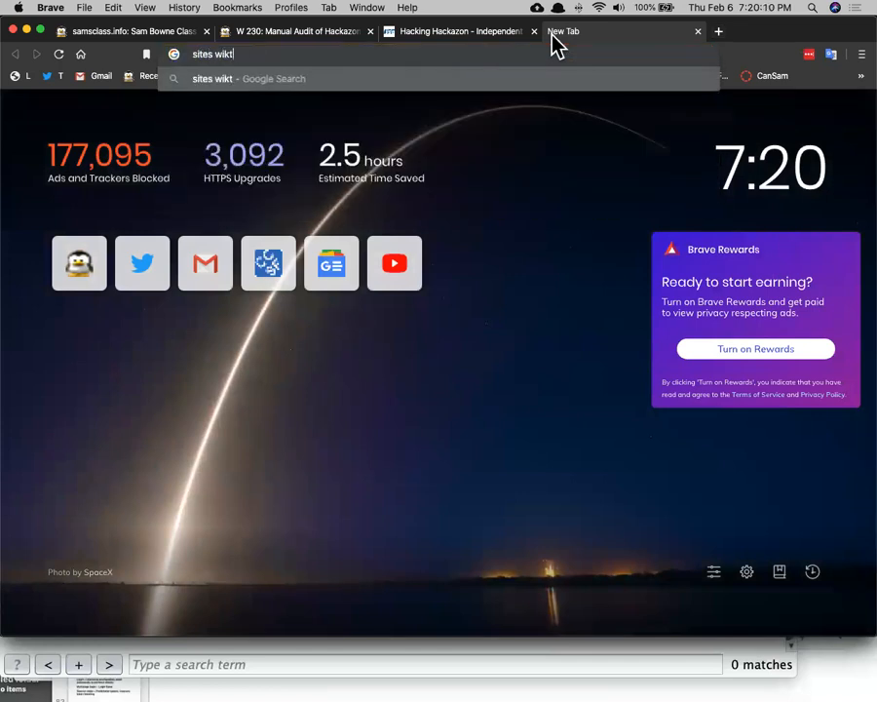
type("with")
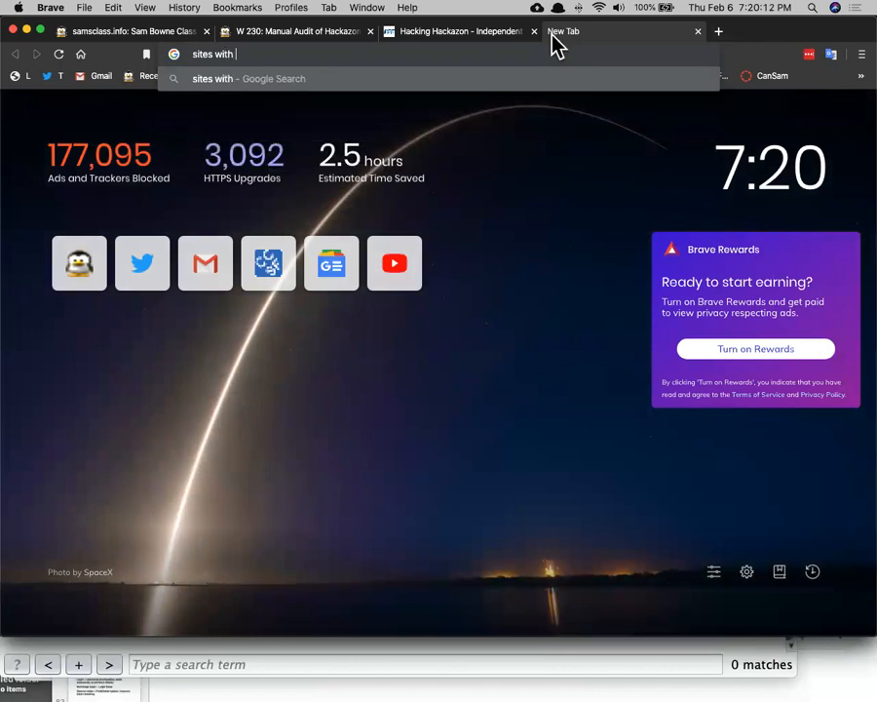
key("Return")
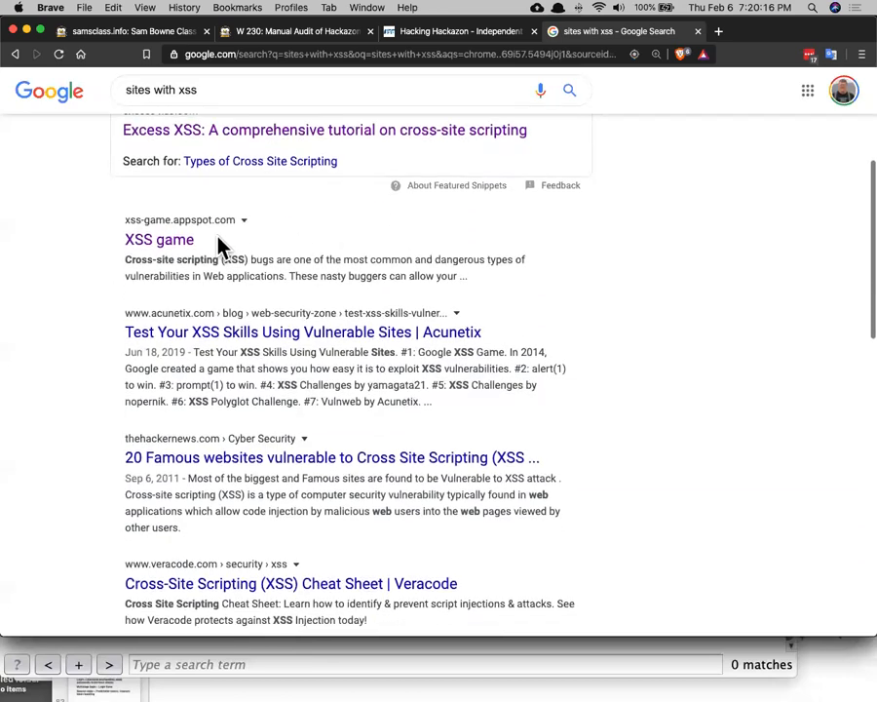
scroll("down", 3)
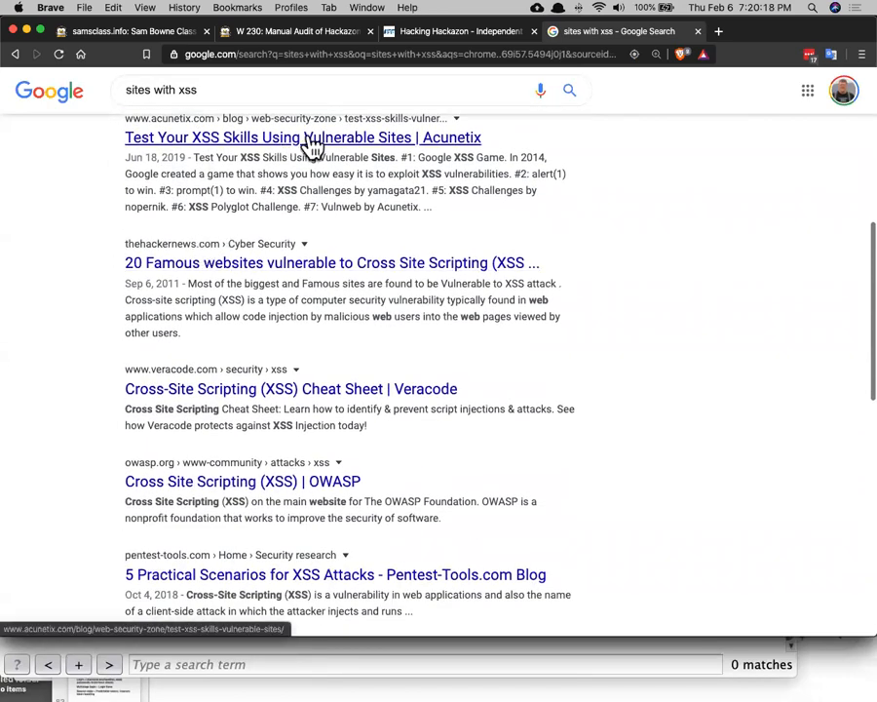
mouse_move(230, 271)
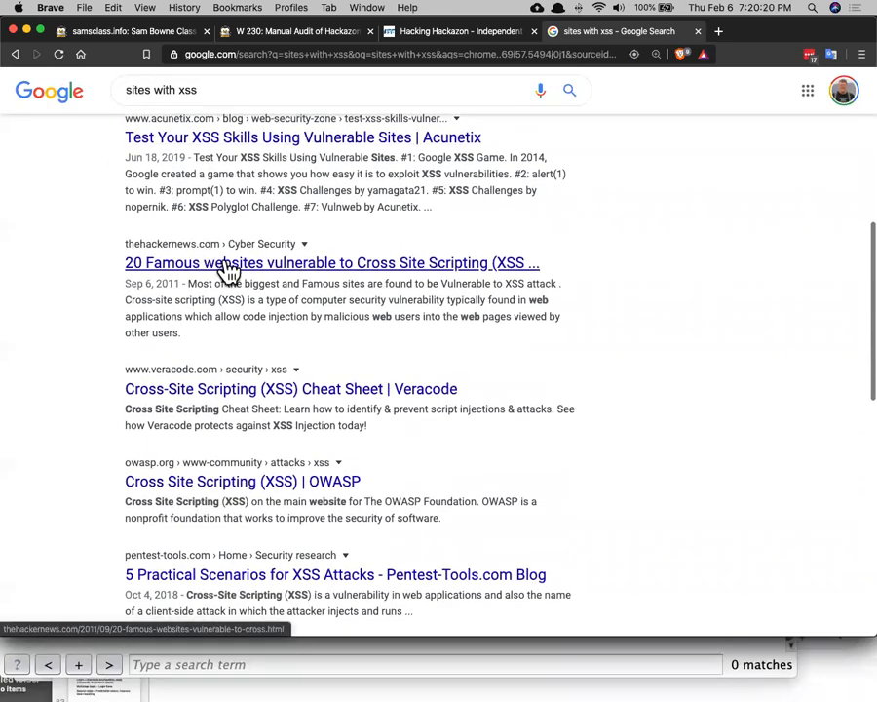
scroll("down", 3)
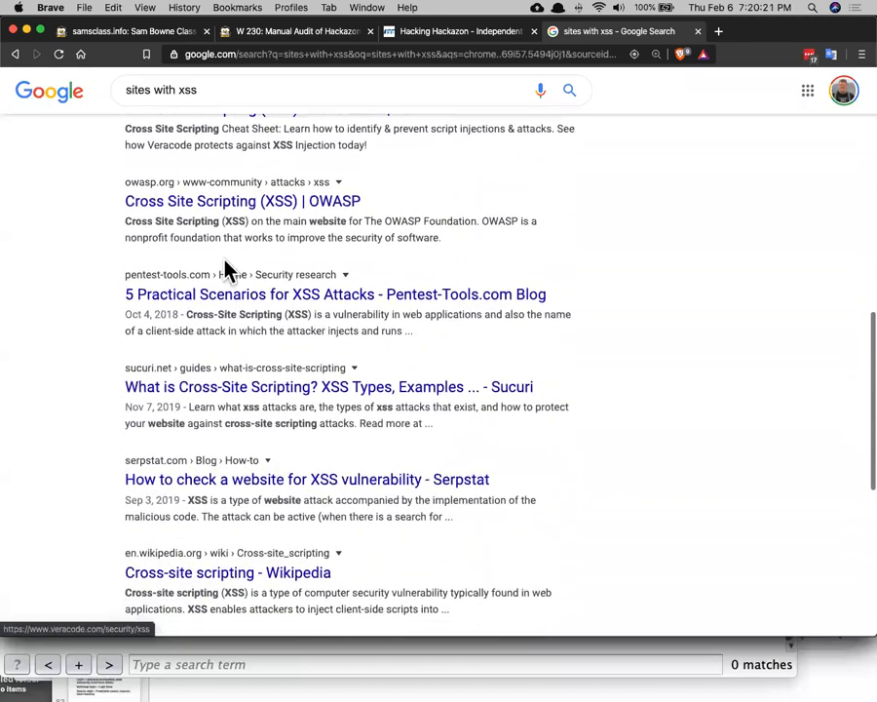
scroll("down", 3)
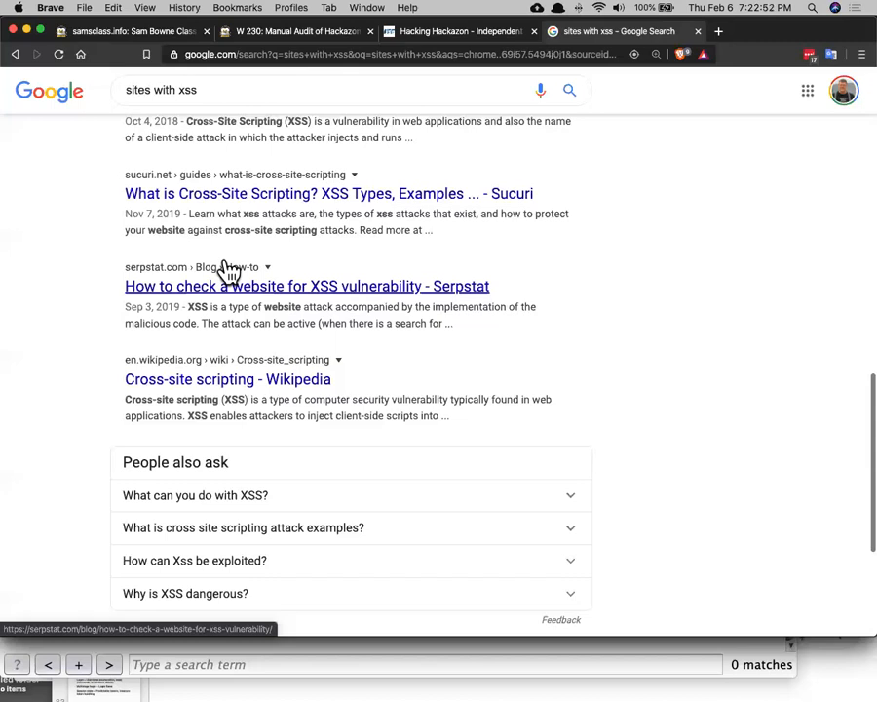
mouse_move(400, 185)
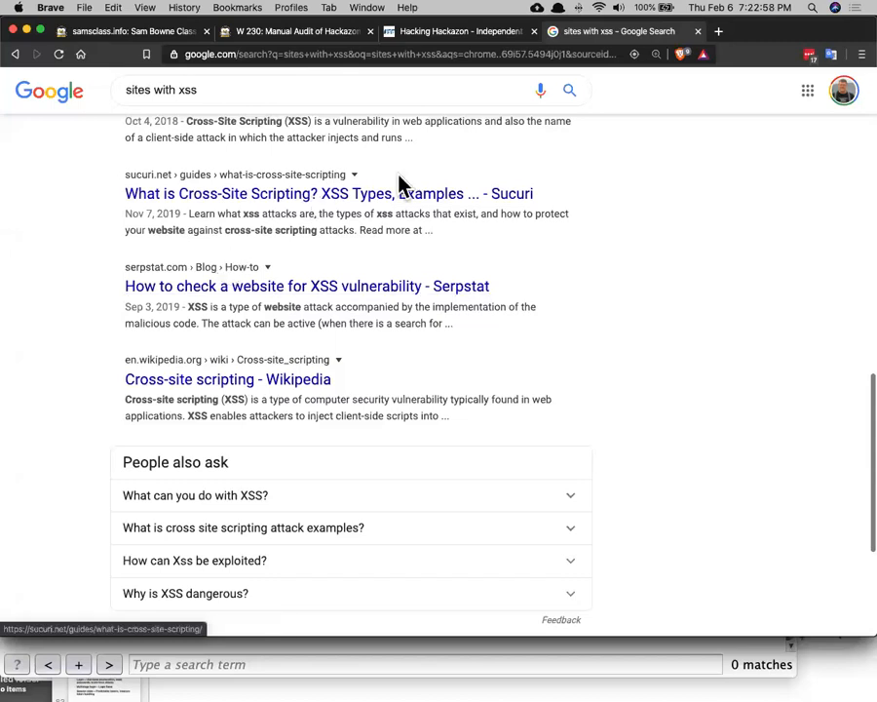
mouse_move(425, 148)
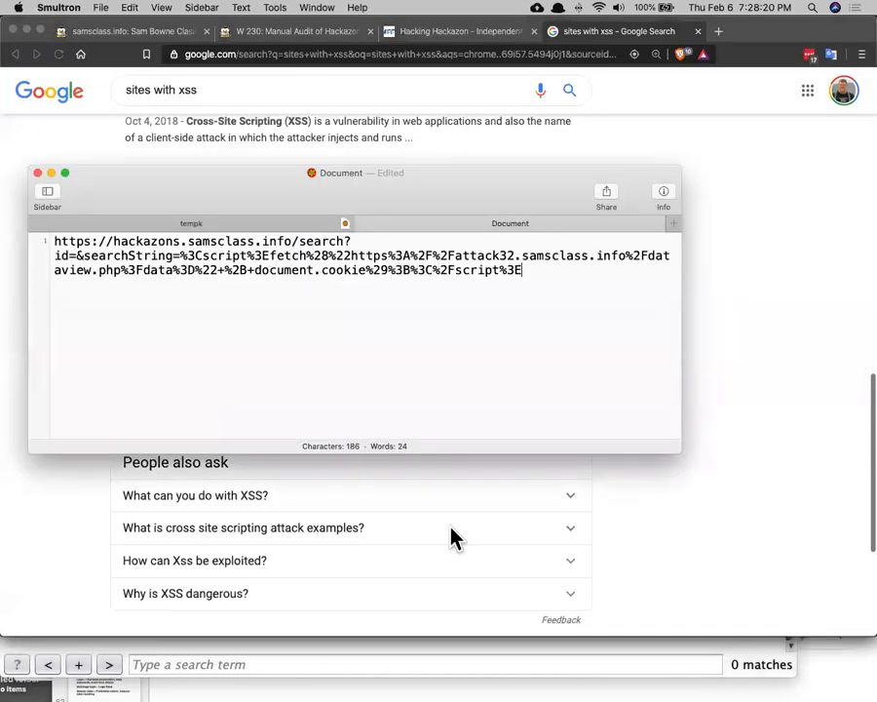
mouse_move(698, 667)
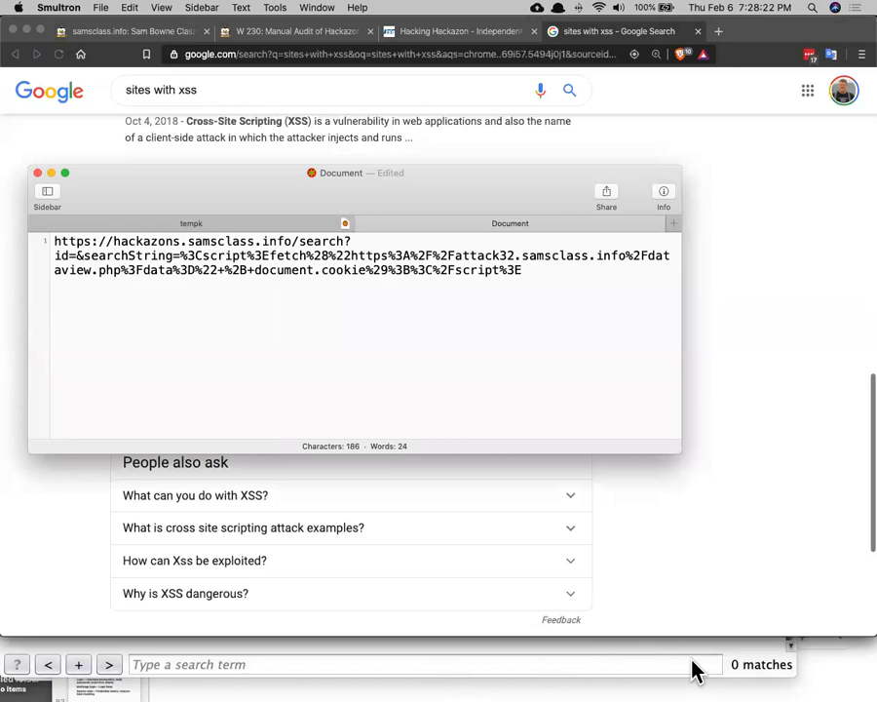
mouse_move(343, 213)
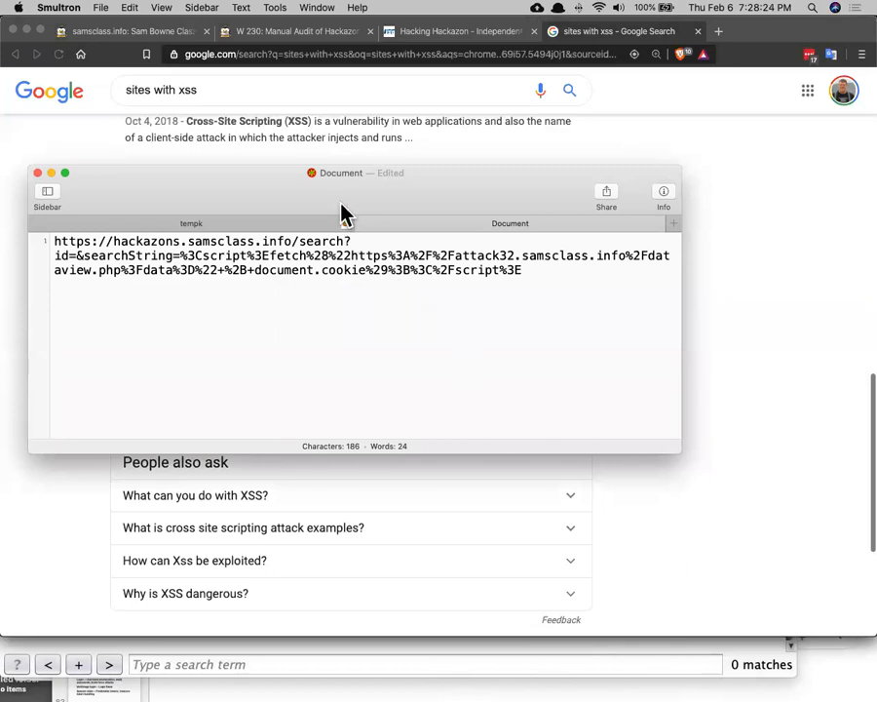
mouse_move(374, 216)
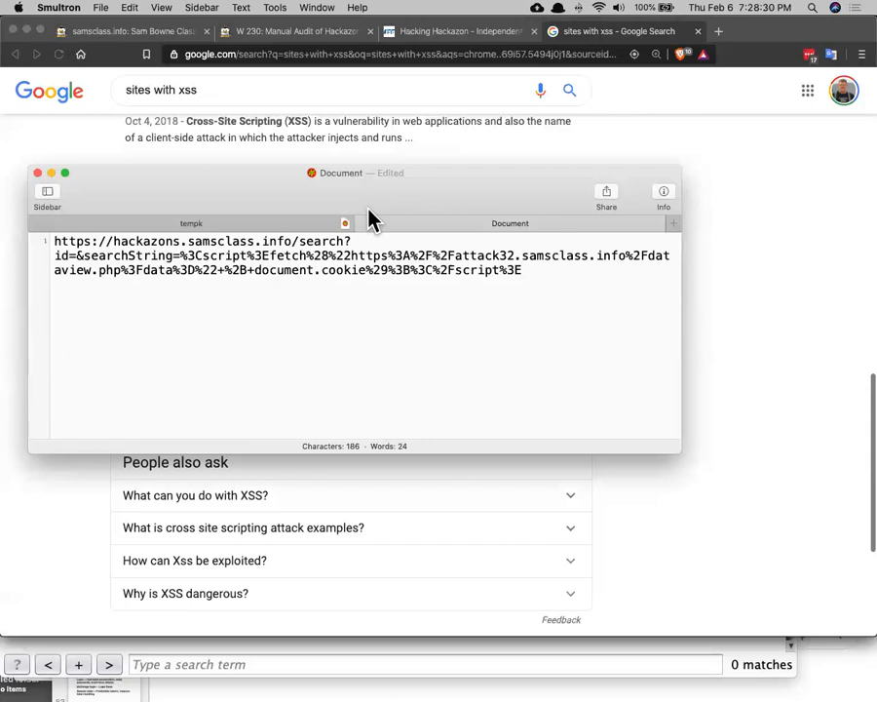
mouse_move(343, 158)
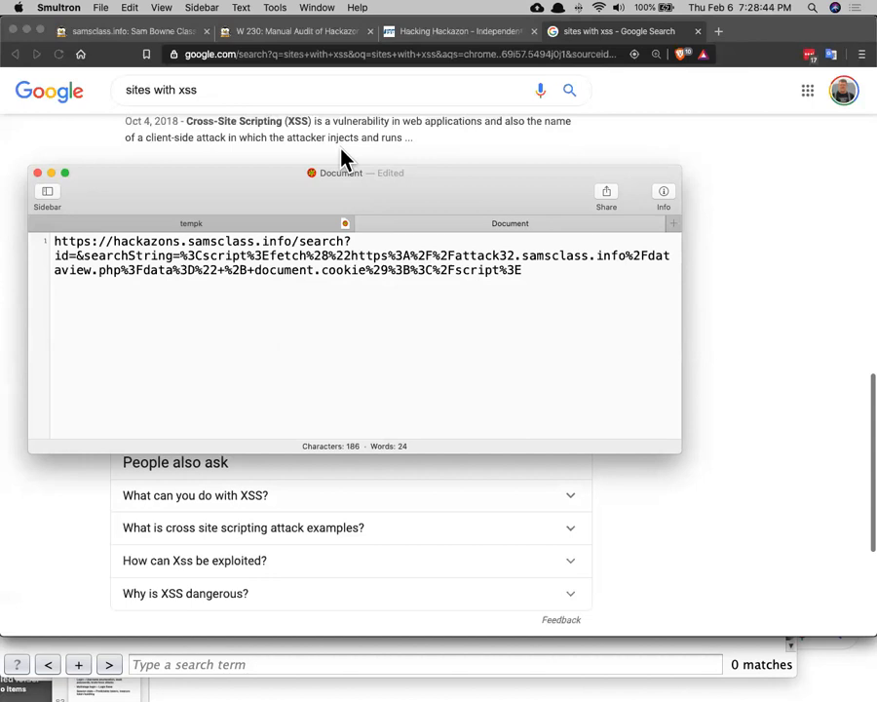
mouse_move(328, 144)
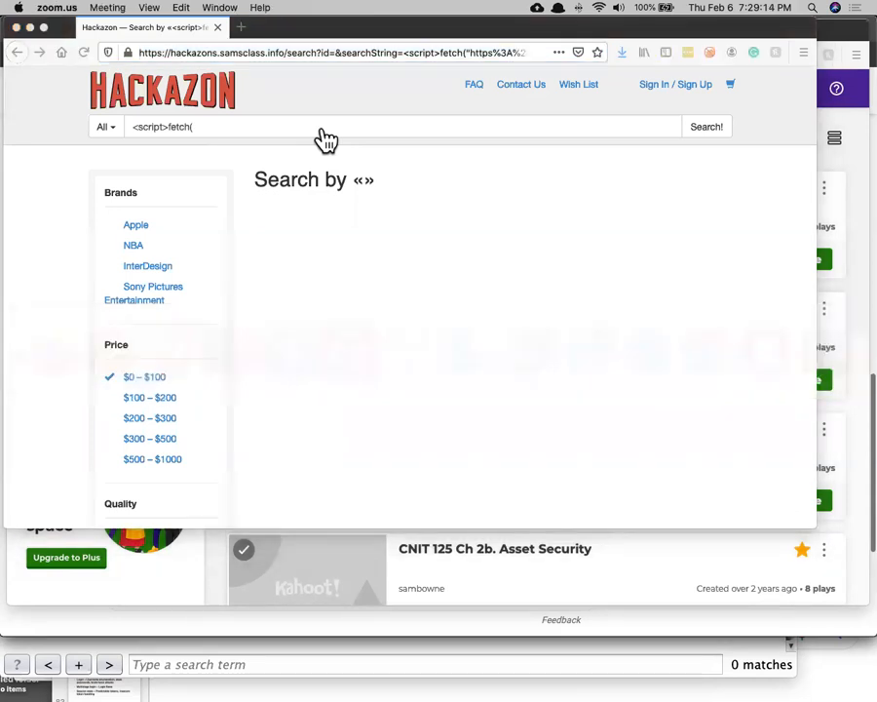
mouse_move(524, 680)
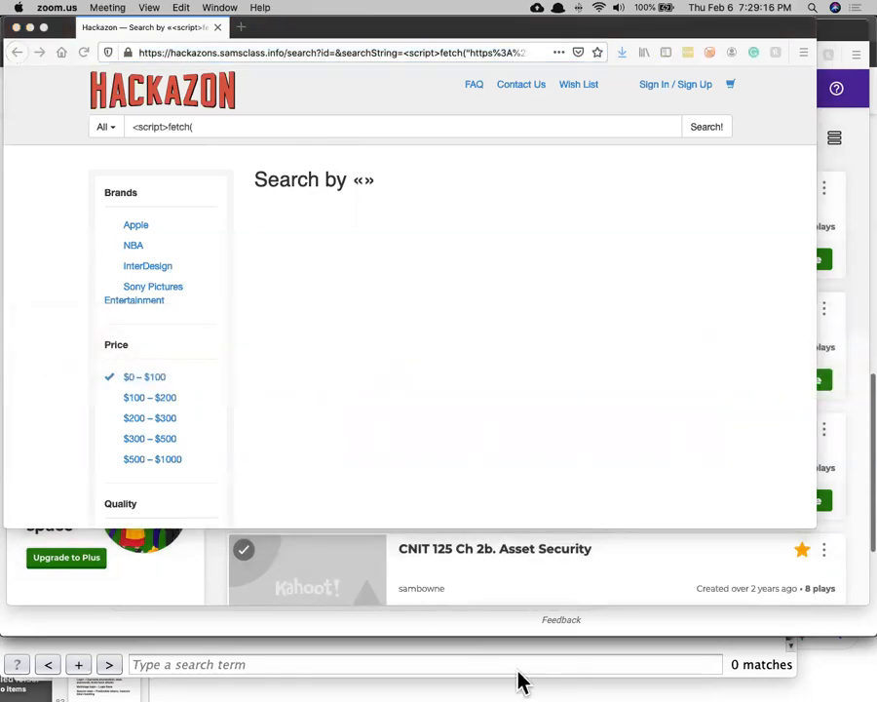